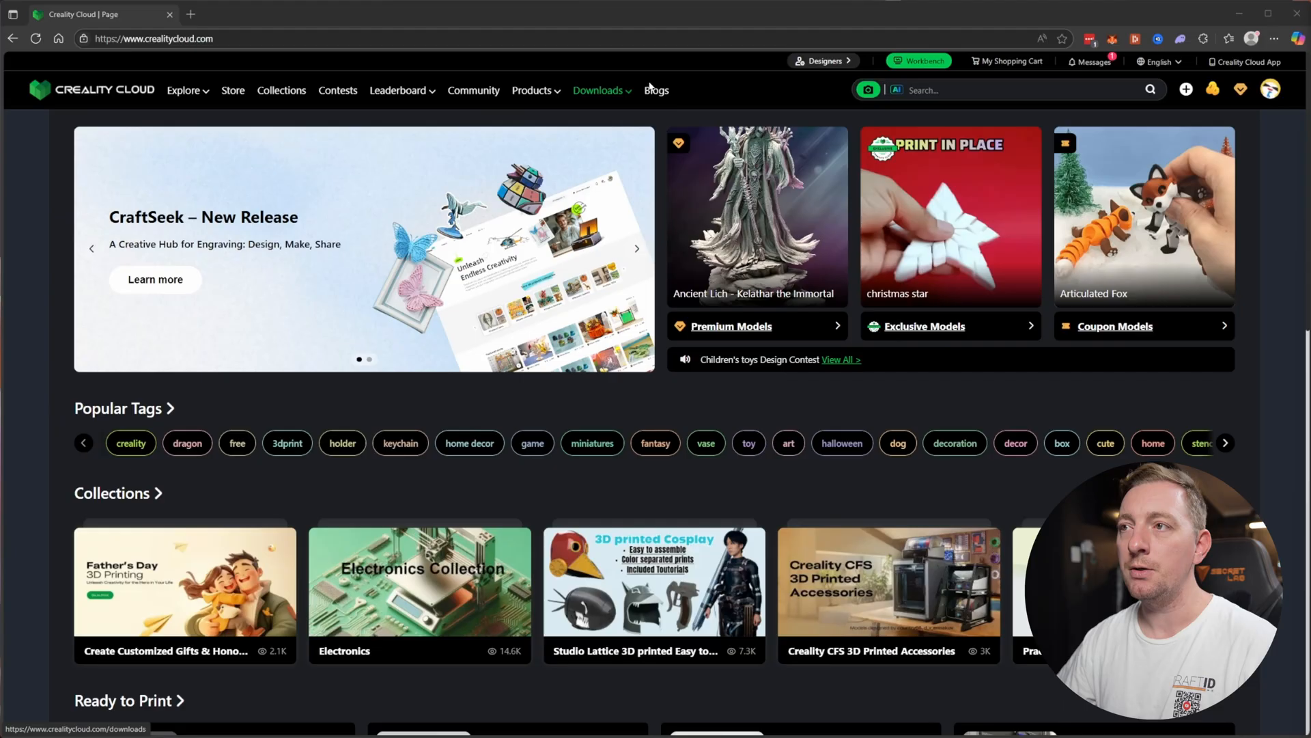
# Browse the Collections page, advance the featured carousel and scroll through All Collections
pyautogui.click(183, 91)
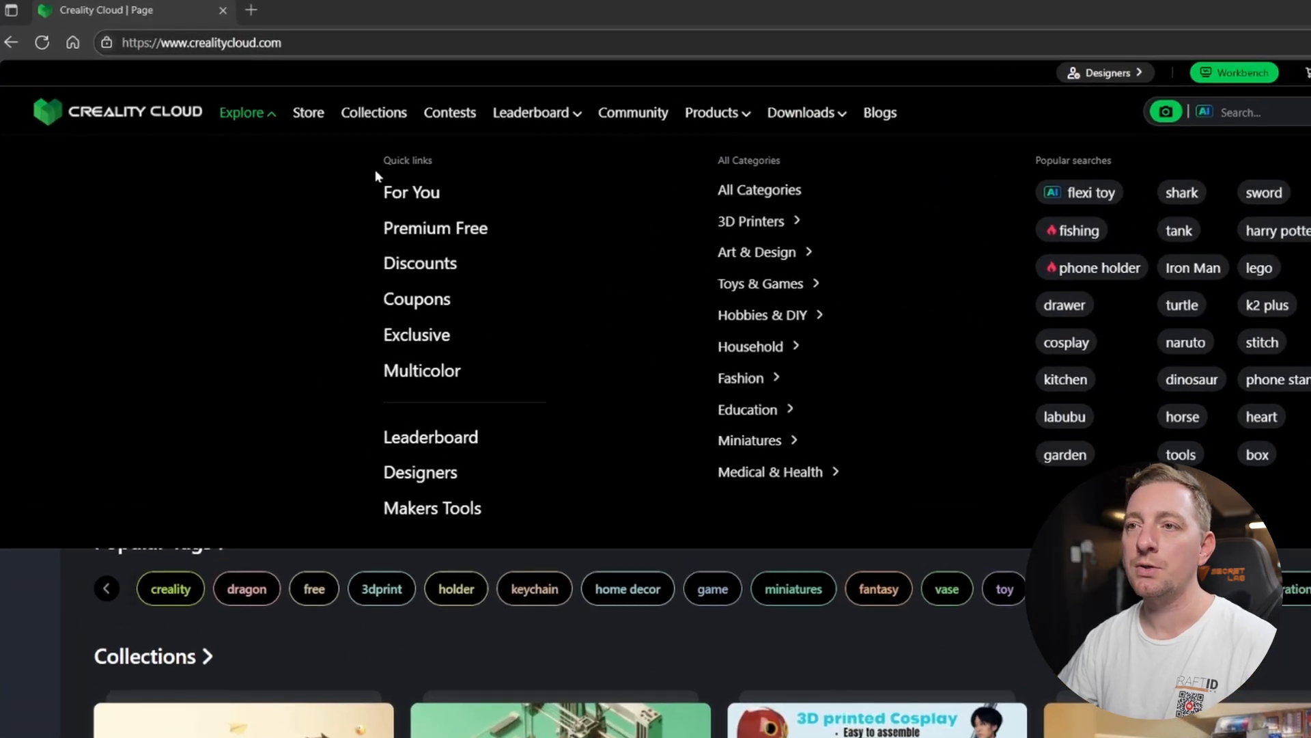
pyautogui.moveTo(665, 209)
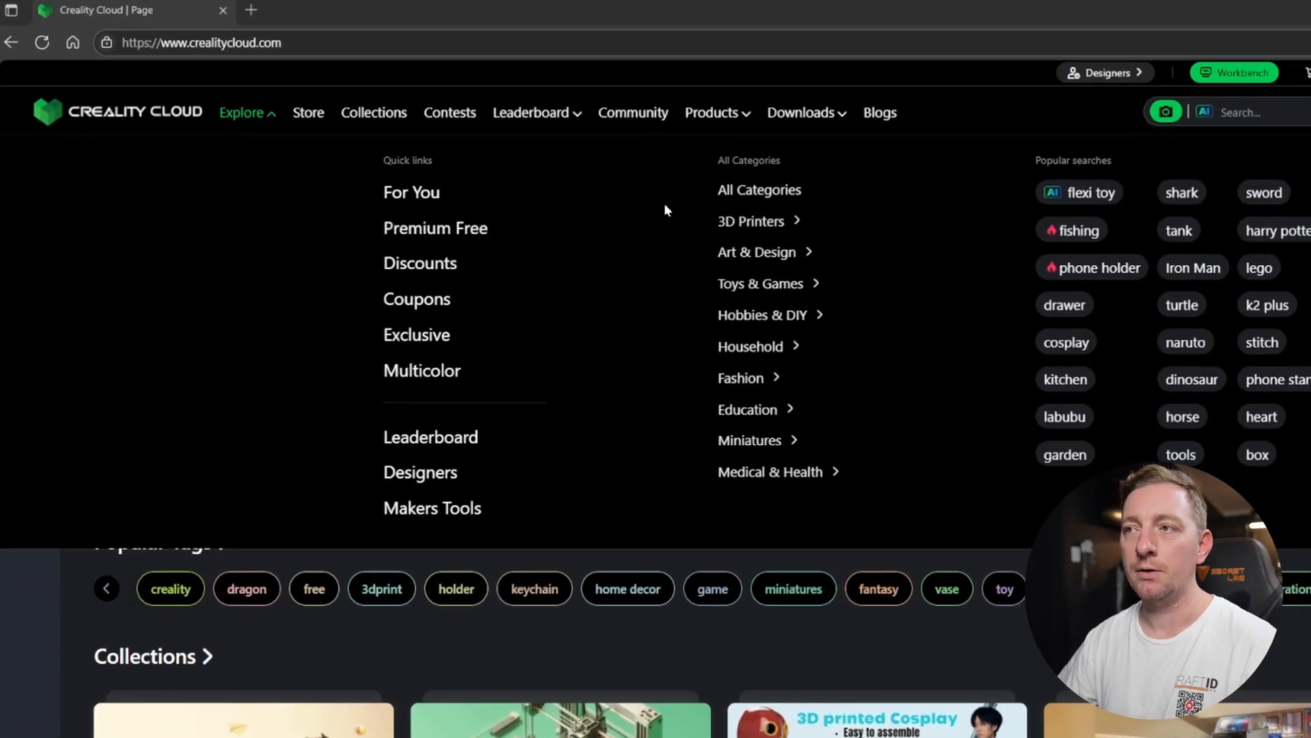
pyautogui.moveTo(570, 240)
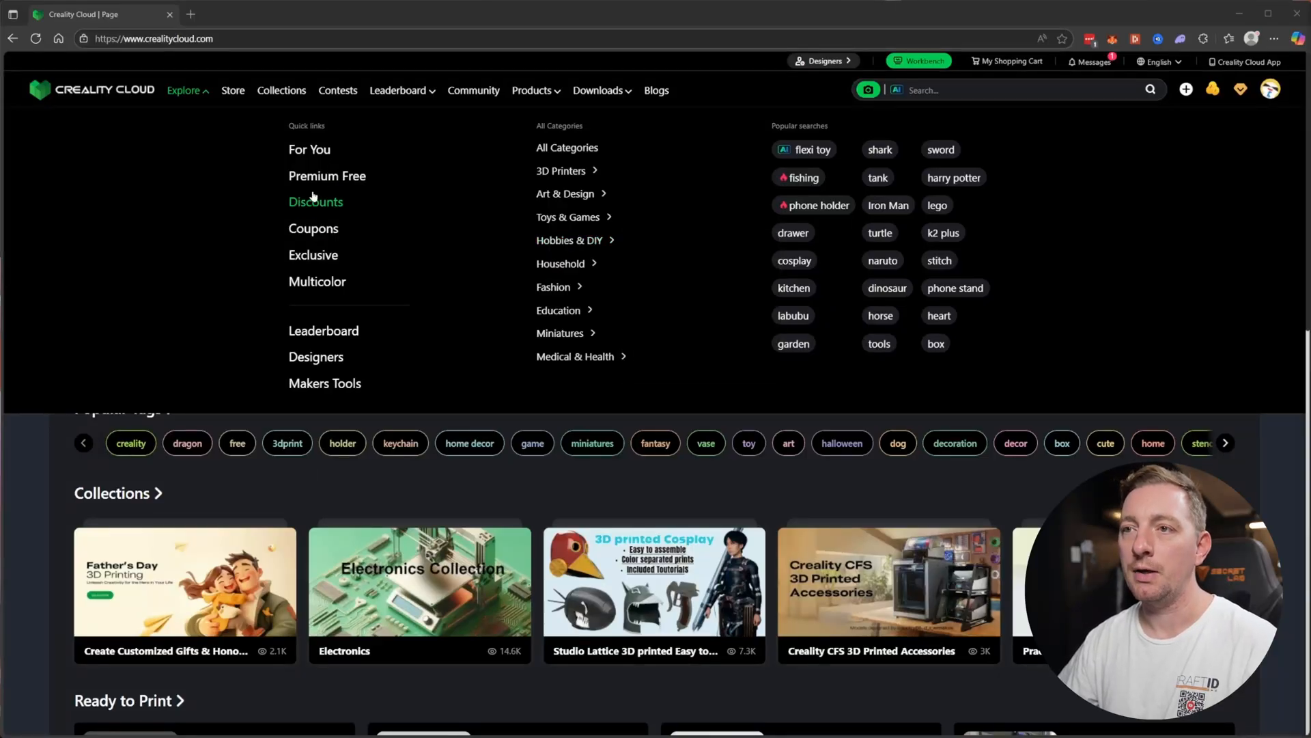
pyautogui.moveTo(326, 176)
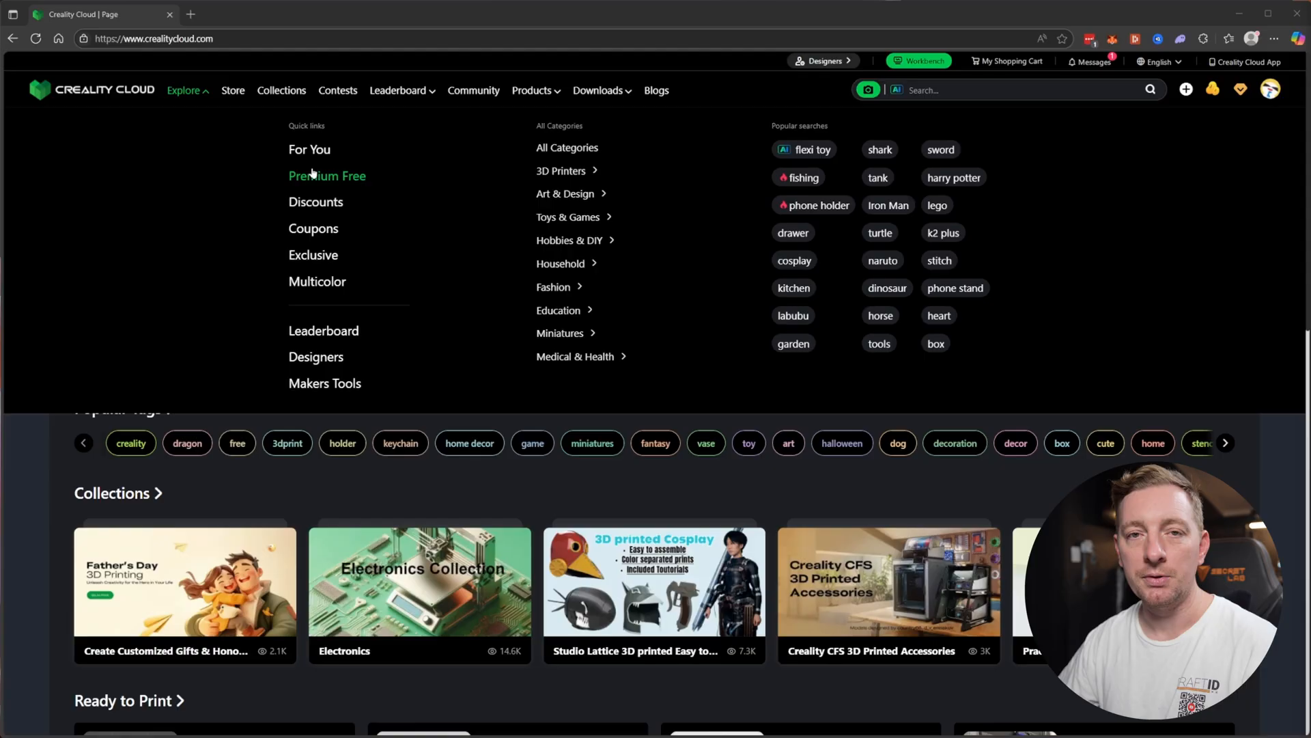
pyautogui.moveTo(743, 197)
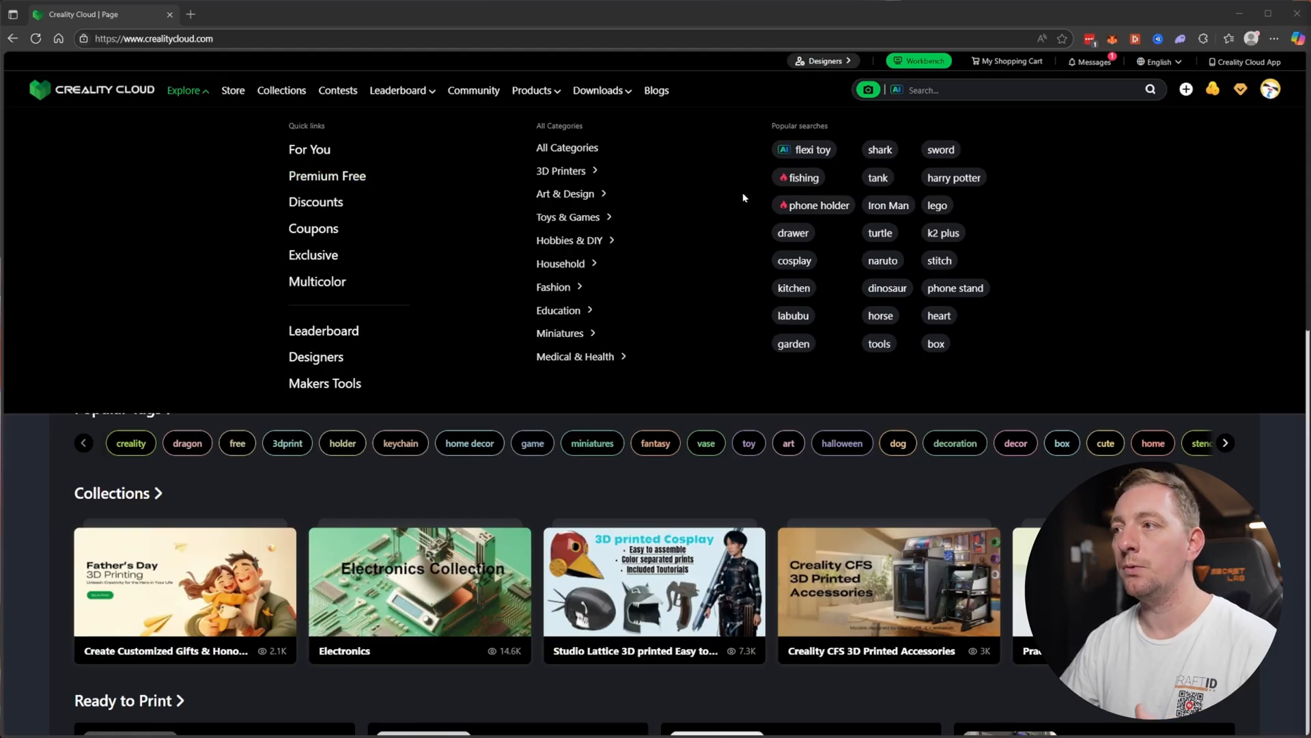
pyautogui.moveTo(888, 205)
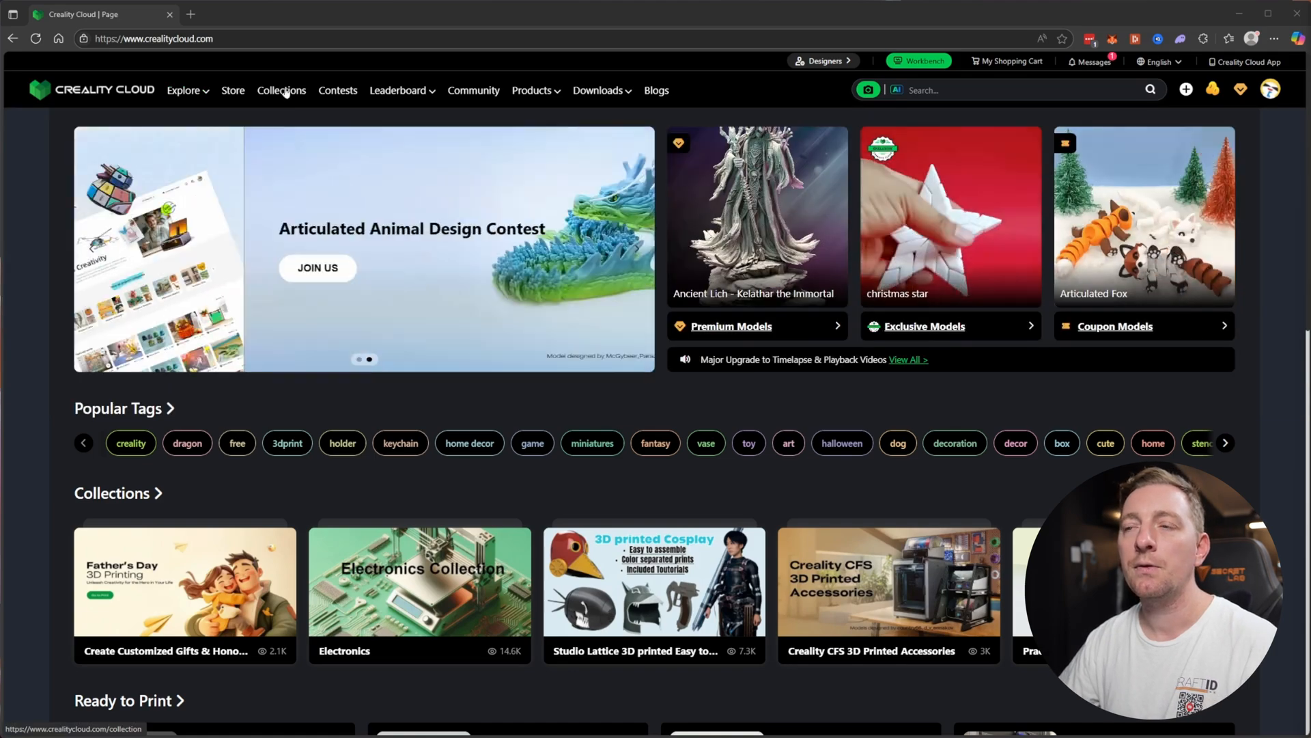
pyautogui.click(281, 90)
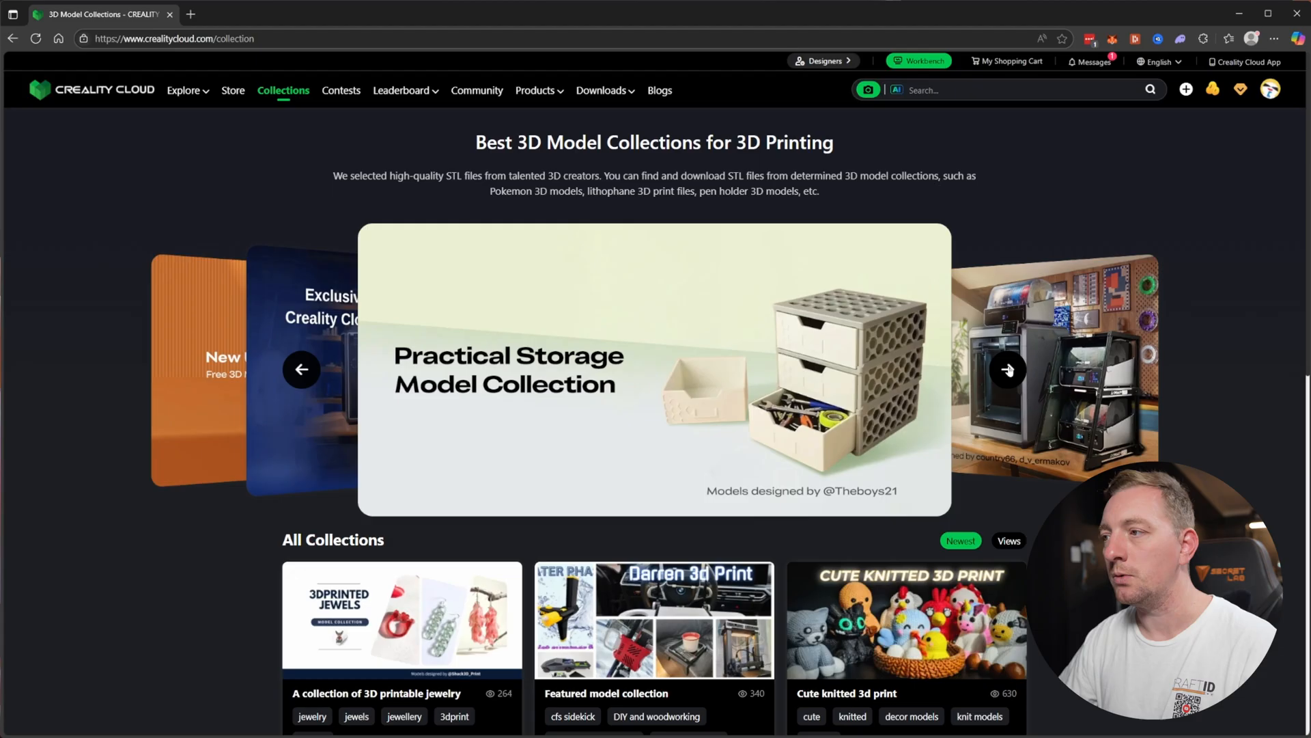
pyautogui.click(1007, 370)
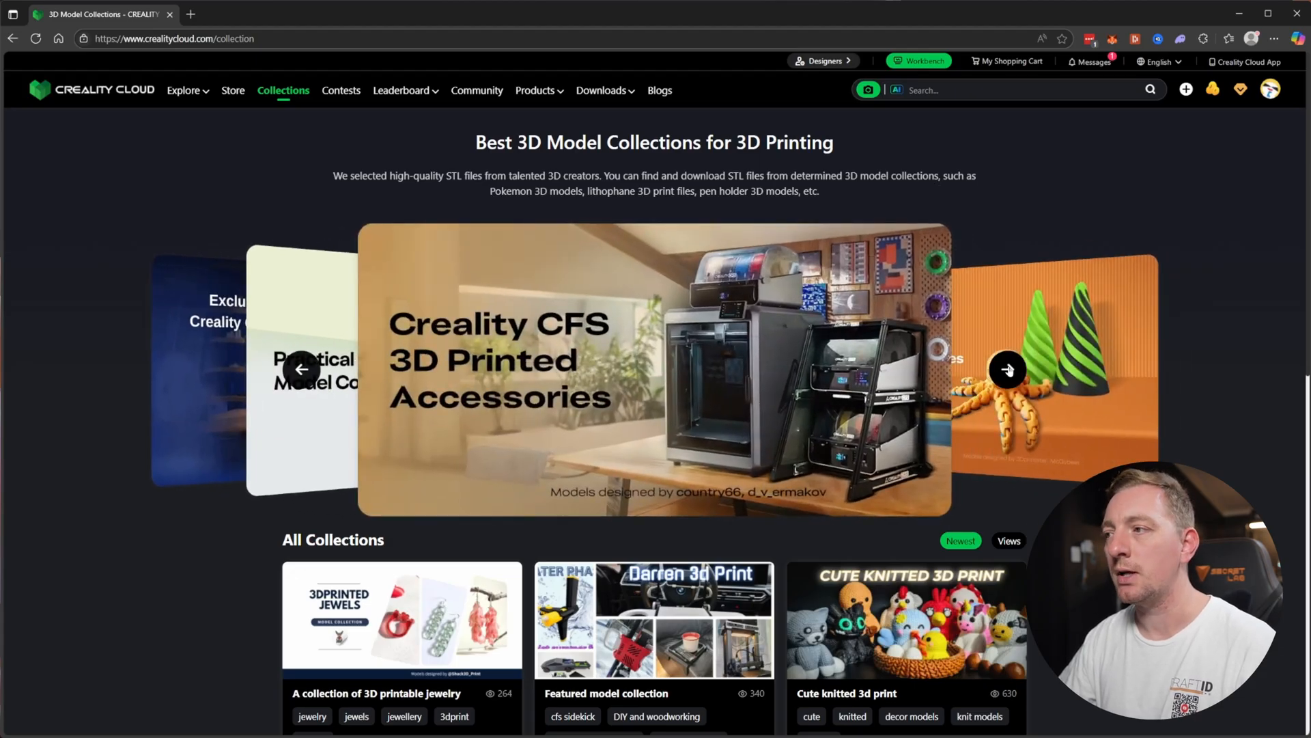
pyautogui.scroll(-3)
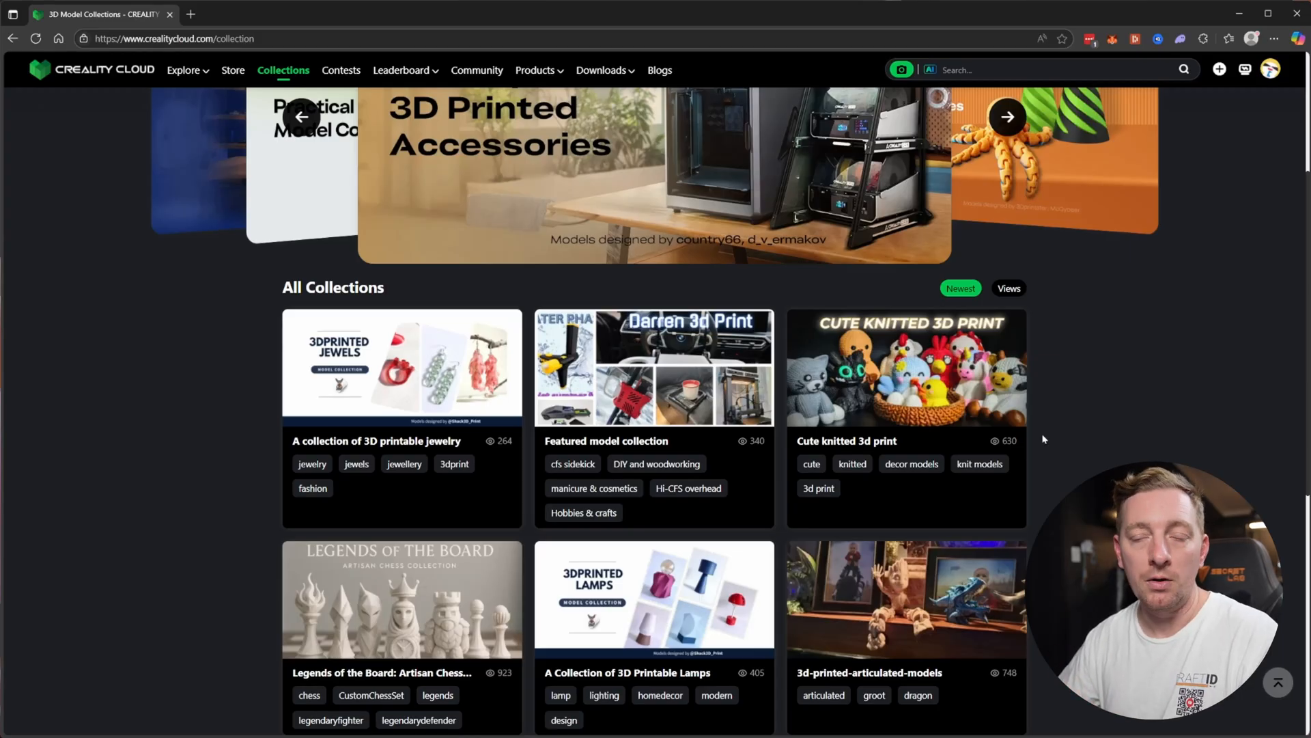
pyautogui.scroll(-3)
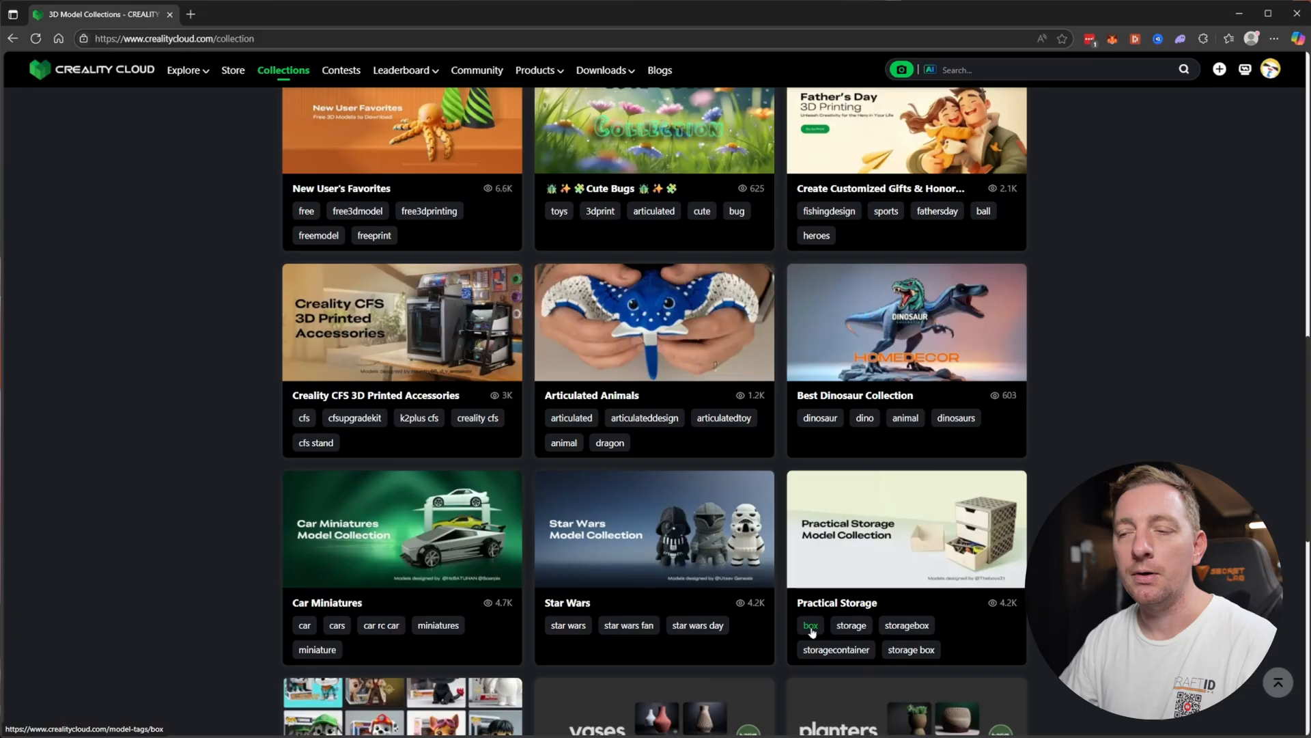
pyautogui.scroll(-3)
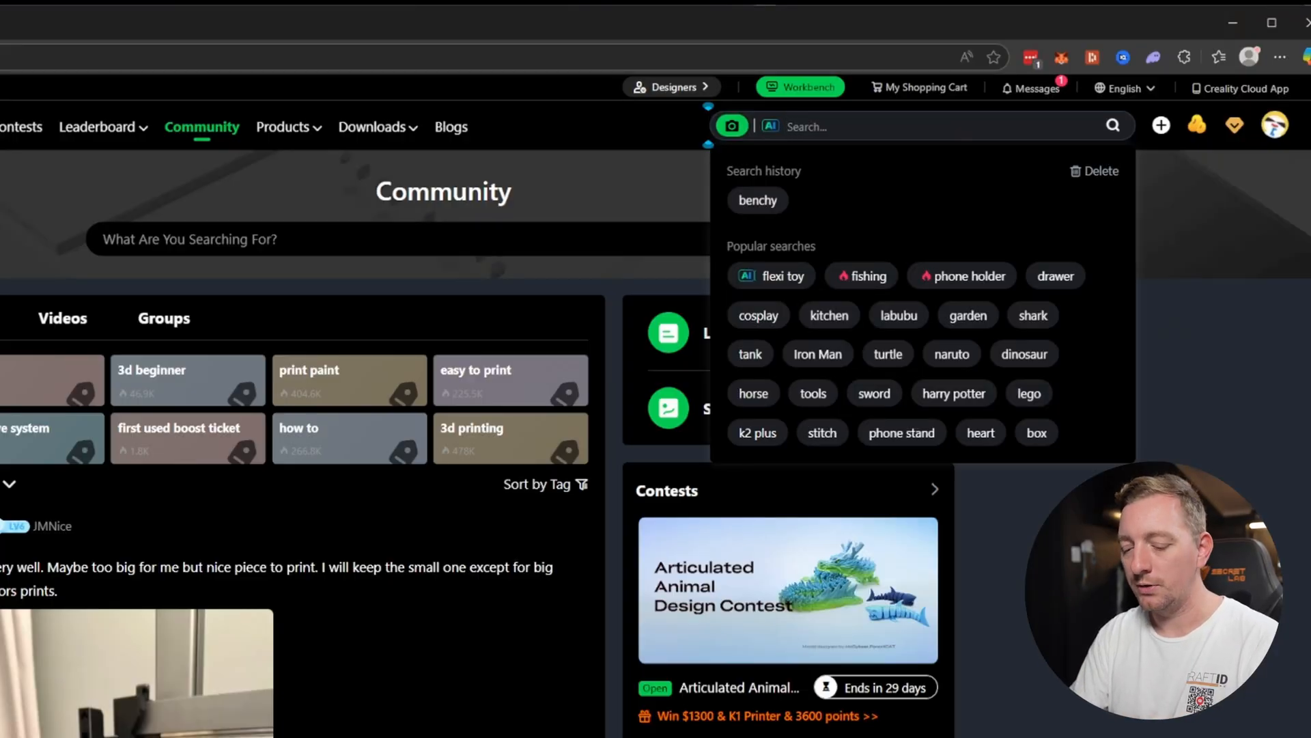
# Search Creality Cloud models for 'bench' and scroll through the Benchy results
pyautogui.write('benchy')
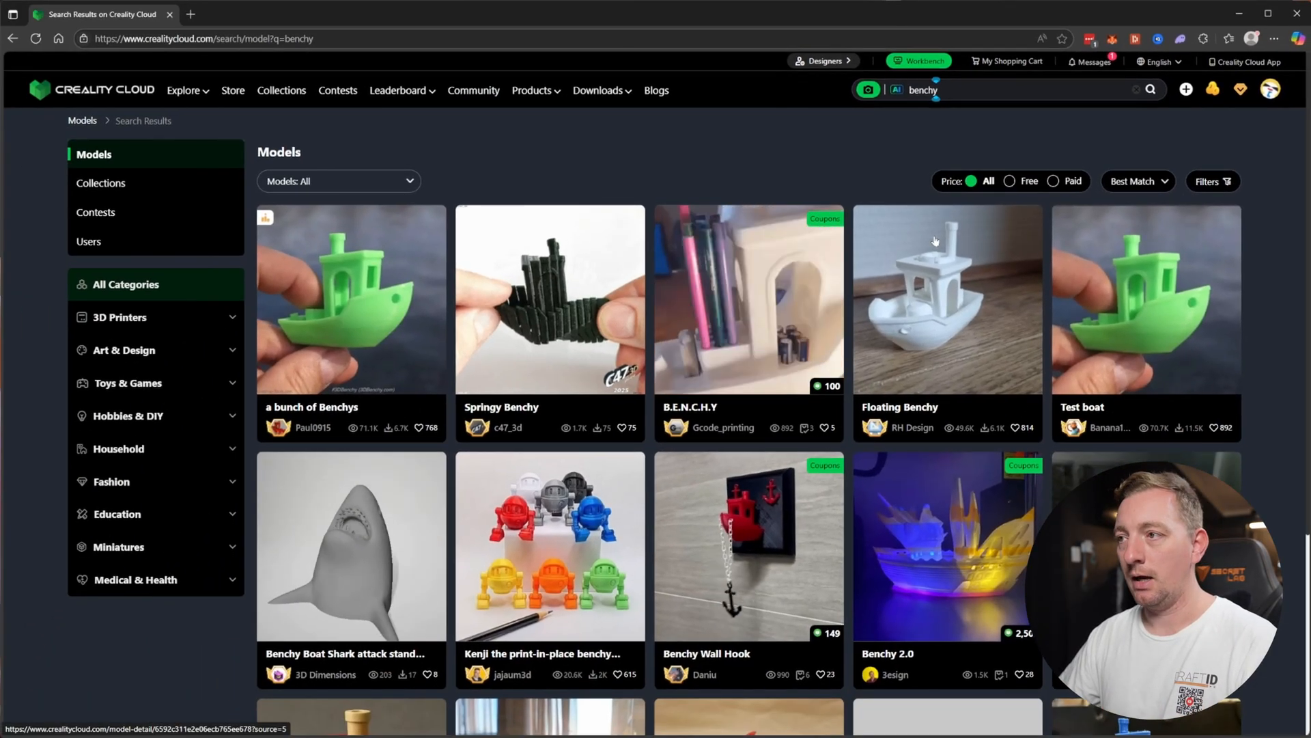
pyautogui.scroll(-3)
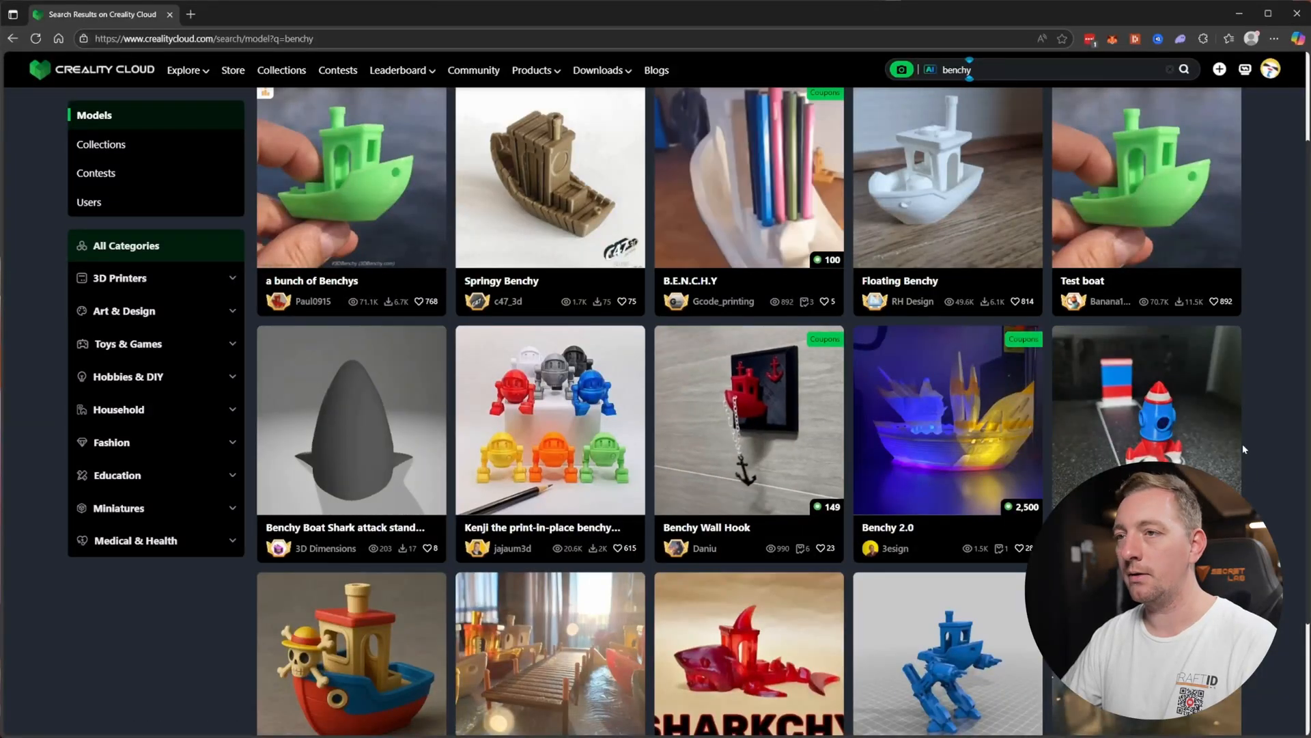
pyautogui.scroll(-3)
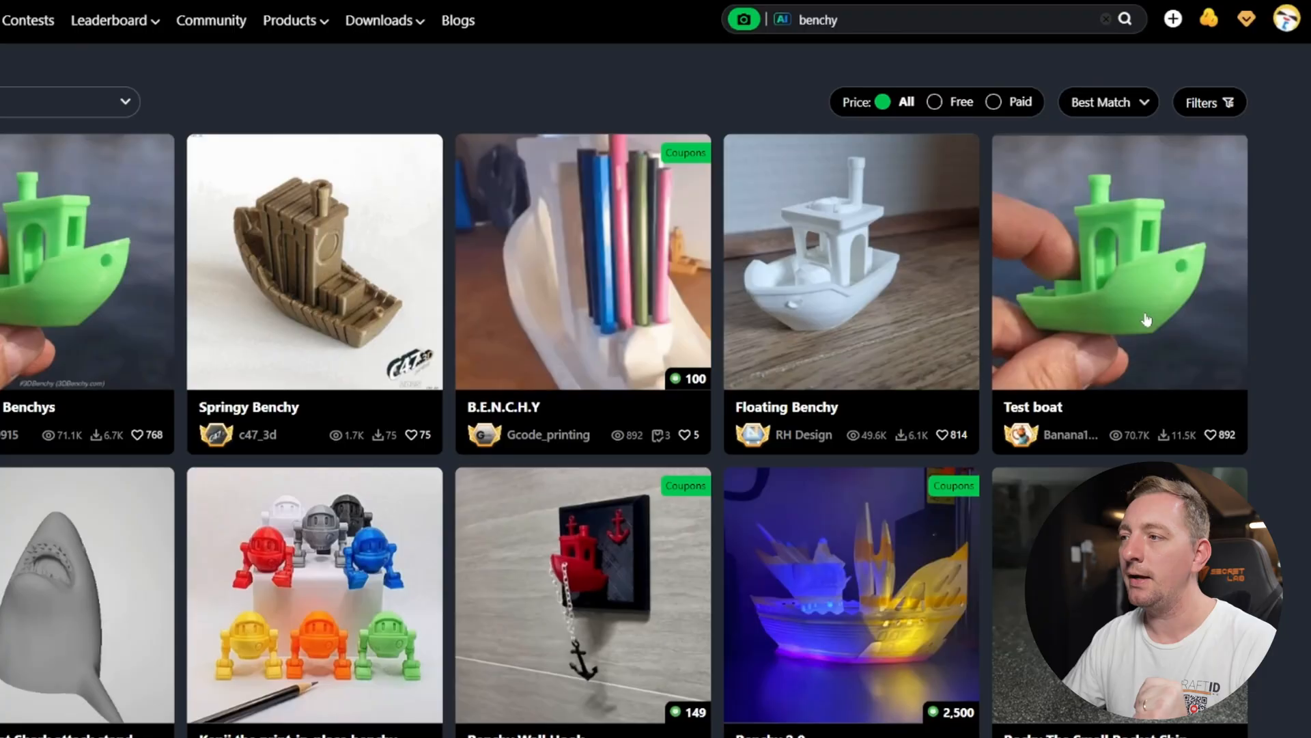
# Open the Test boat model page and browse its description
pyautogui.click(1118, 261)
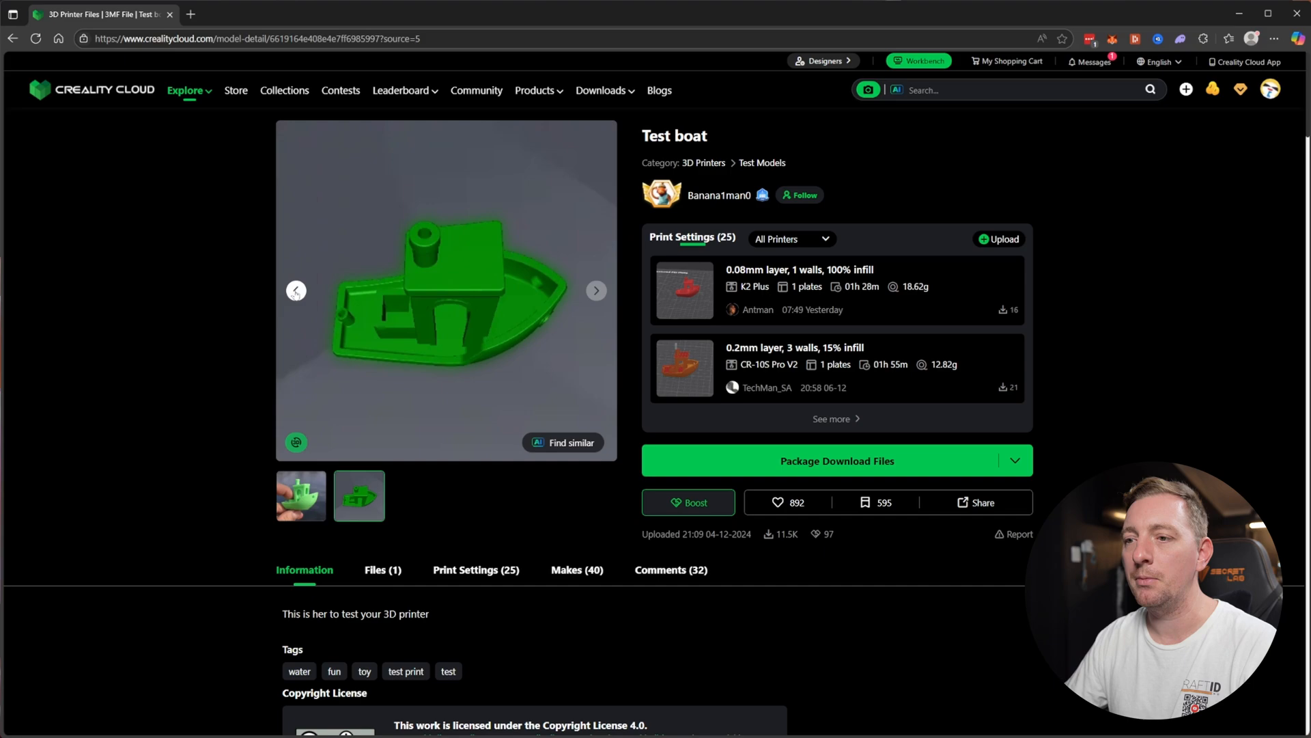
pyautogui.scroll(-3)
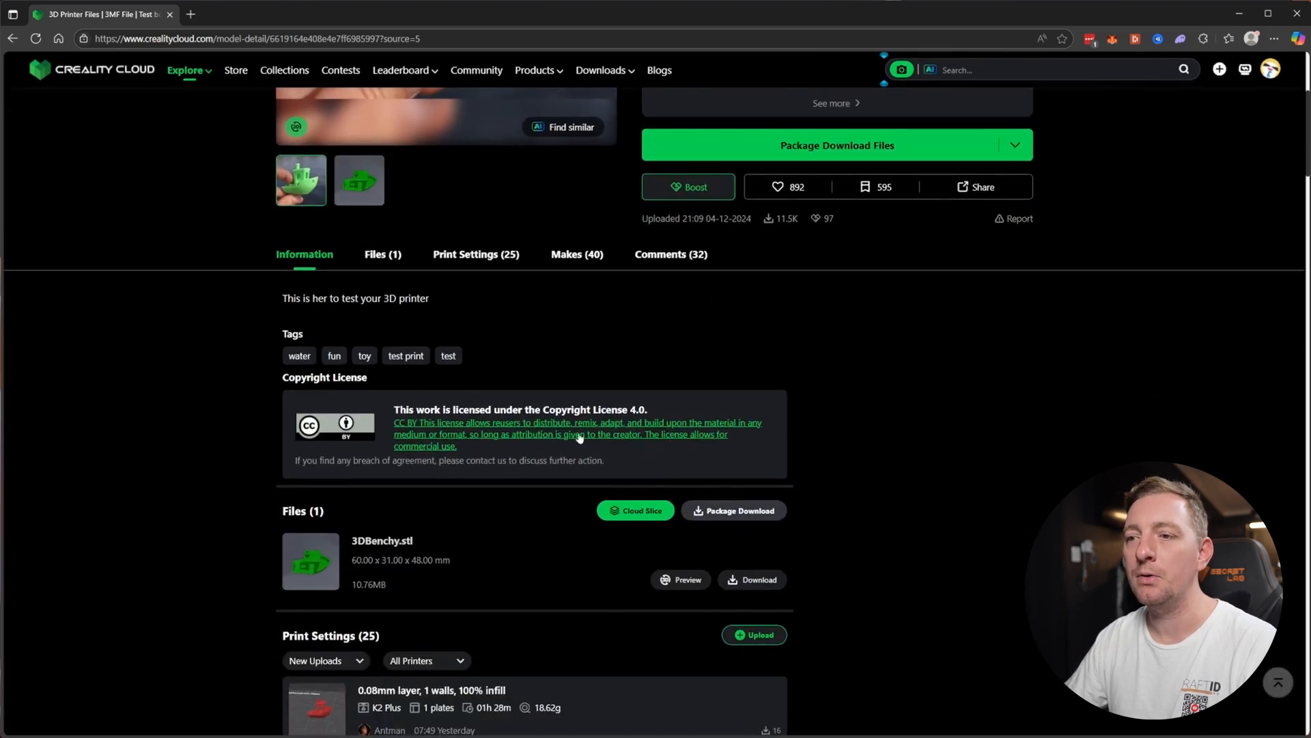
pyautogui.scroll(-3)
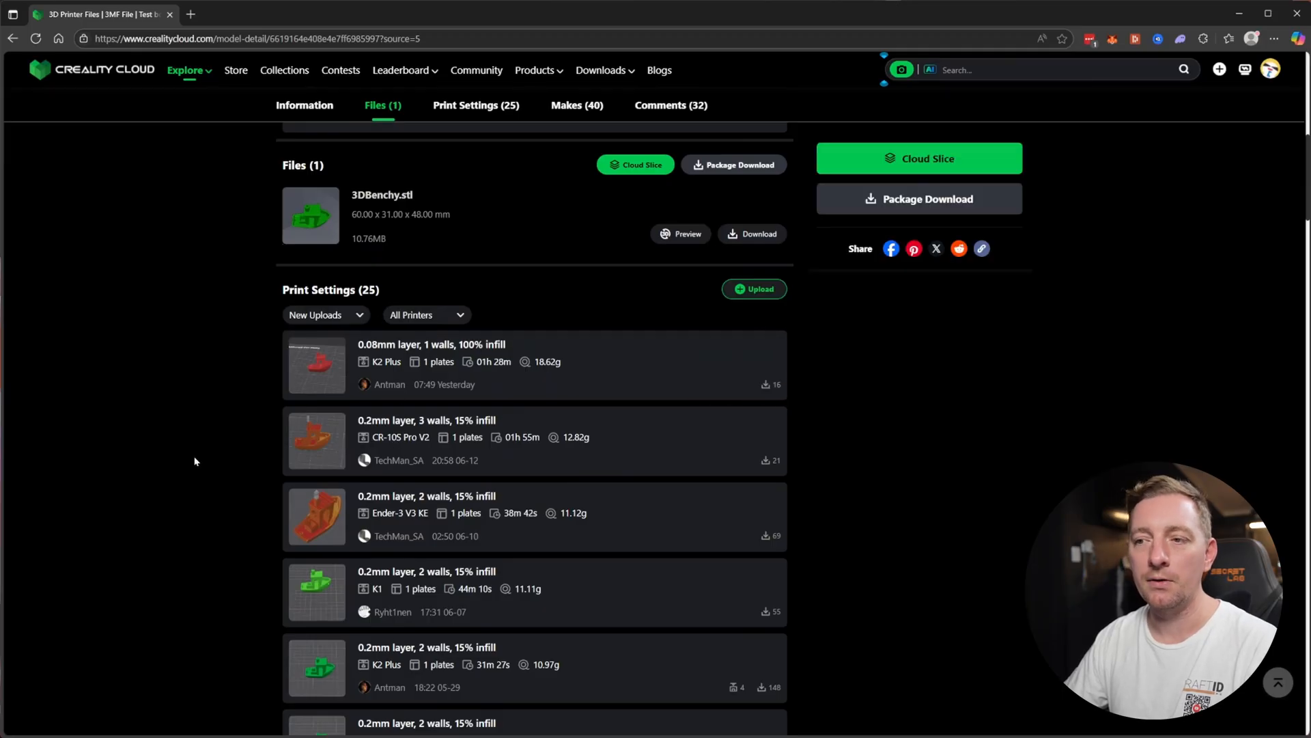
pyautogui.moveTo(765, 560)
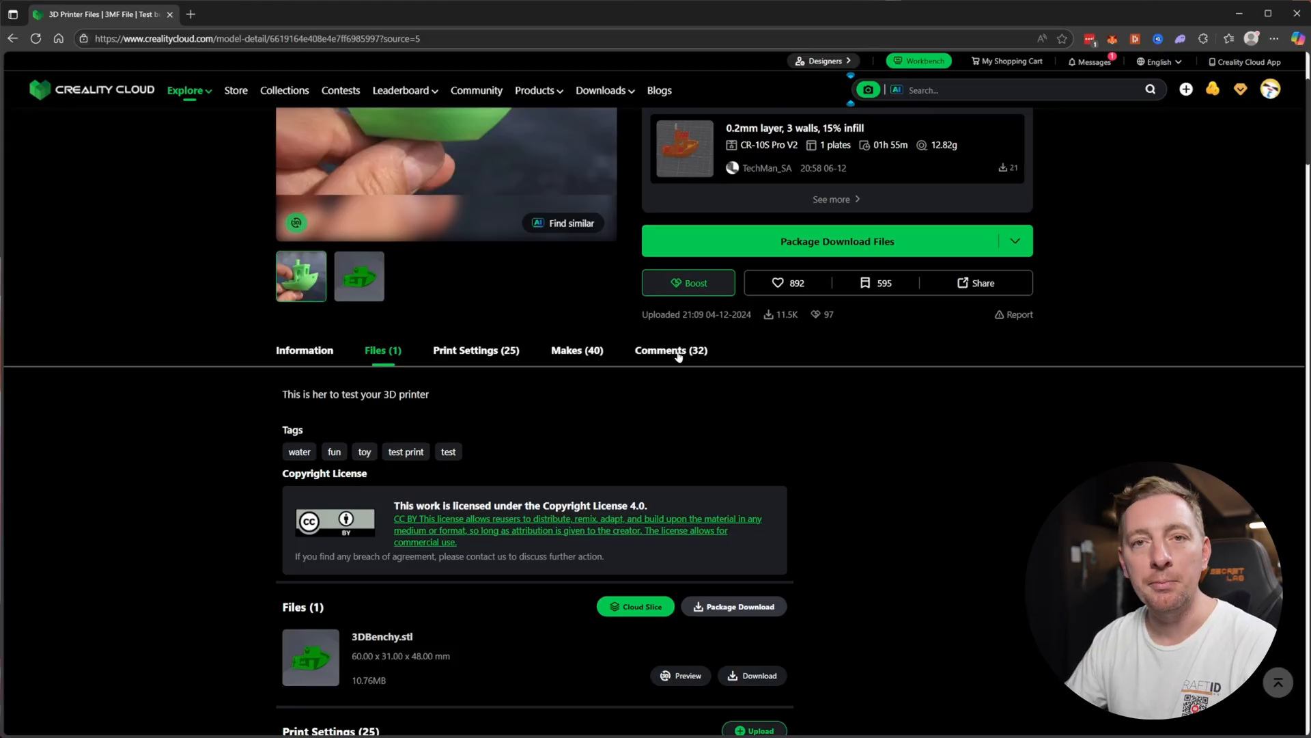
pyautogui.moveTo(635, 361)
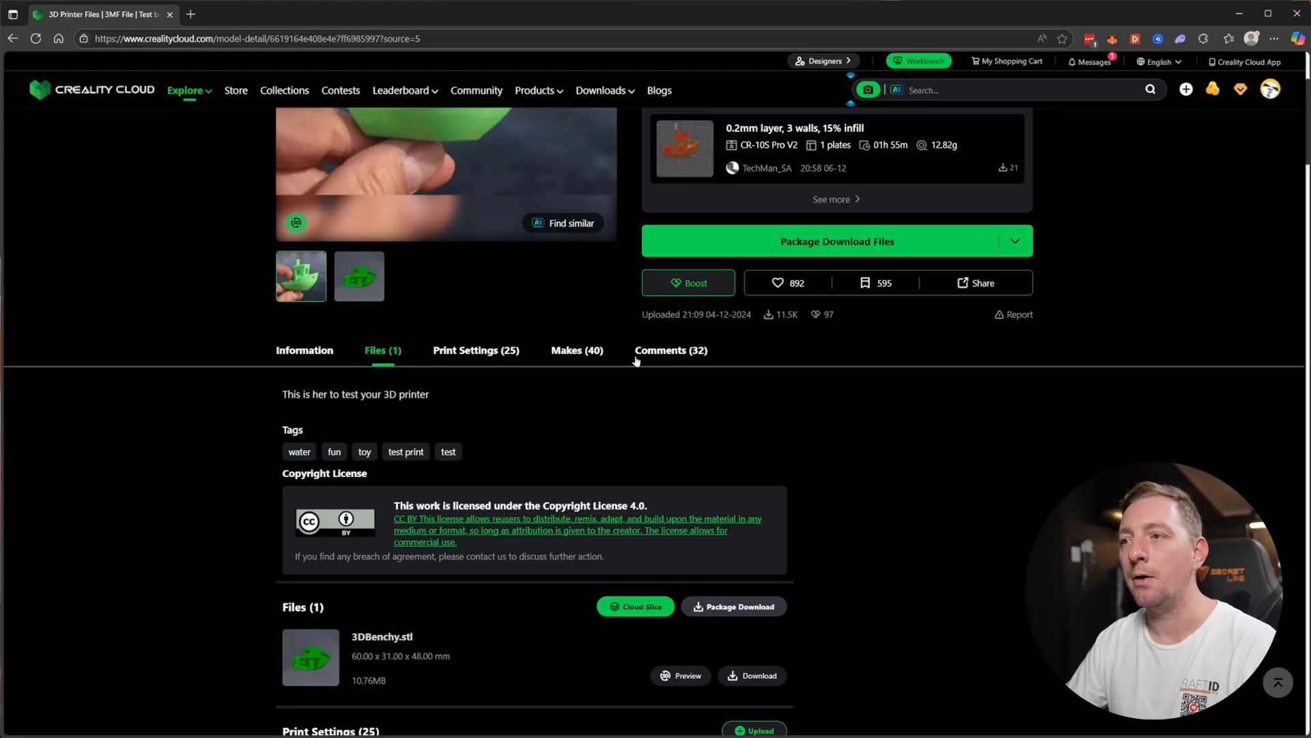
pyautogui.moveTo(516, 375)
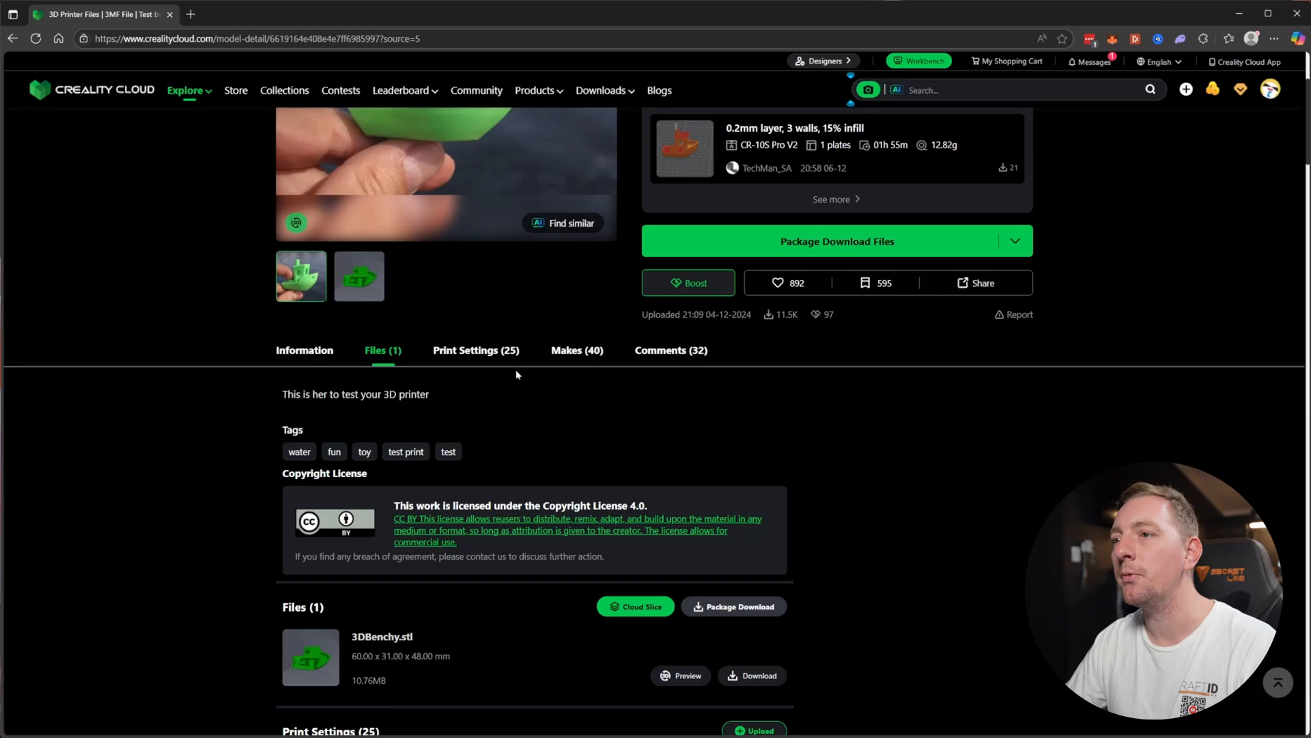
# Review the model's shared print settings and file download options
pyautogui.click(475, 349)
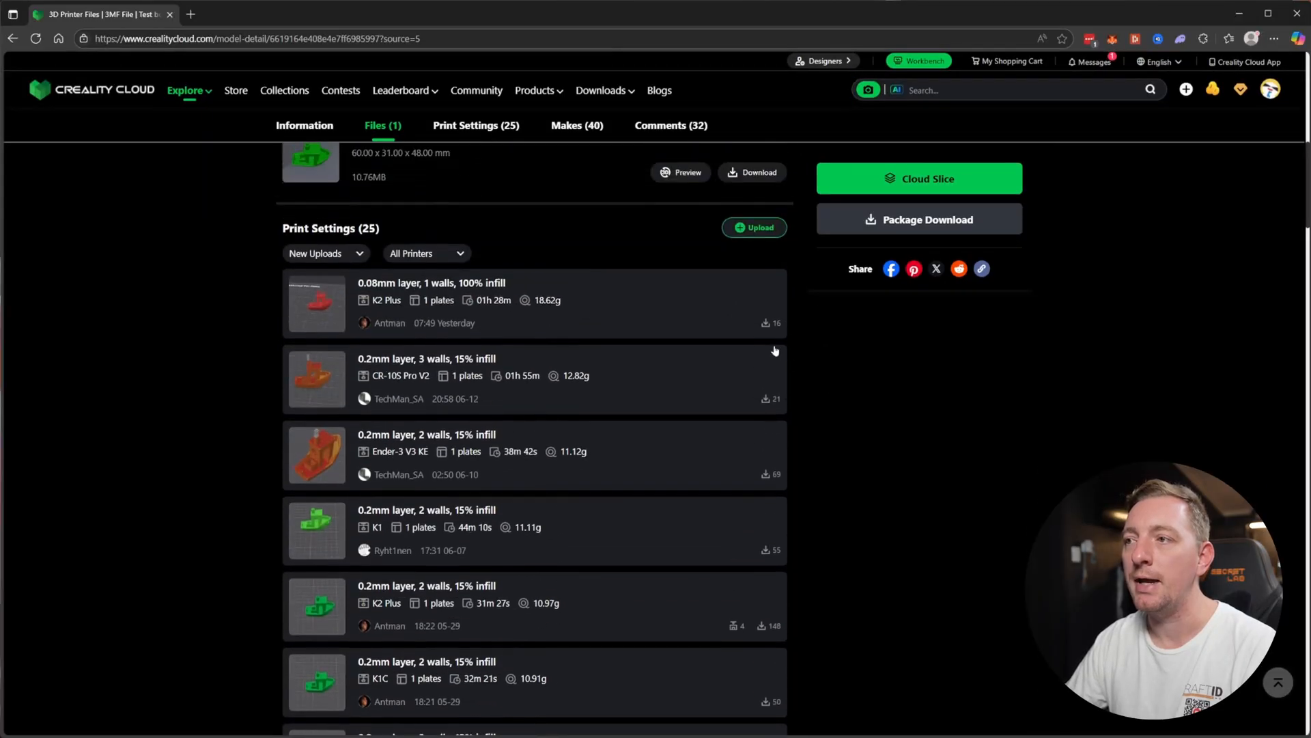
pyautogui.scroll(-3)
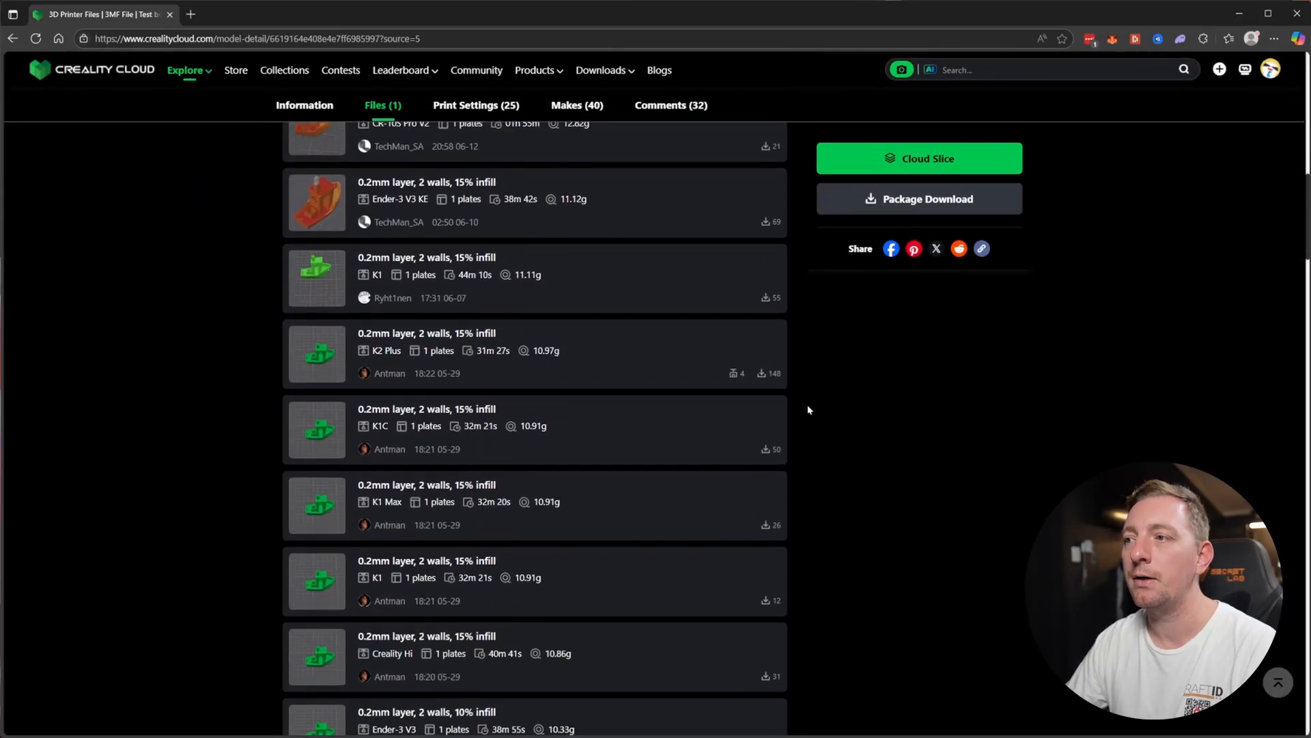
pyautogui.scroll(-3)
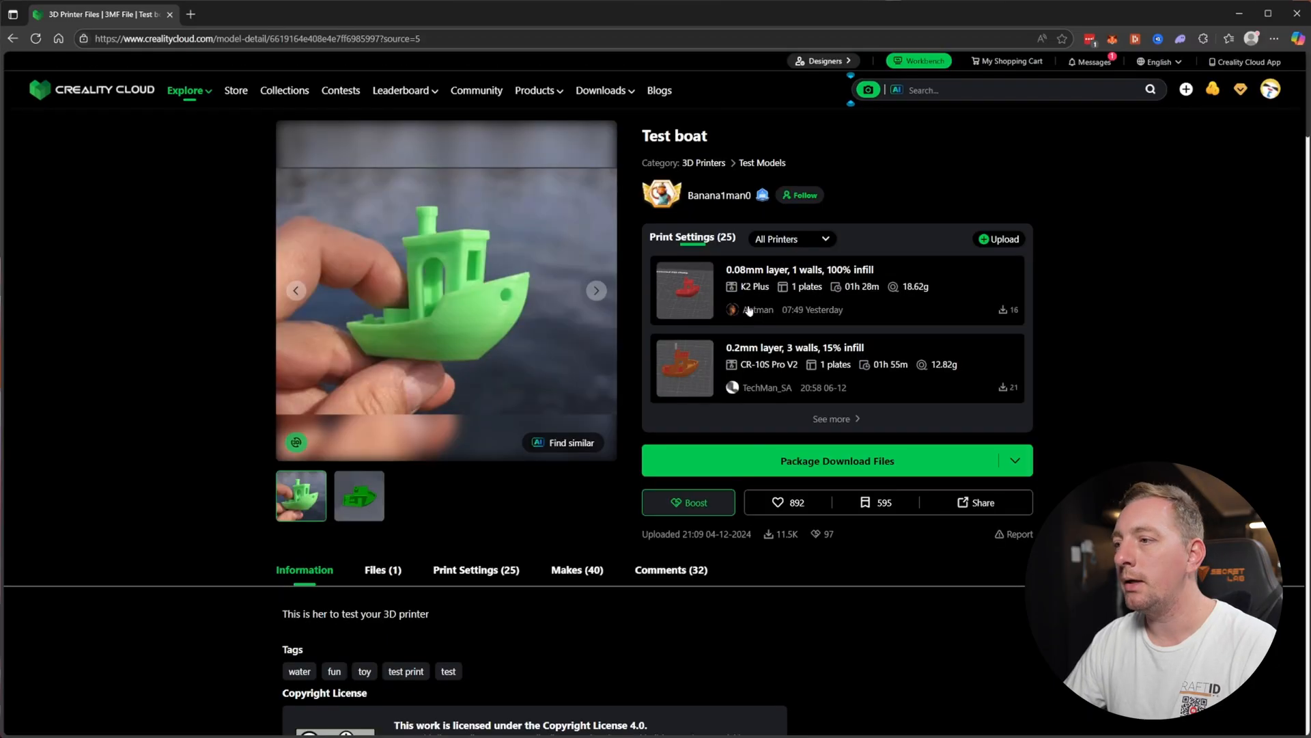
pyautogui.click(1015, 461)
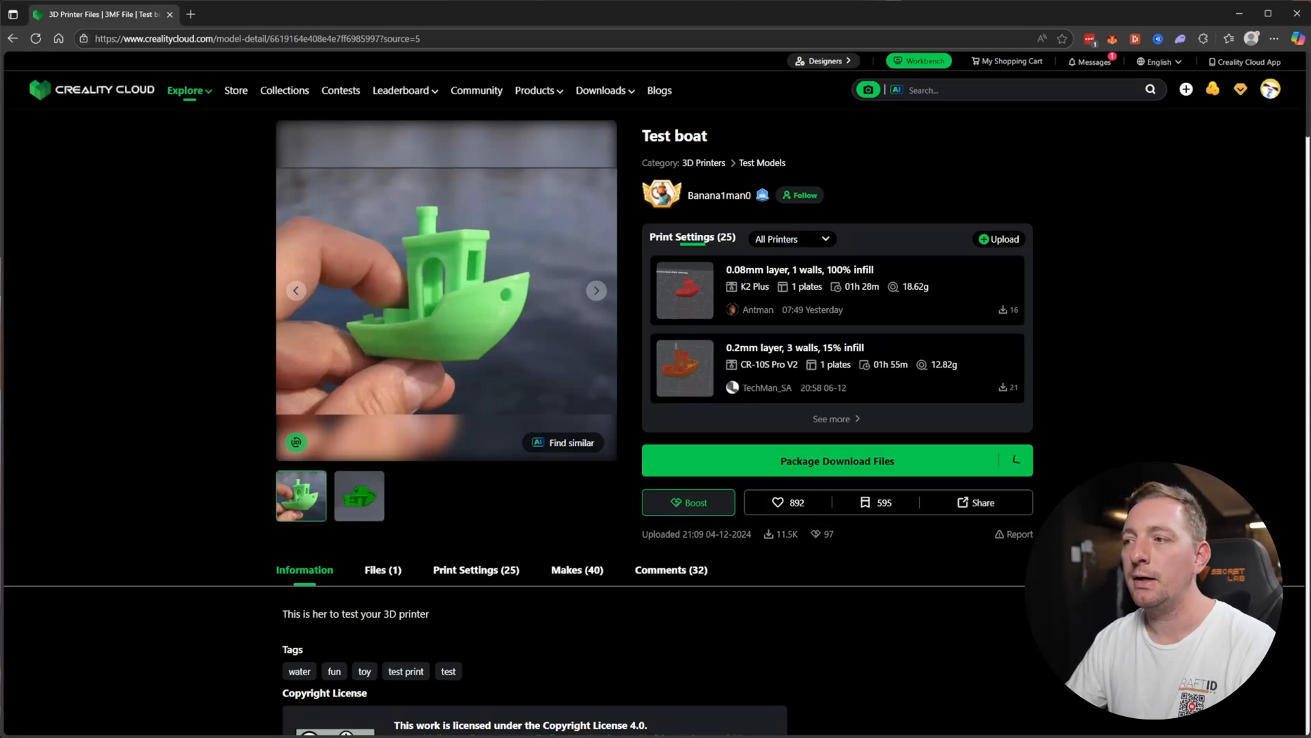
# Download the Test boat package as a zip and show it in the Downloads folder
pyautogui.click(836, 460)
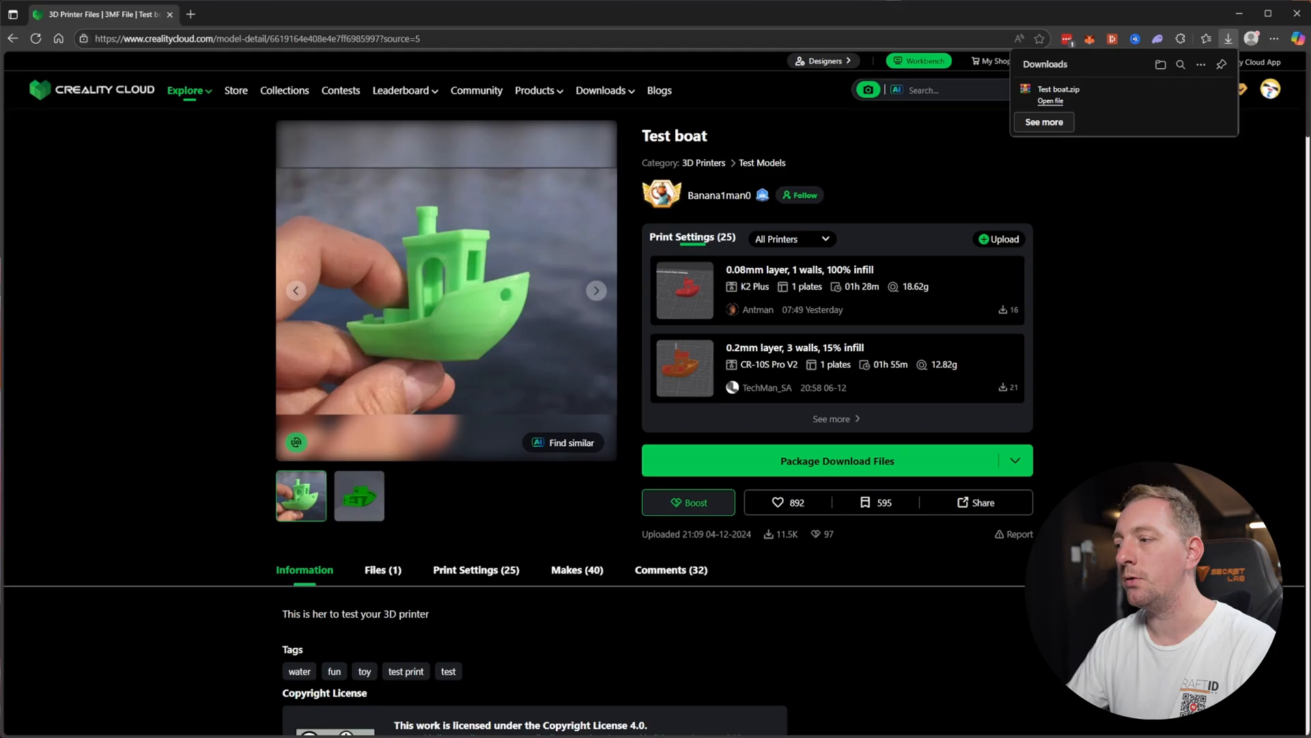
pyautogui.click(1049, 100)
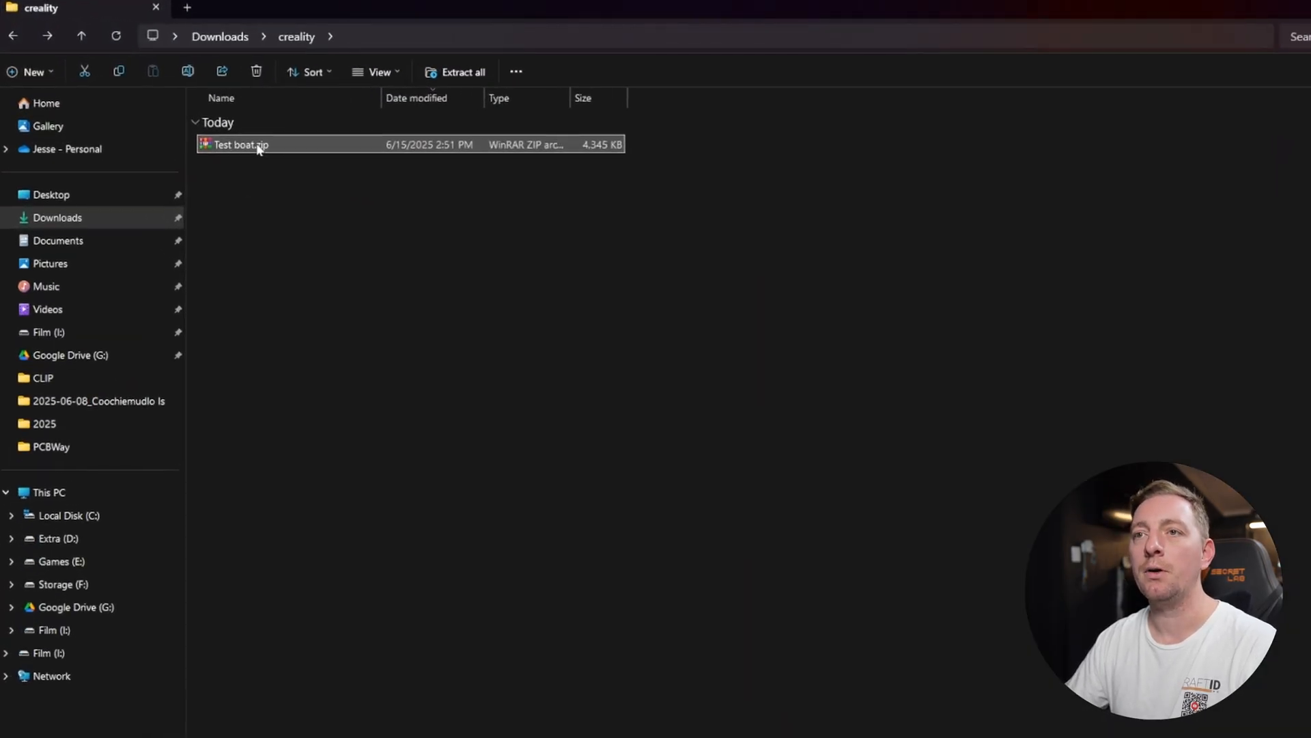
# Extract Test boat.zip and select 3DBenchy.stl in the extracted folder
pyautogui.rightClick(240, 143)
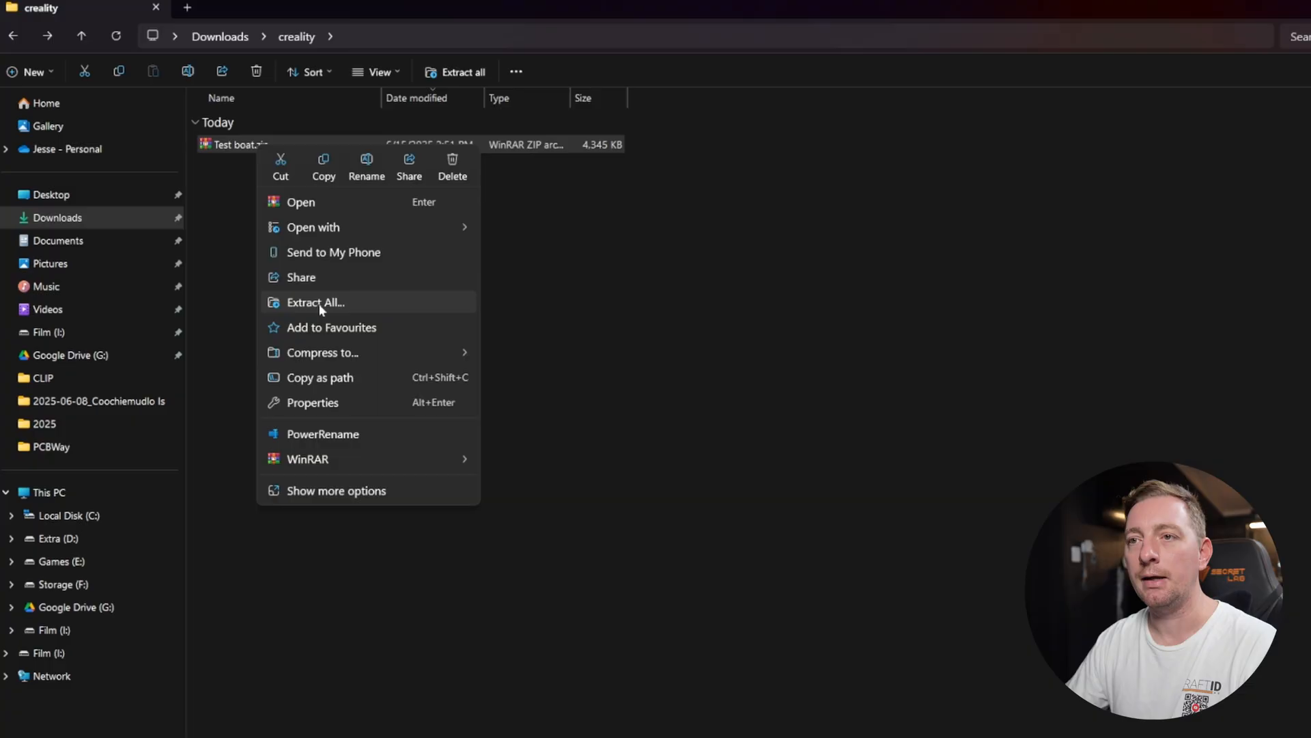
pyautogui.click(315, 302)
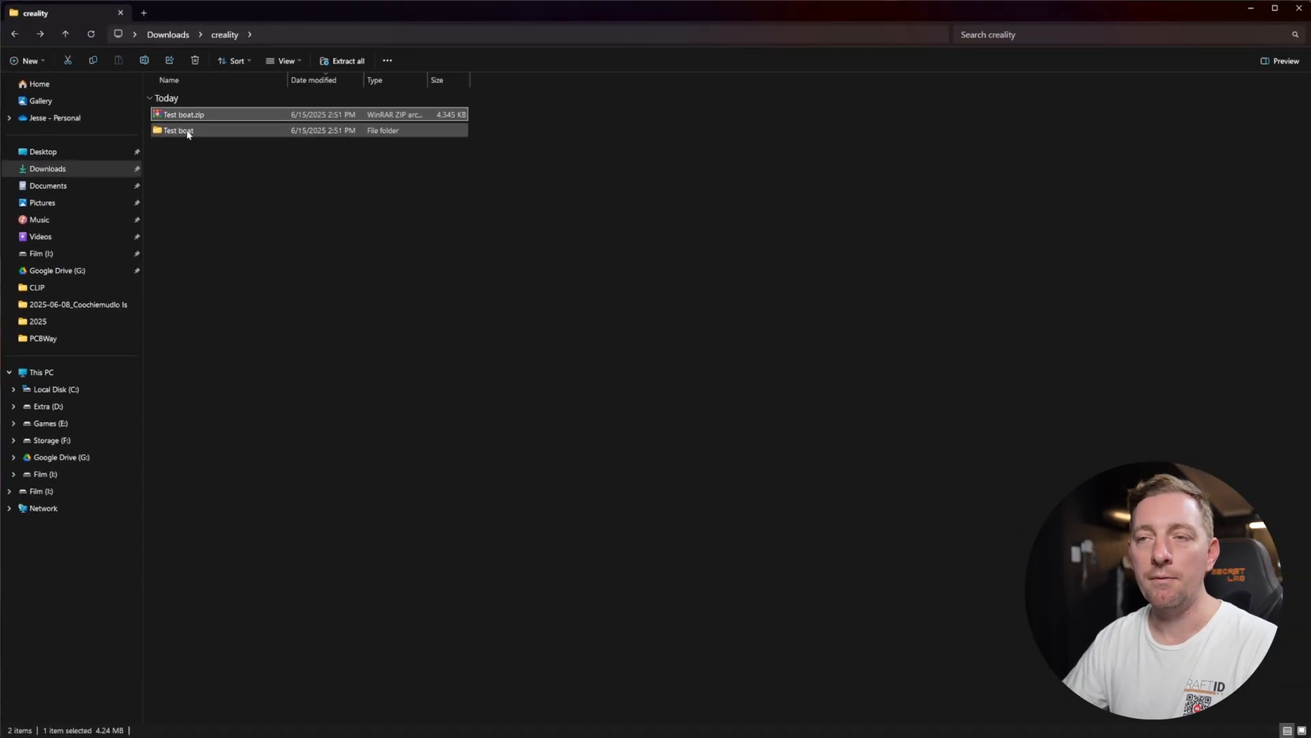
pyautogui.doubleClick(178, 131)
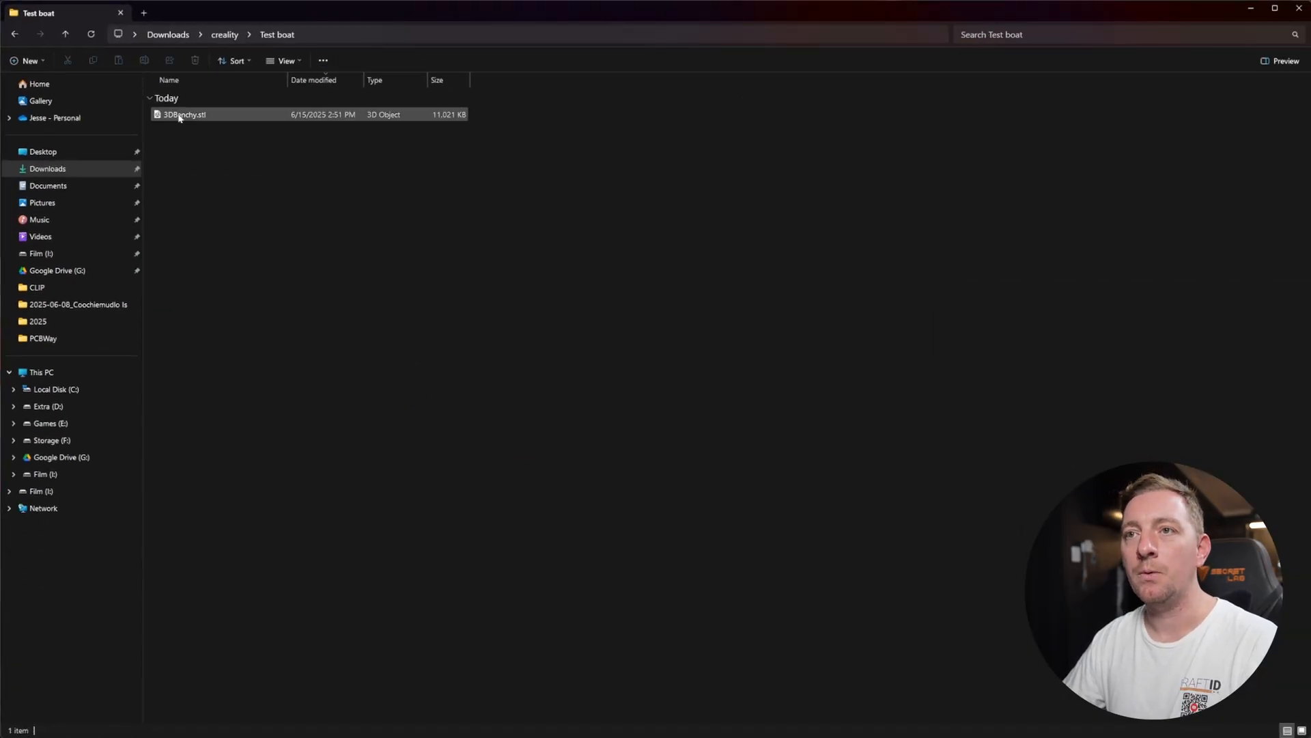
pyautogui.click(184, 115)
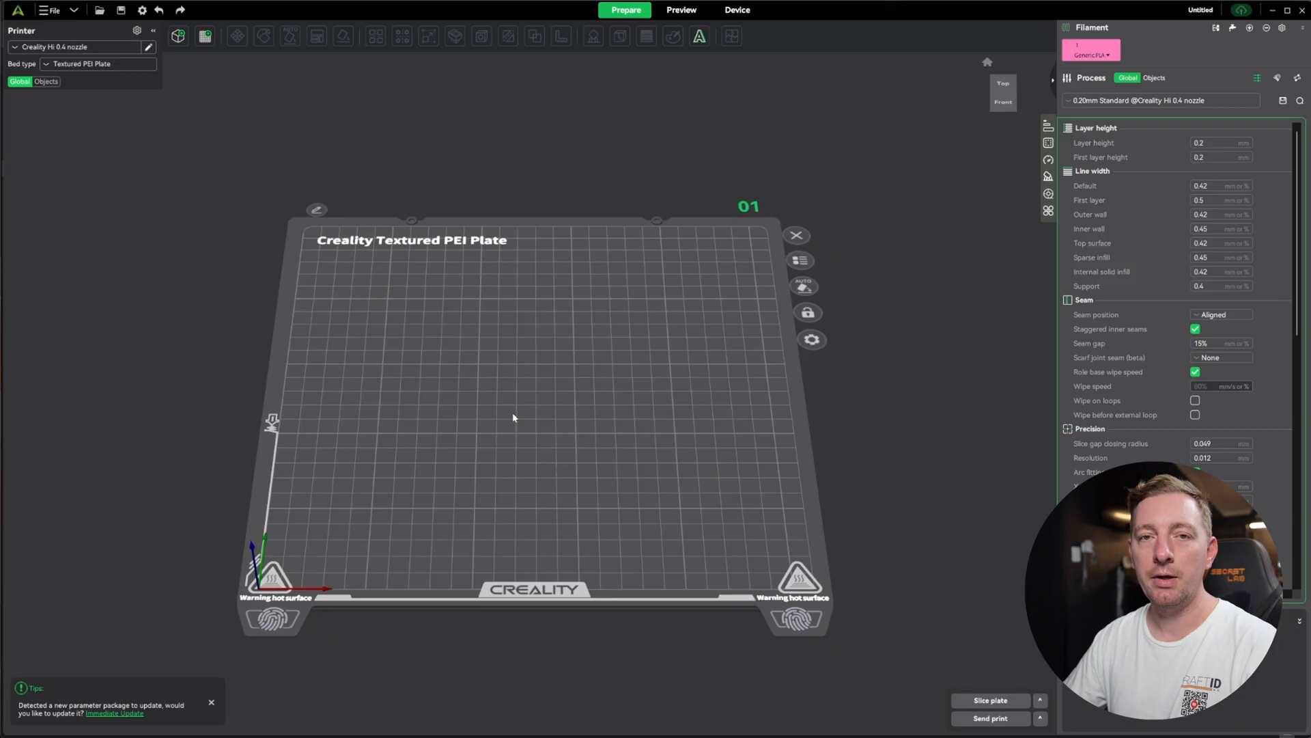
pyautogui.moveTo(633, 170)
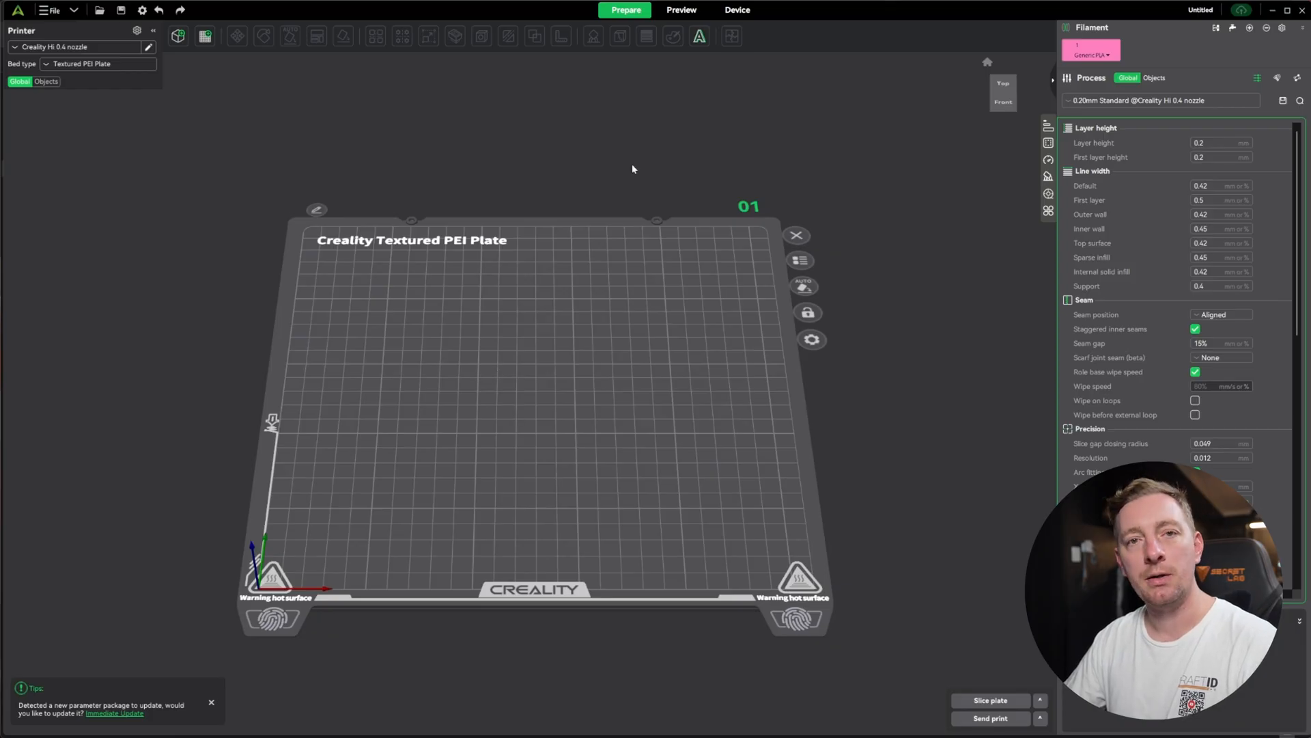
pyautogui.moveTo(720, 33)
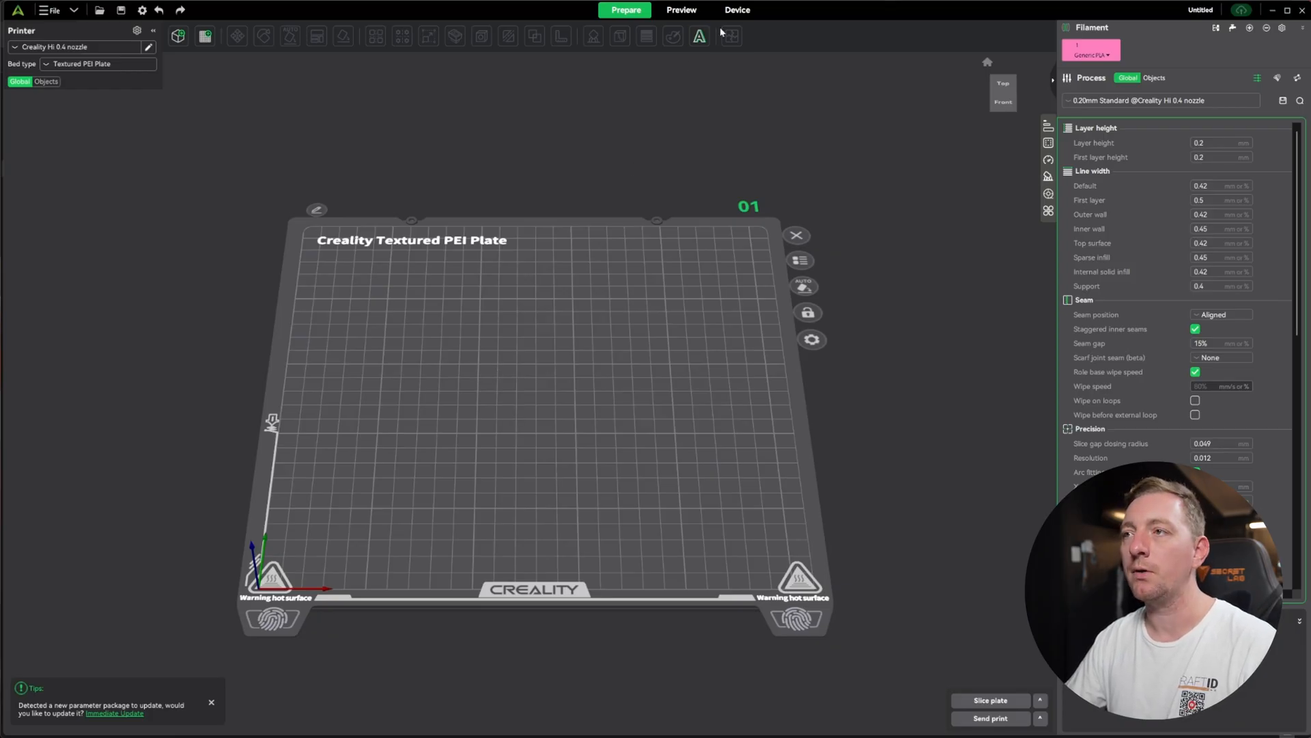
# Show the connected printer list in Creality Print's Device view
pyautogui.click(737, 10)
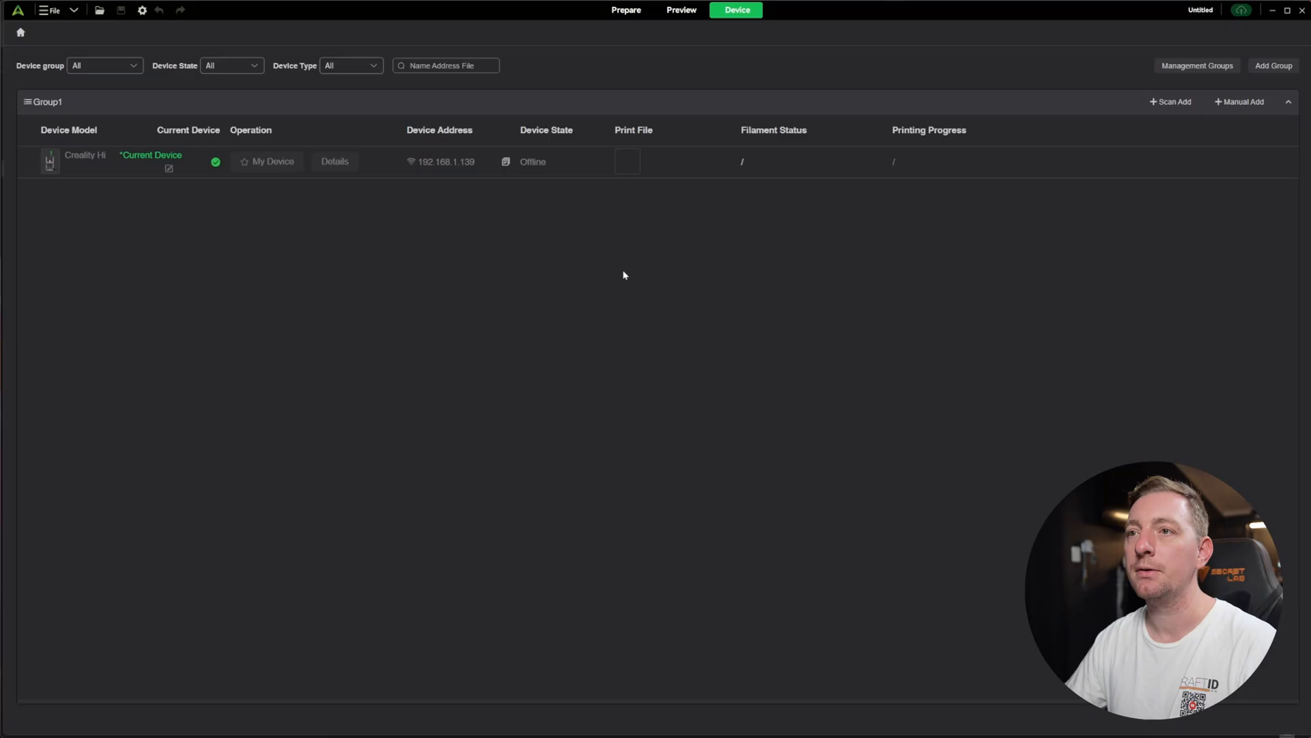
pyautogui.moveTo(234, 182)
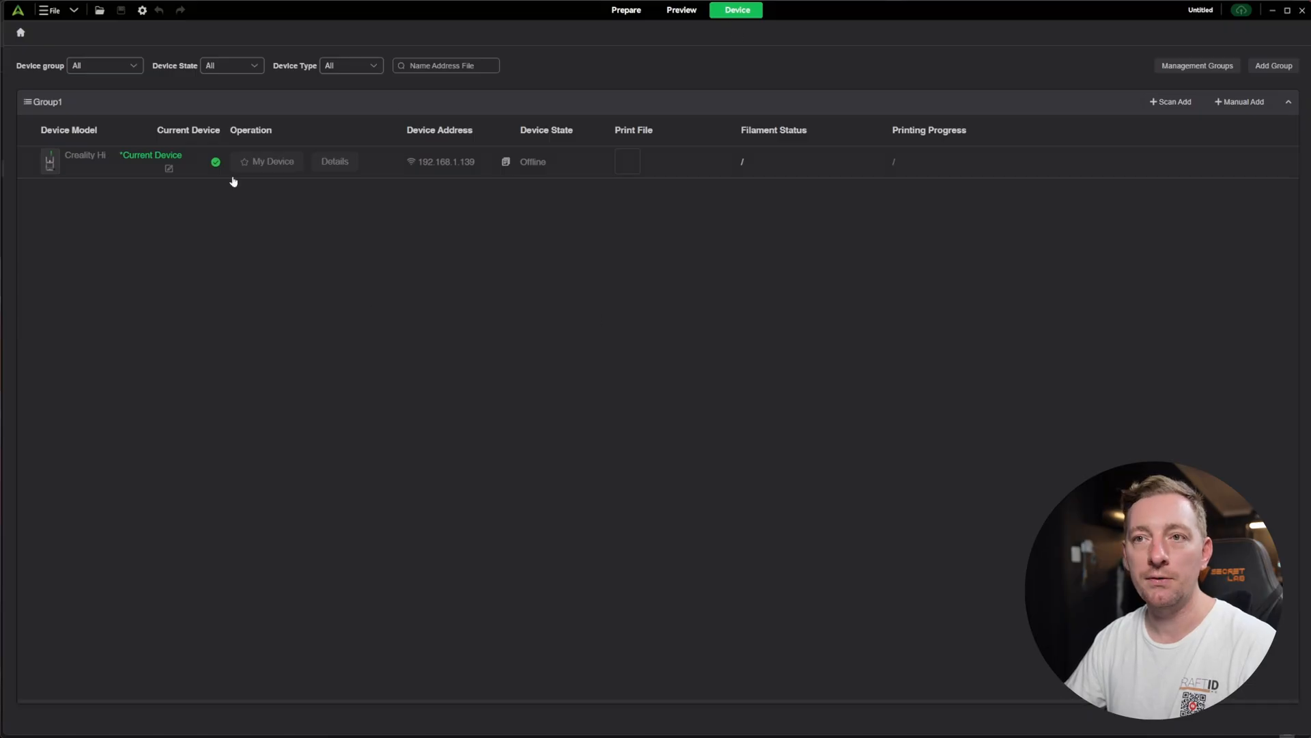
pyautogui.moveTo(100, 167)
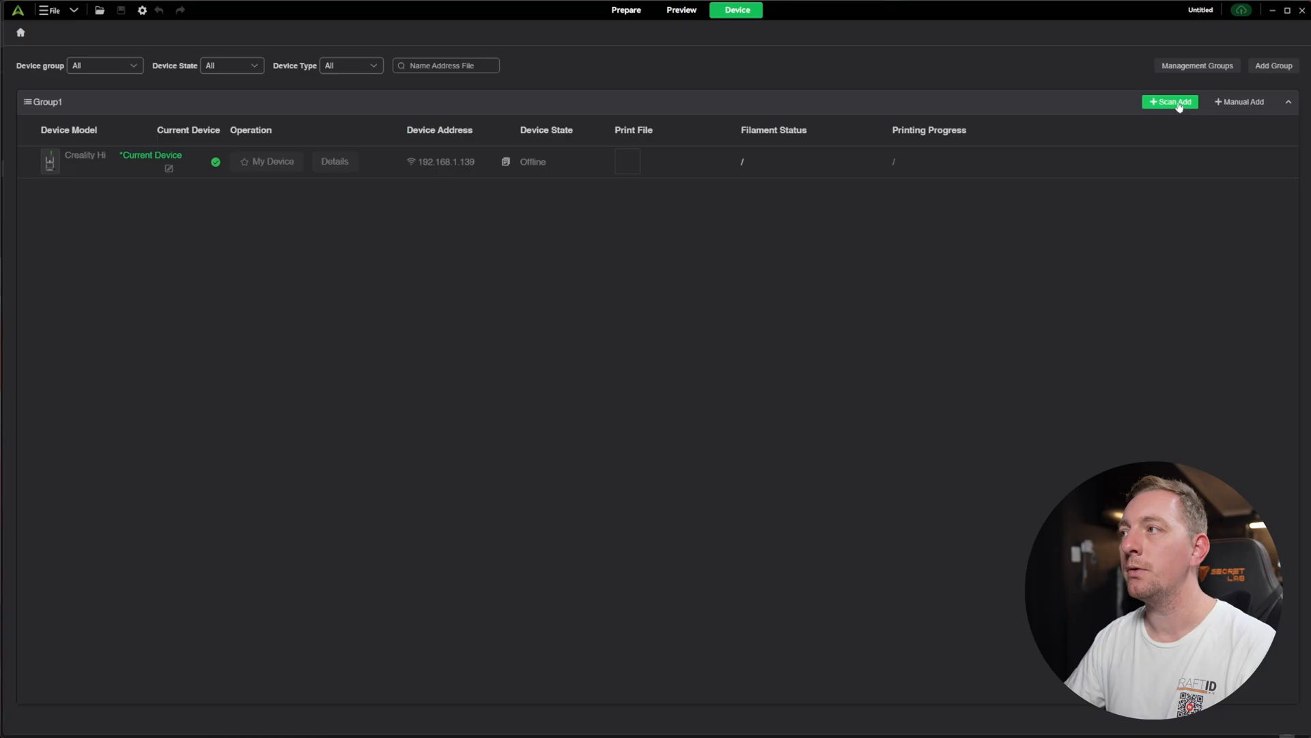
# Scan for printers, remove the offline entry and make Creality Hi-5776 the current device
pyautogui.click(1171, 101)
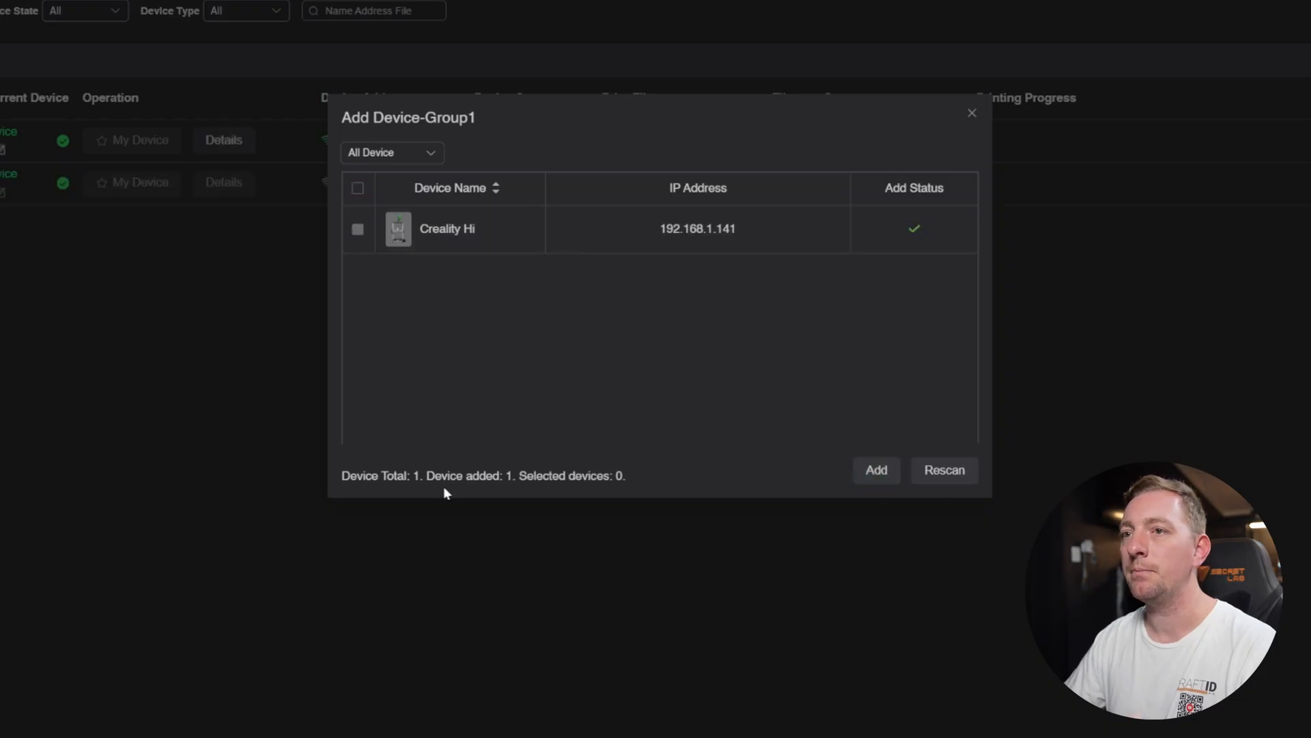
pyautogui.click(971, 114)
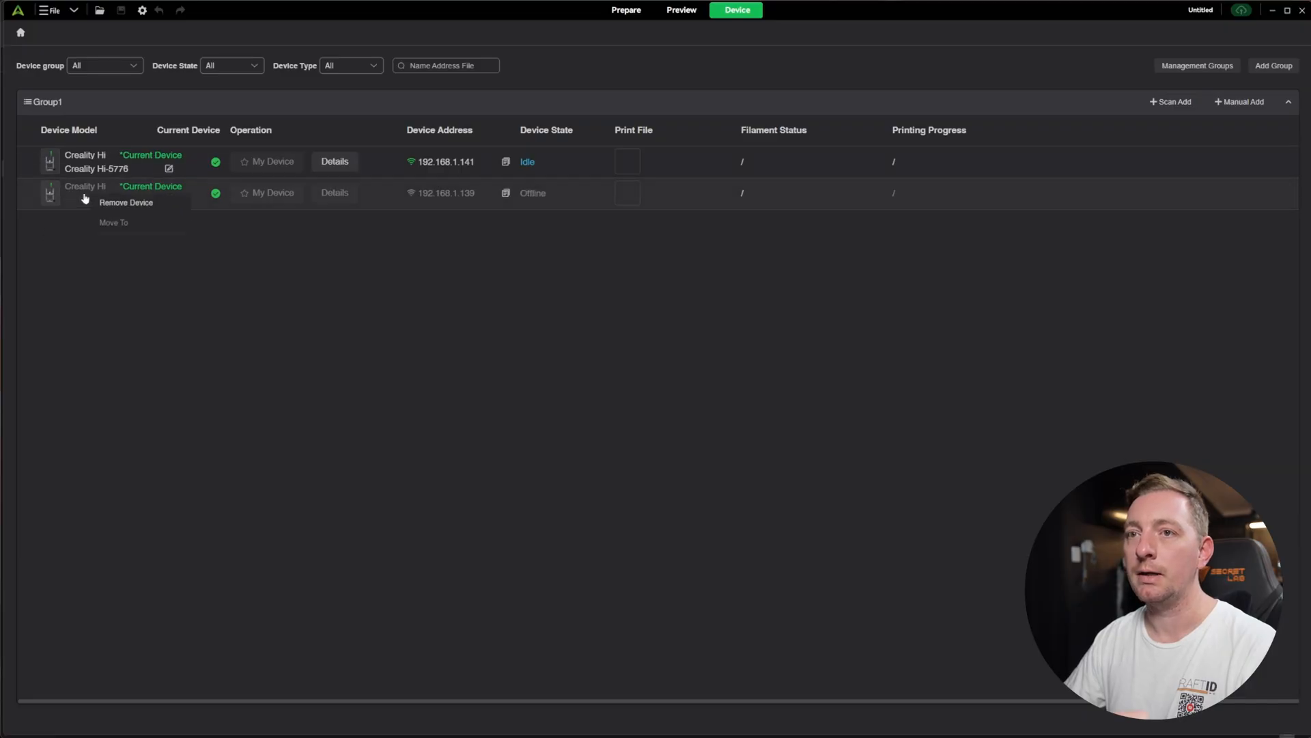
pyautogui.click(126, 202)
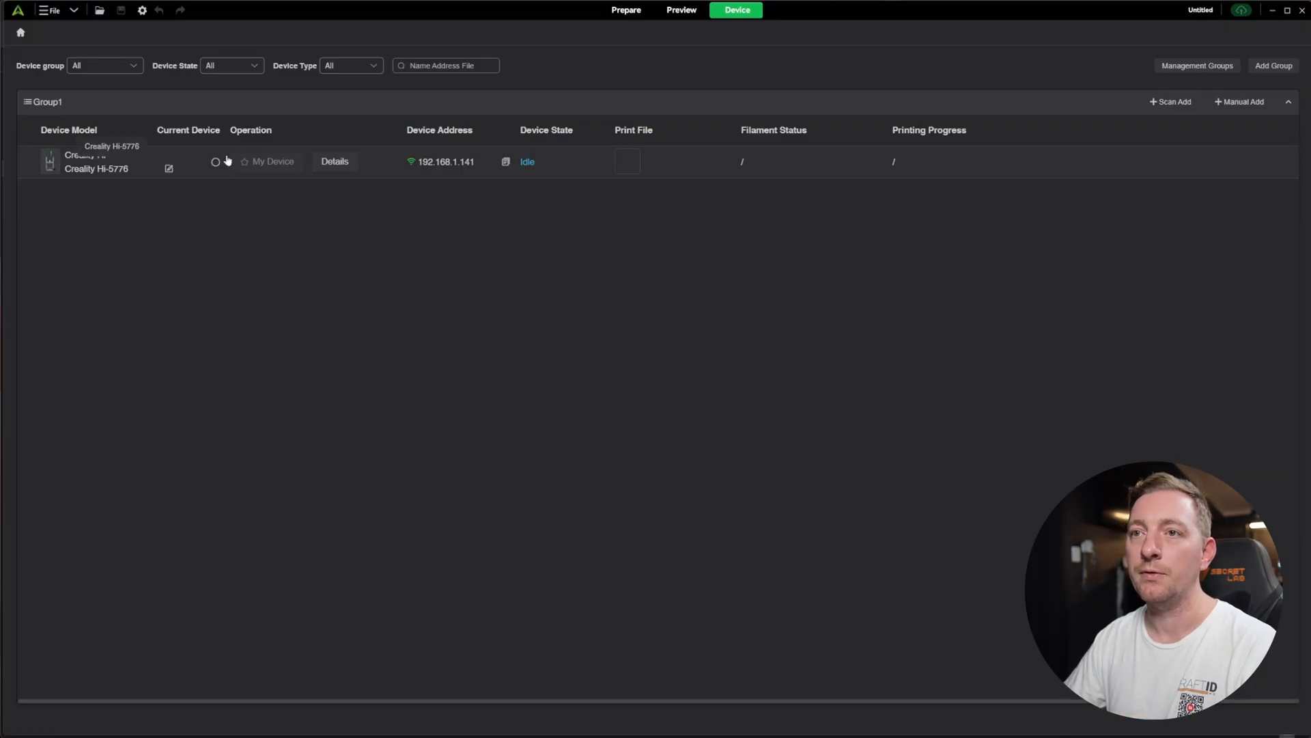
pyautogui.click(216, 161)
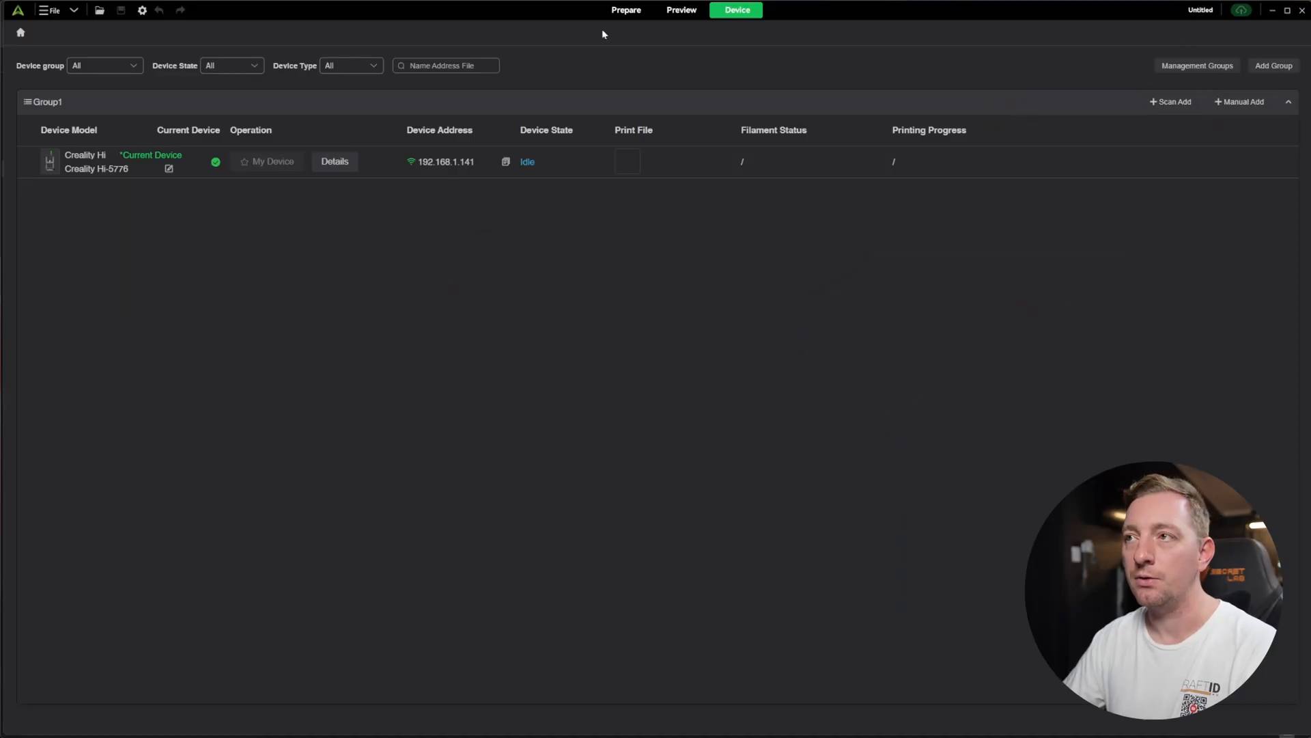
pyautogui.click(625, 10)
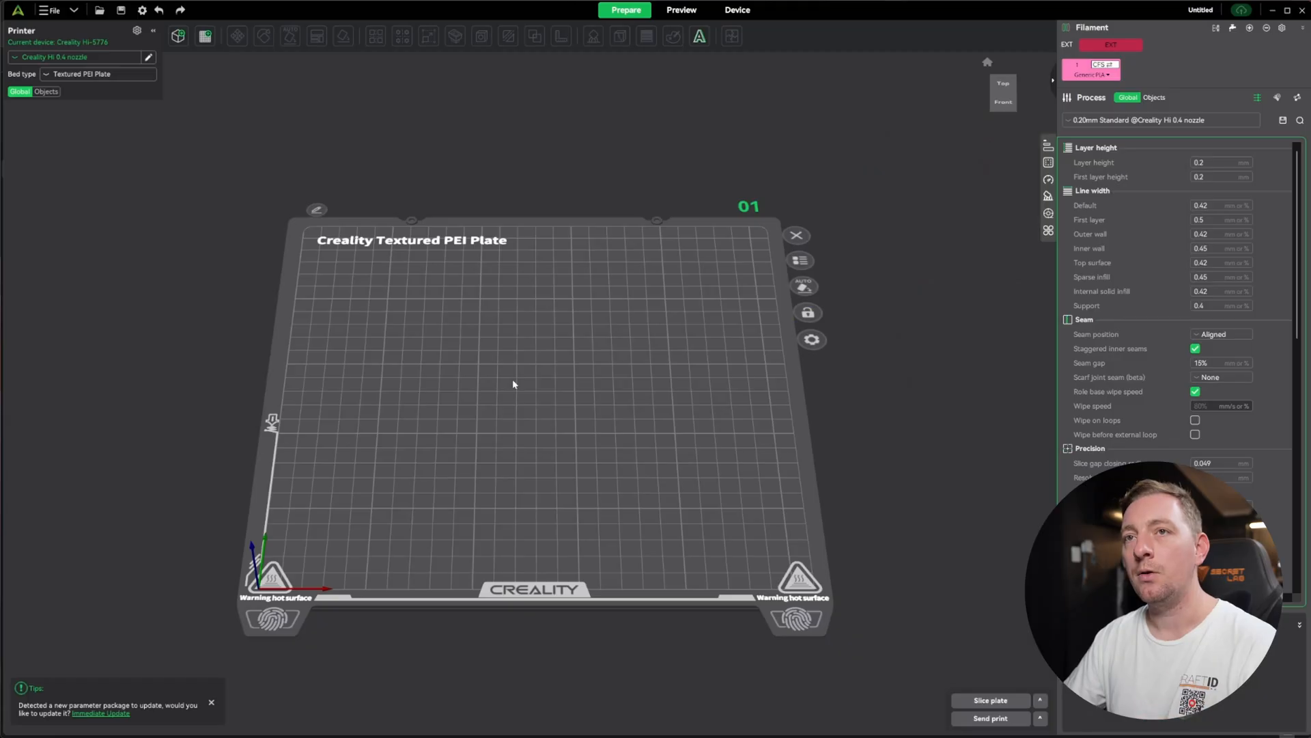
# Import 3DBenchy.stl from the Test boat folder onto the build plate
pyautogui.click(53, 9)
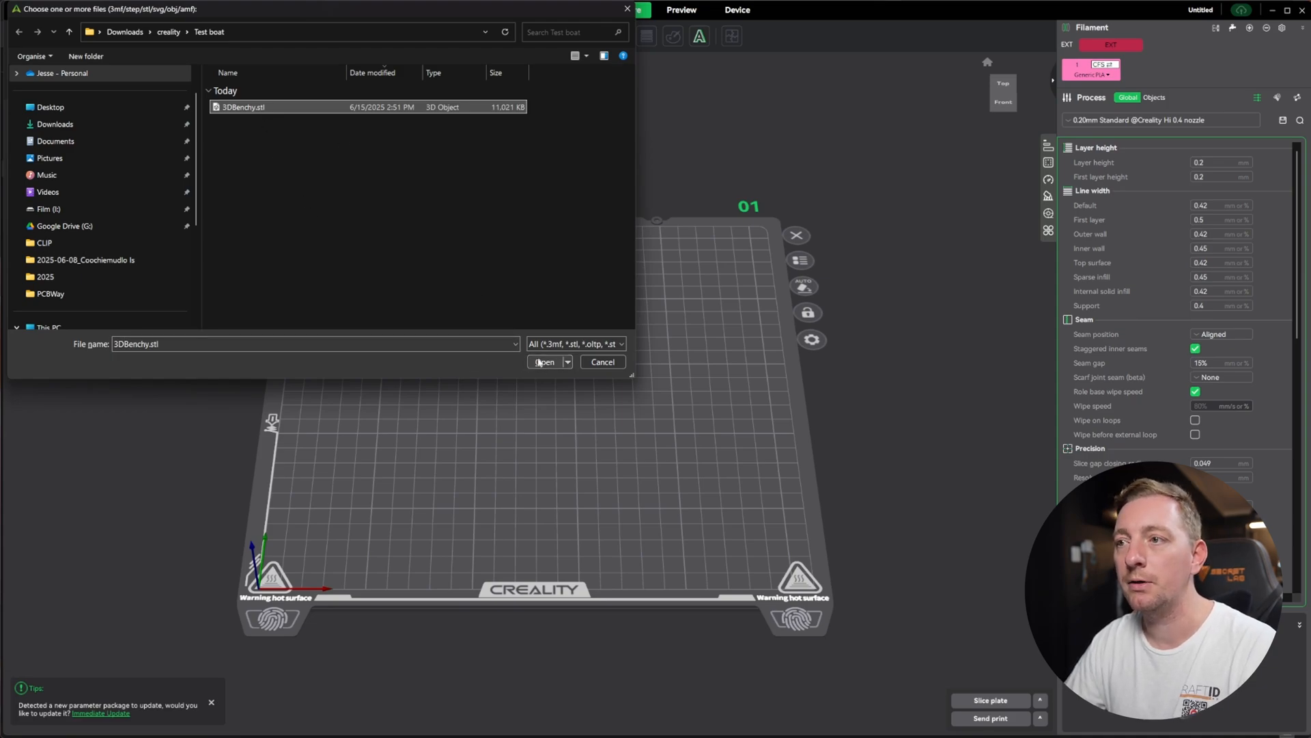
pyautogui.click(544, 361)
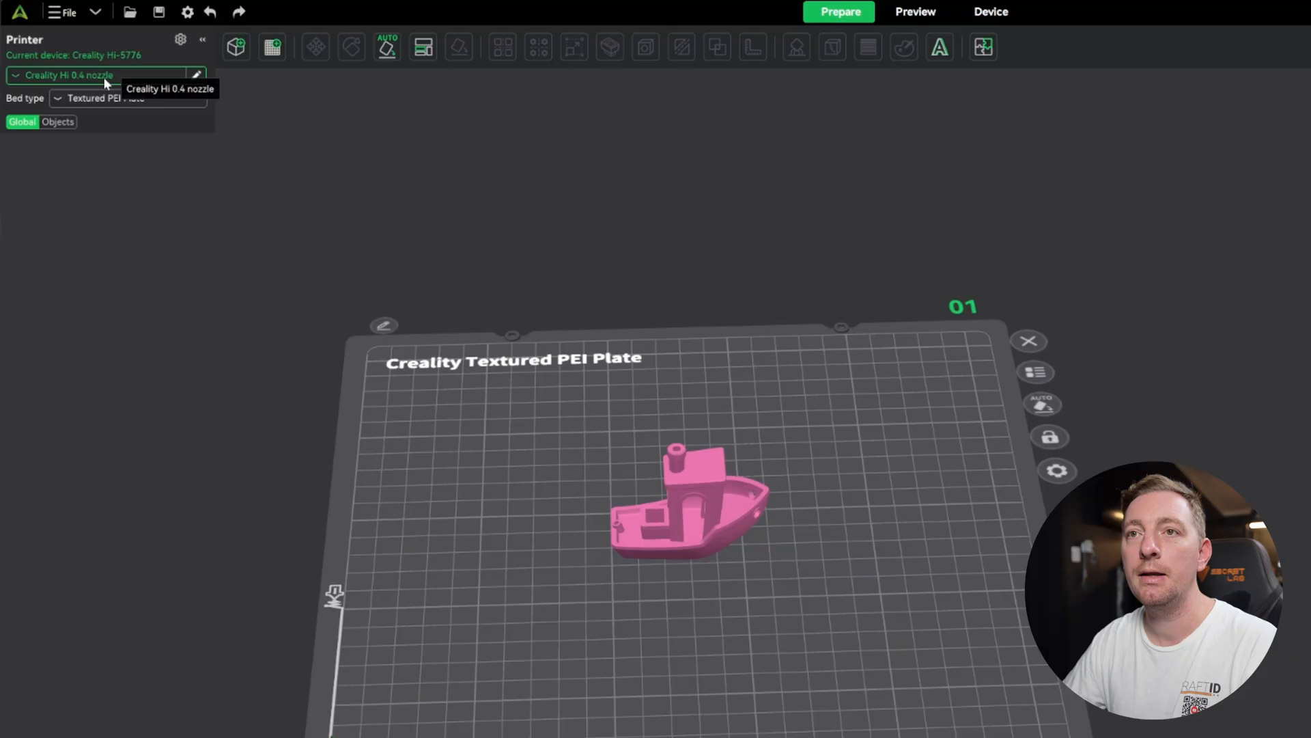
pyautogui.click(100, 74)
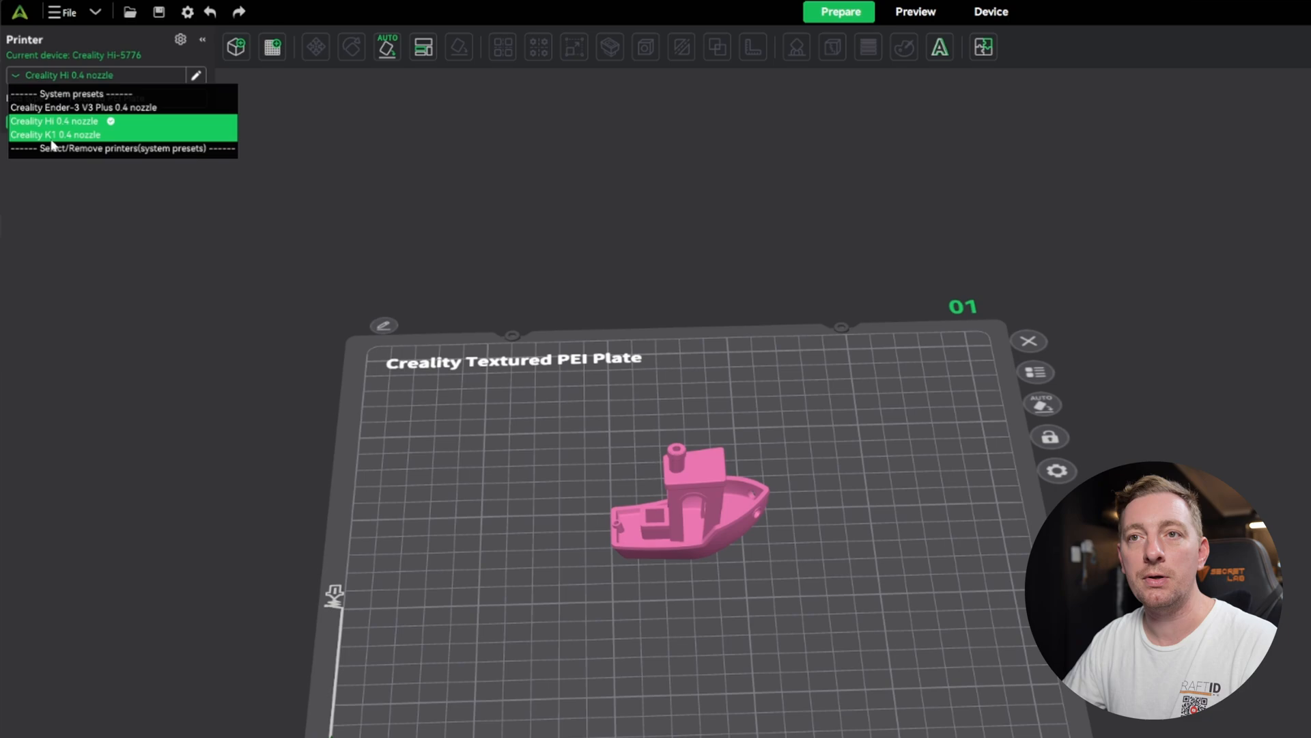
pyautogui.moveTo(83, 107)
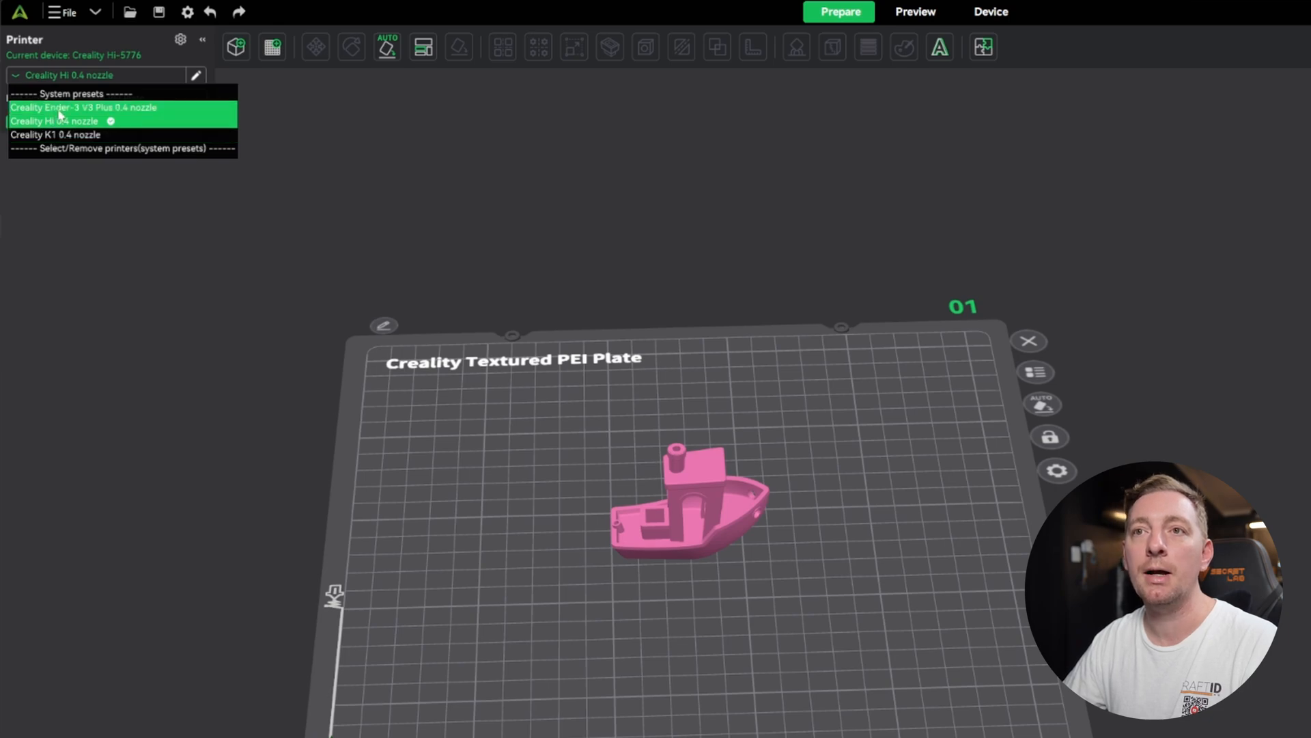
pyautogui.moveTo(76, 121)
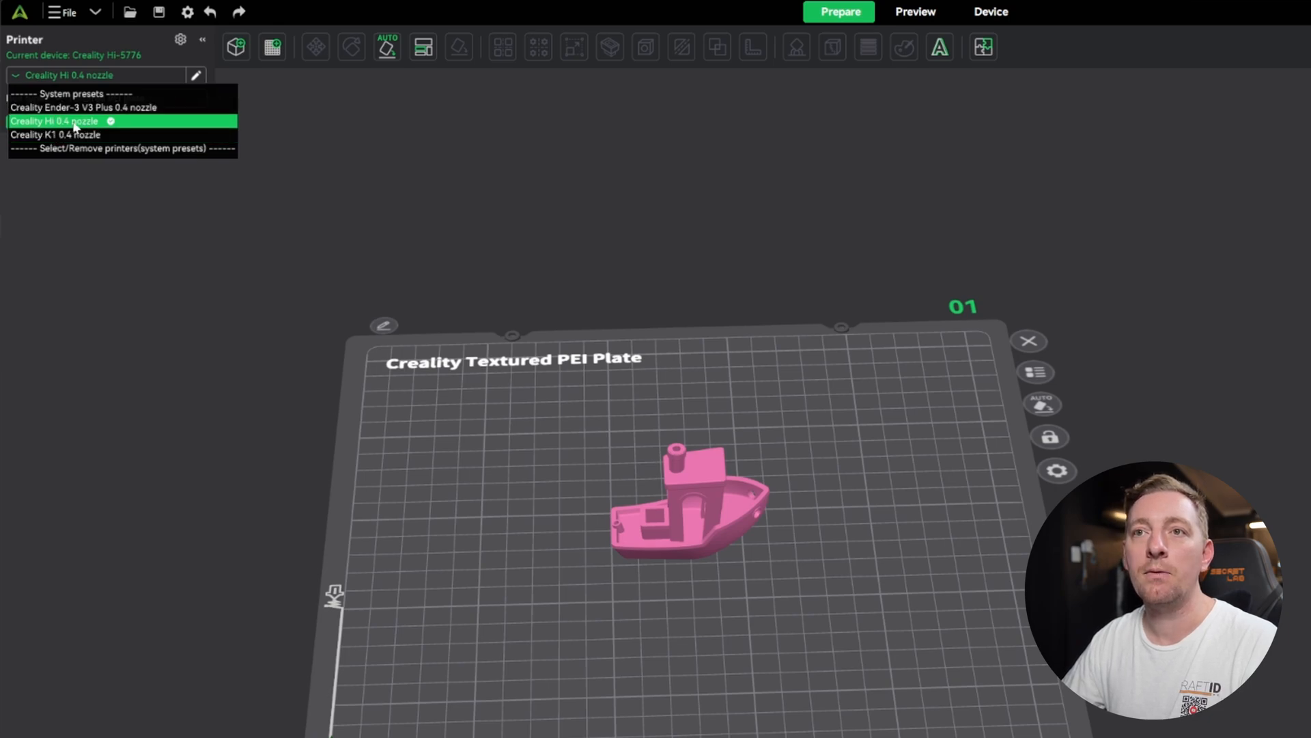
pyautogui.click(67, 121)
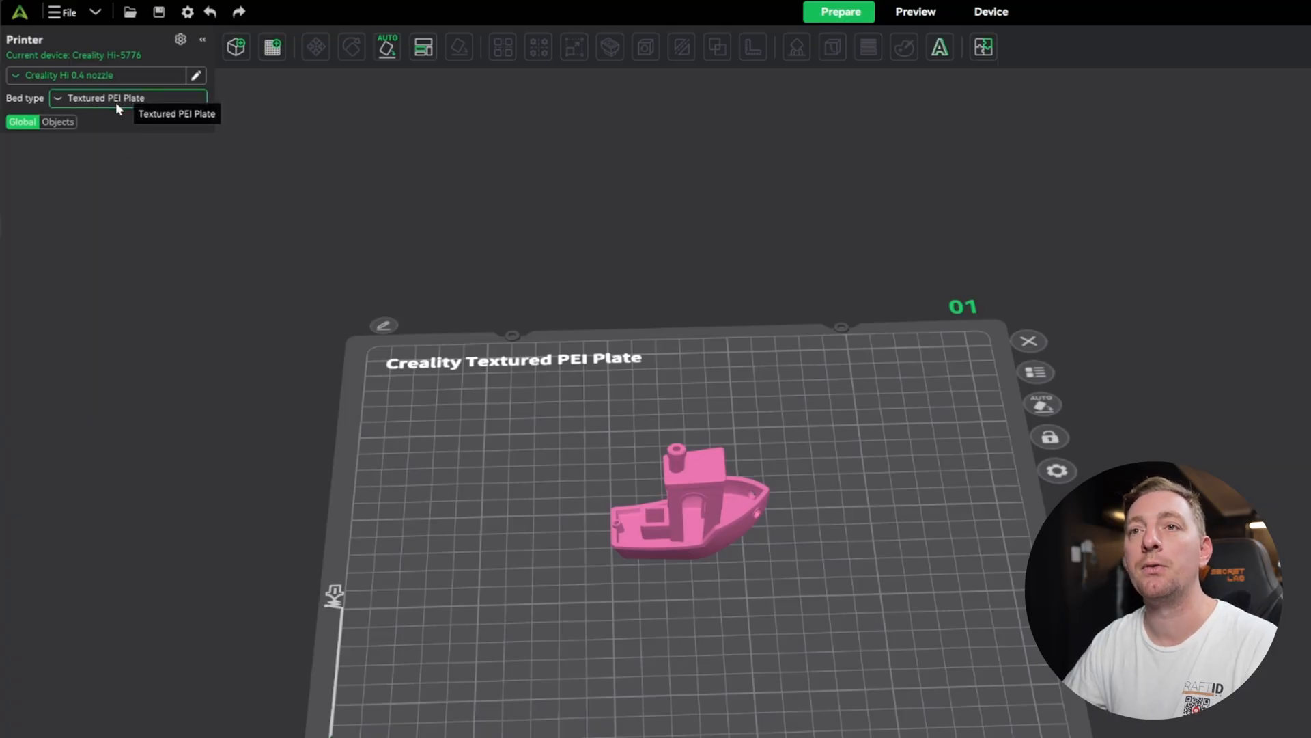
pyautogui.click(126, 98)
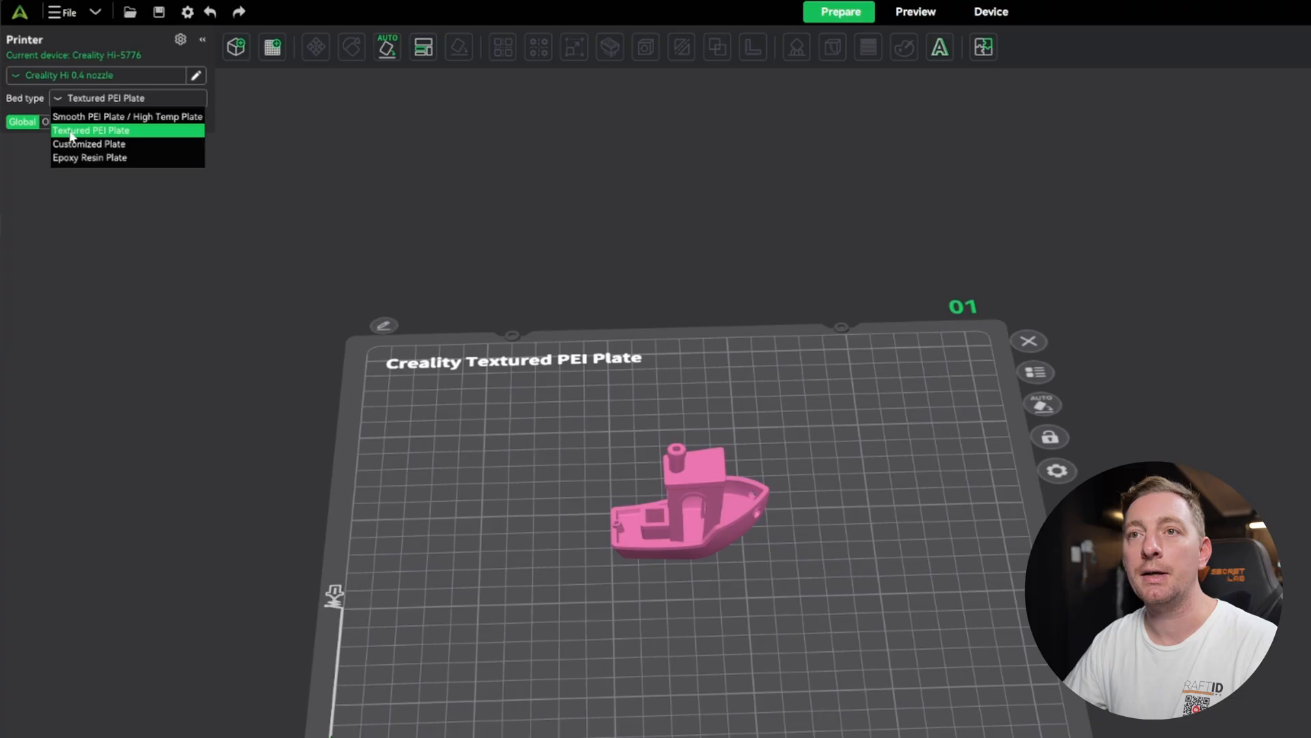
pyautogui.click(90, 131)
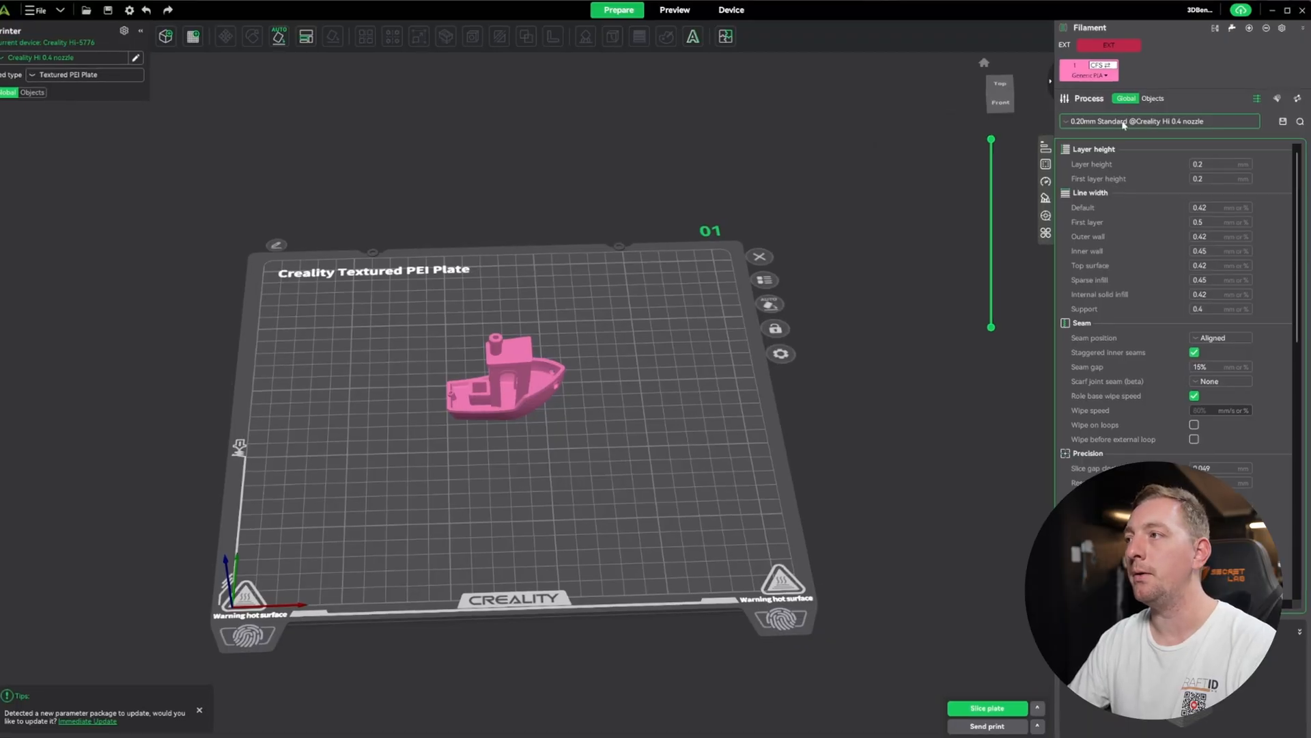
pyautogui.click(1158, 120)
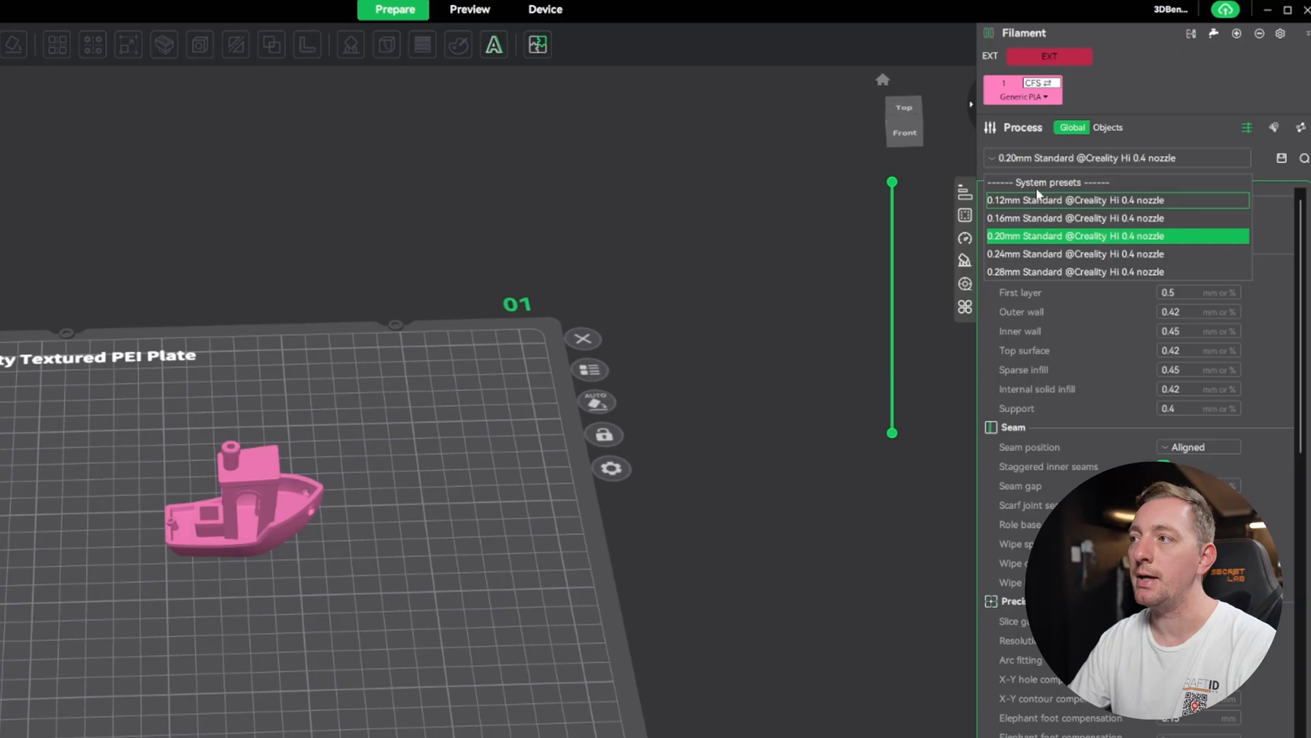
pyautogui.moveTo(1014, 203)
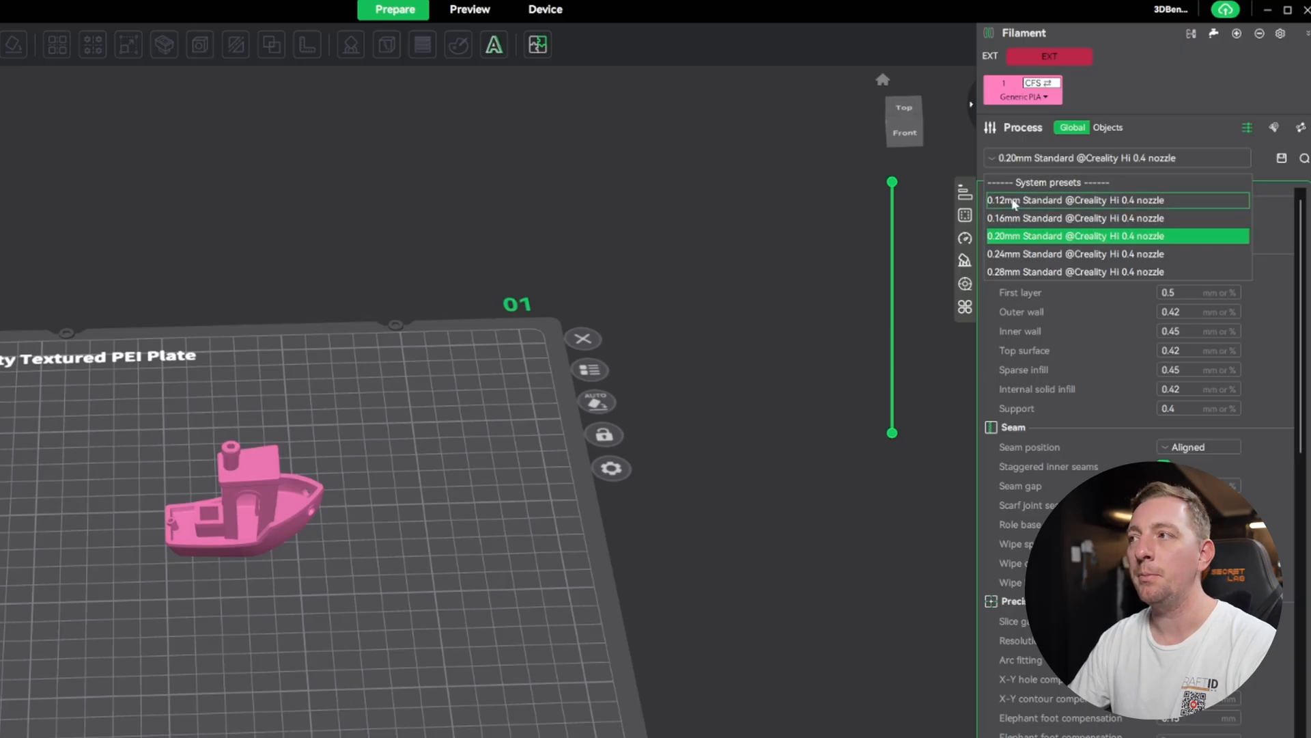
pyautogui.moveTo(1019, 234)
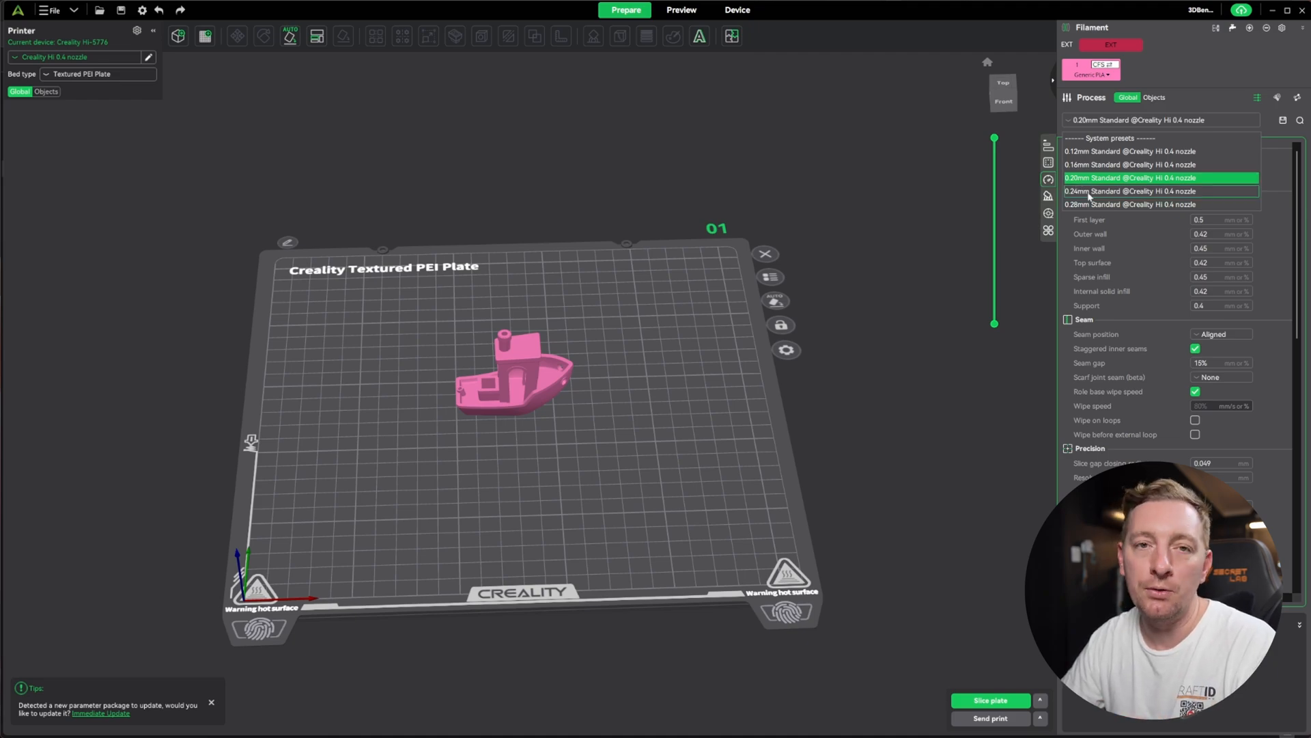
pyautogui.click(1130, 177)
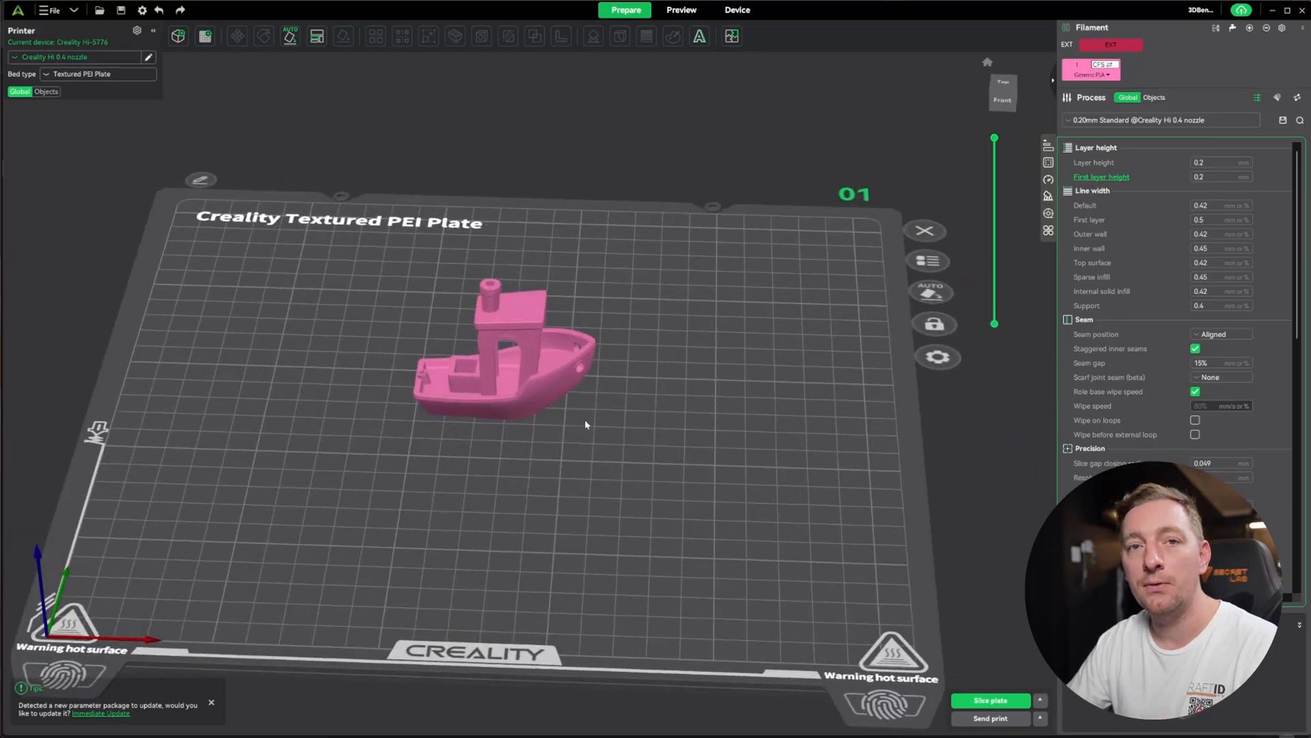
pyautogui.moveTo(736, 349)
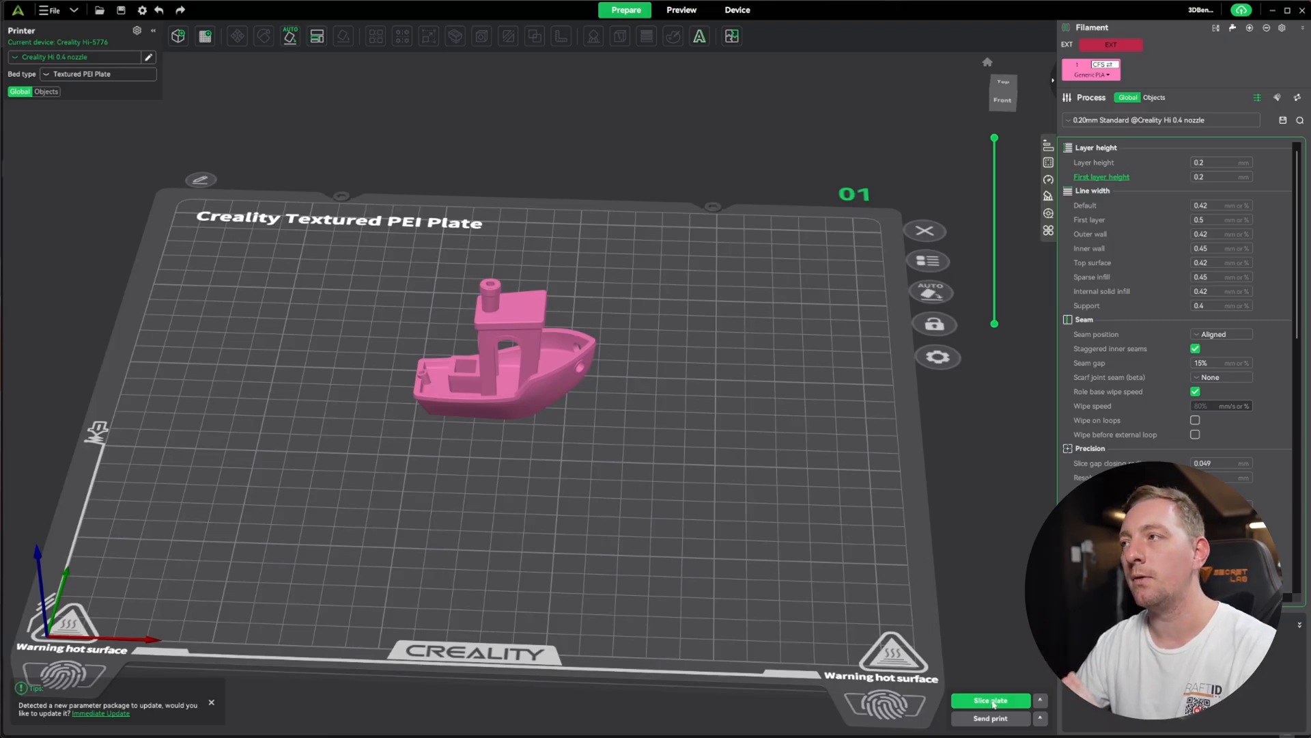
# Slice the Benchy (40m40s), compare the 0.24mm Standard preset (36m57s), then return to 0.20mm Standard
pyautogui.click(992, 699)
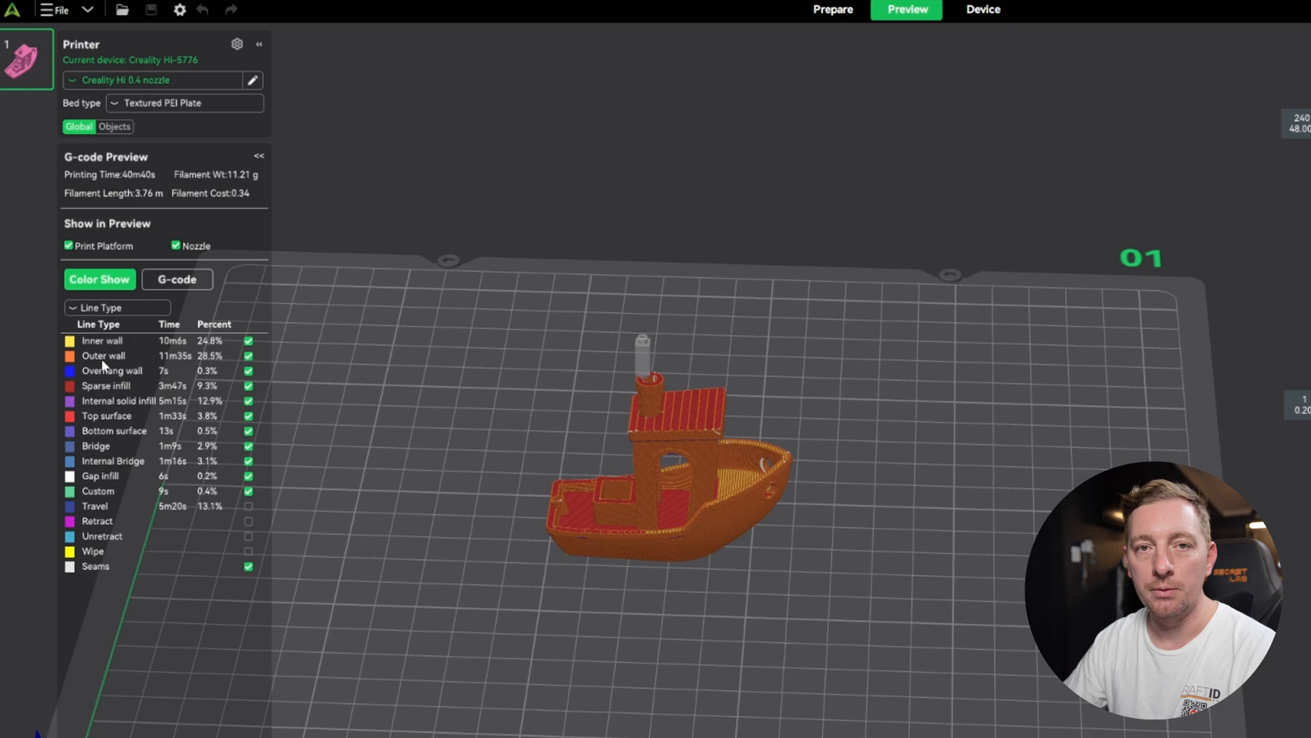
pyautogui.moveTo(147, 185)
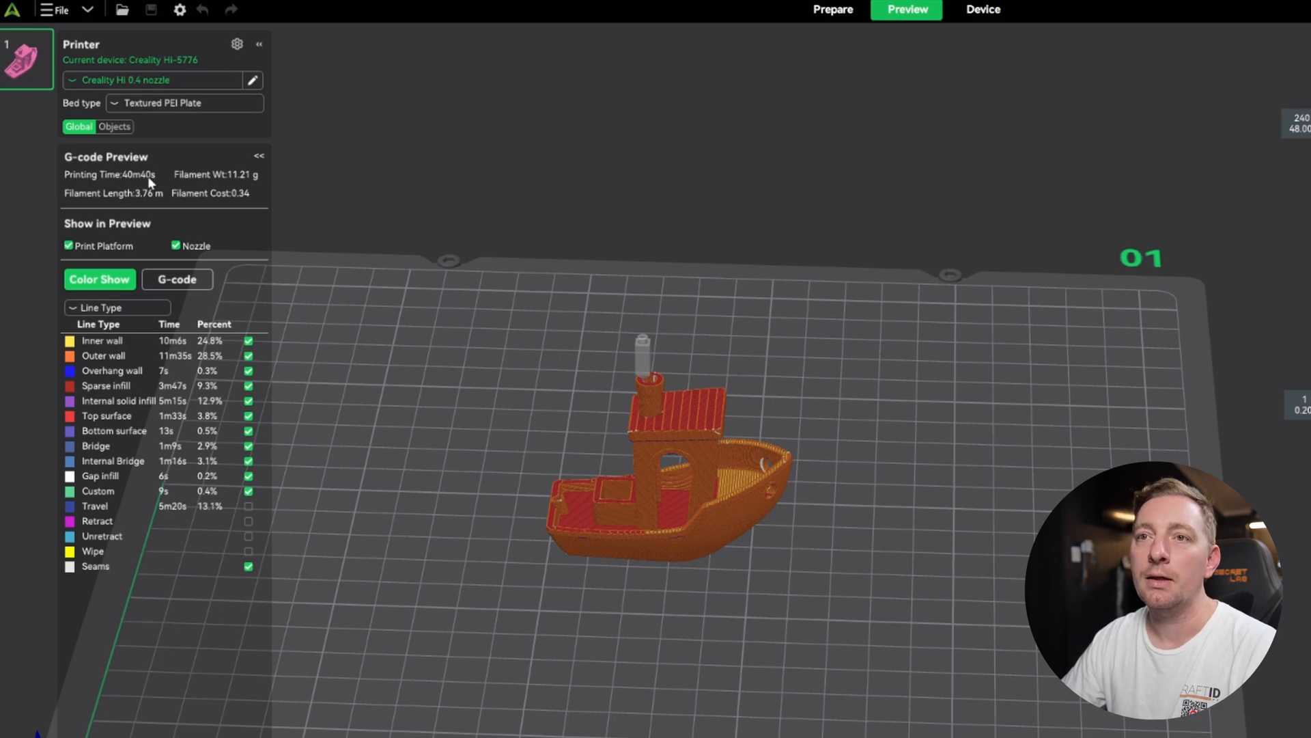
pyautogui.moveTo(147, 191)
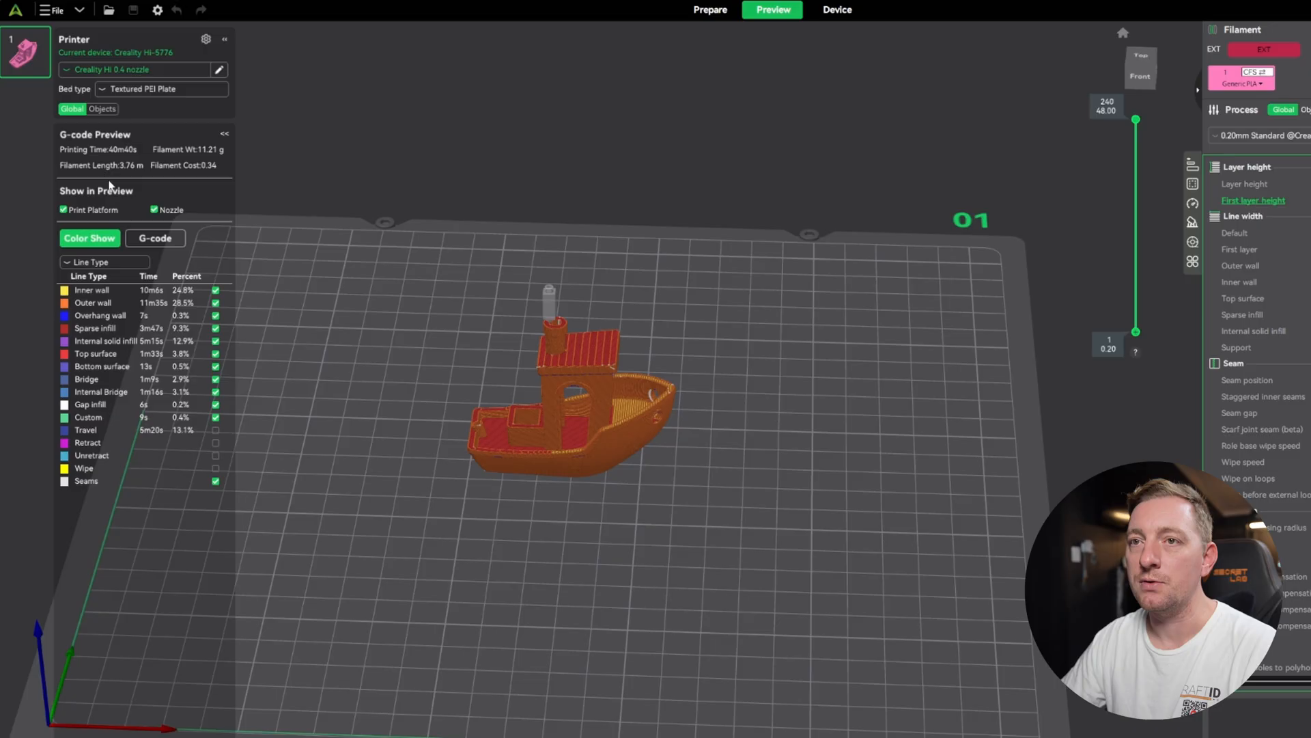
pyautogui.click(1158, 120)
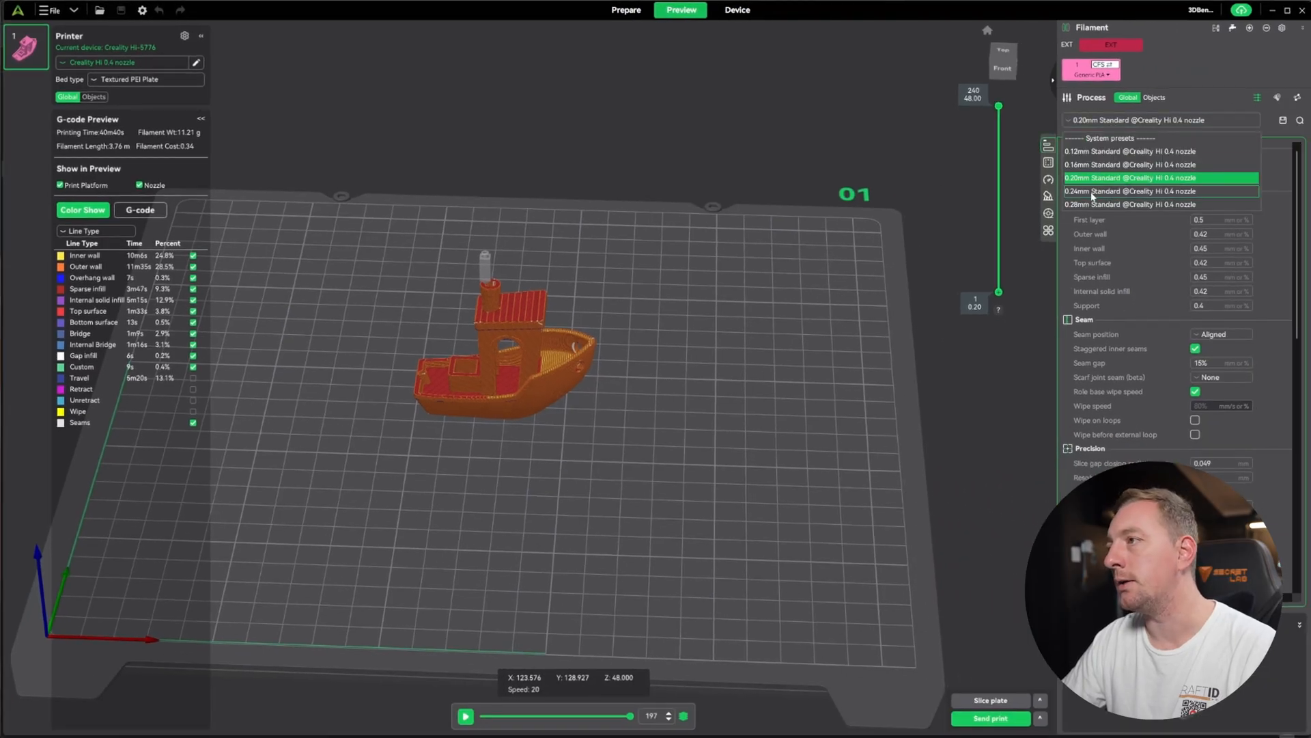
pyautogui.click(1128, 191)
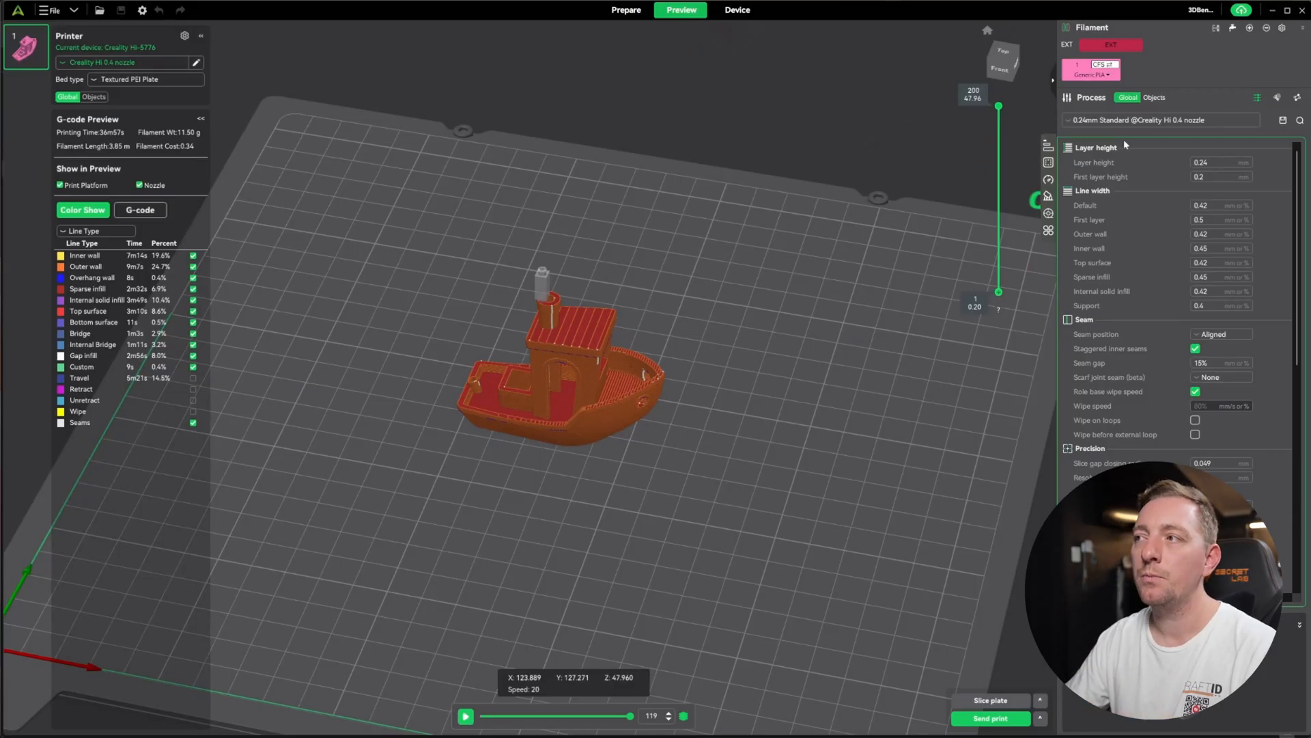
pyautogui.click(1158, 120)
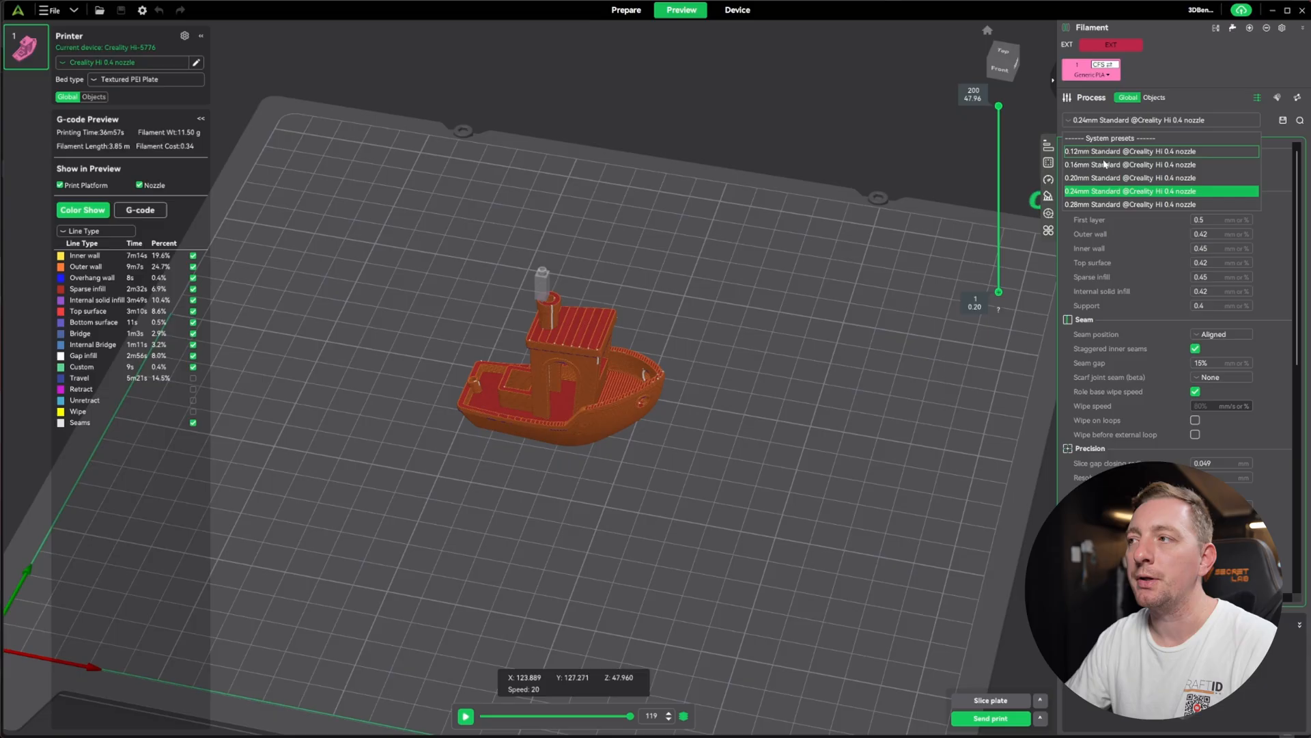
pyautogui.click(1130, 177)
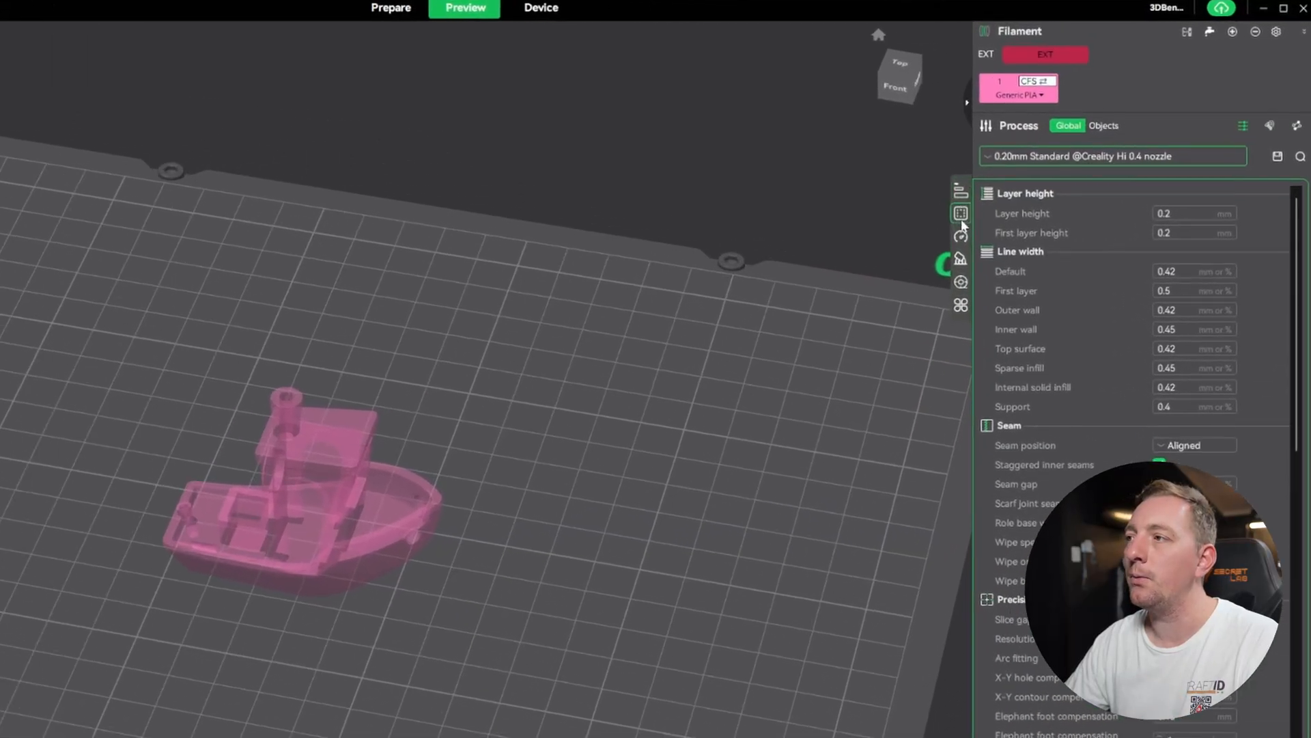
pyautogui.moveTo(960, 281)
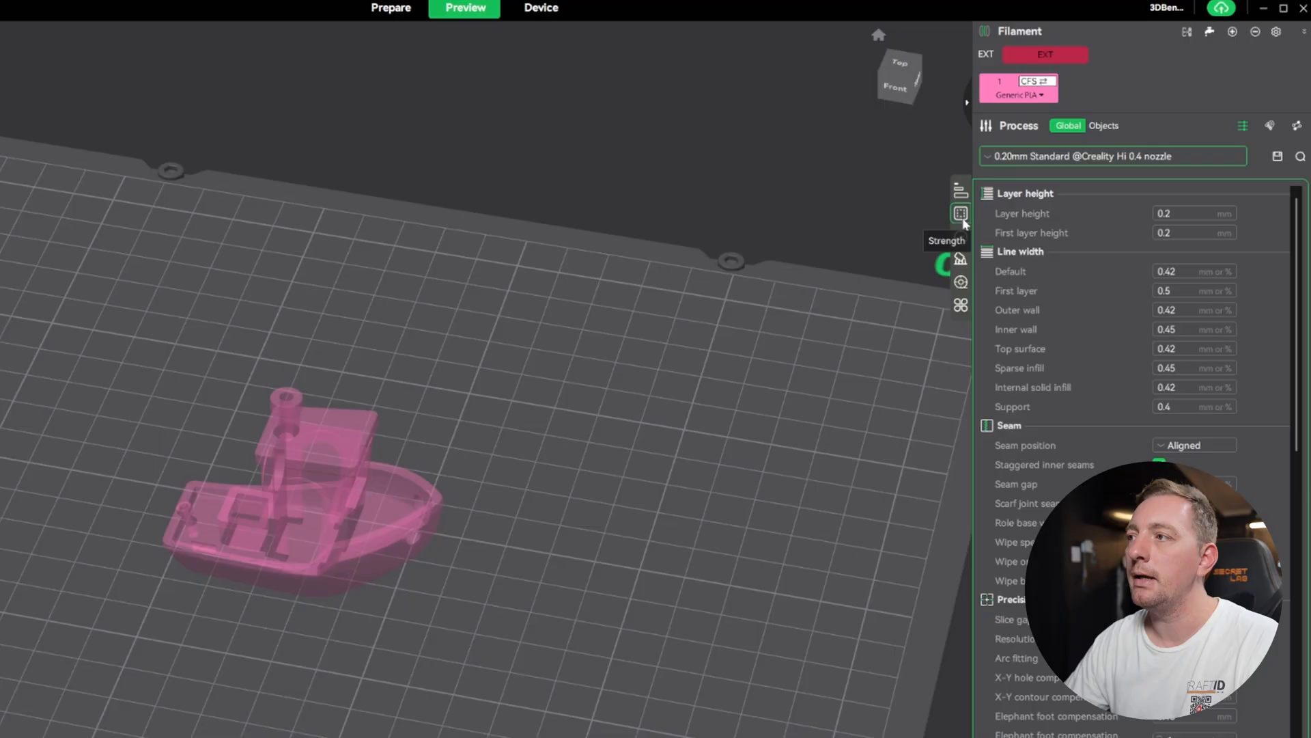
pyautogui.moveTo(960, 258)
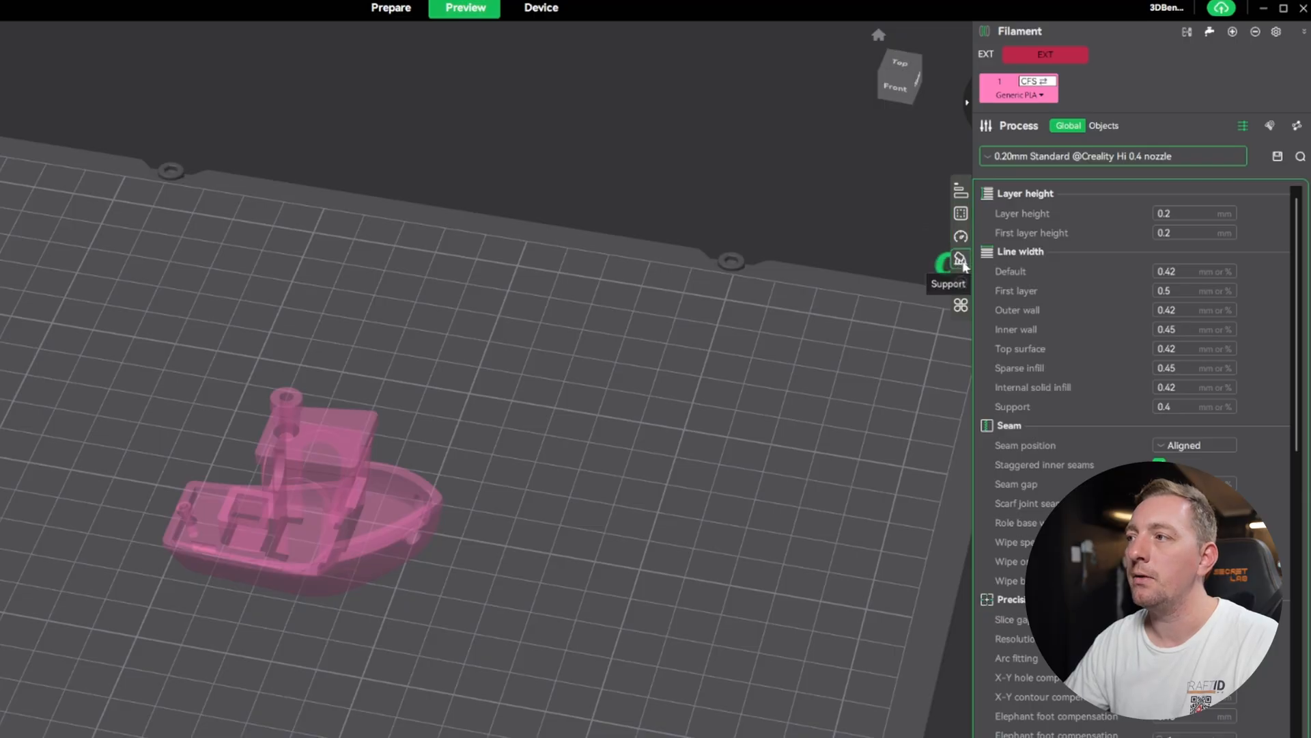
pyautogui.moveTo(960, 303)
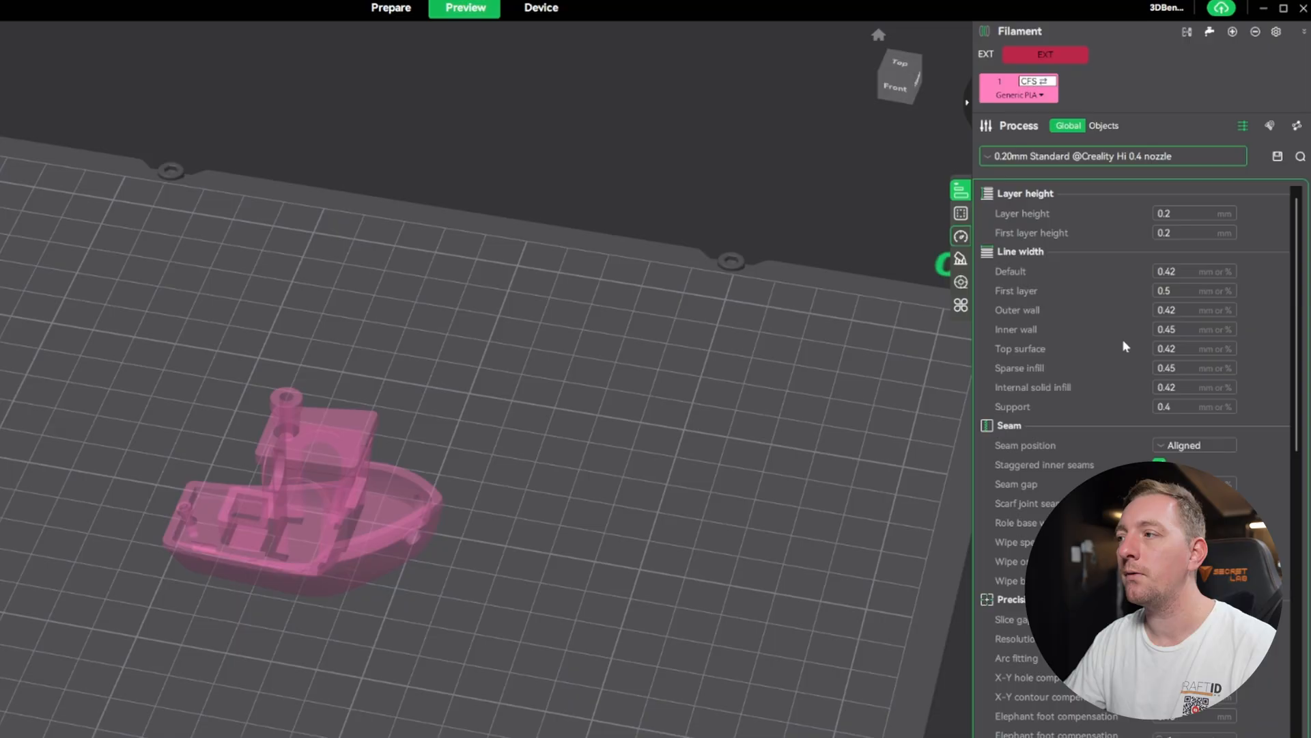
pyautogui.moveTo(1243, 125)
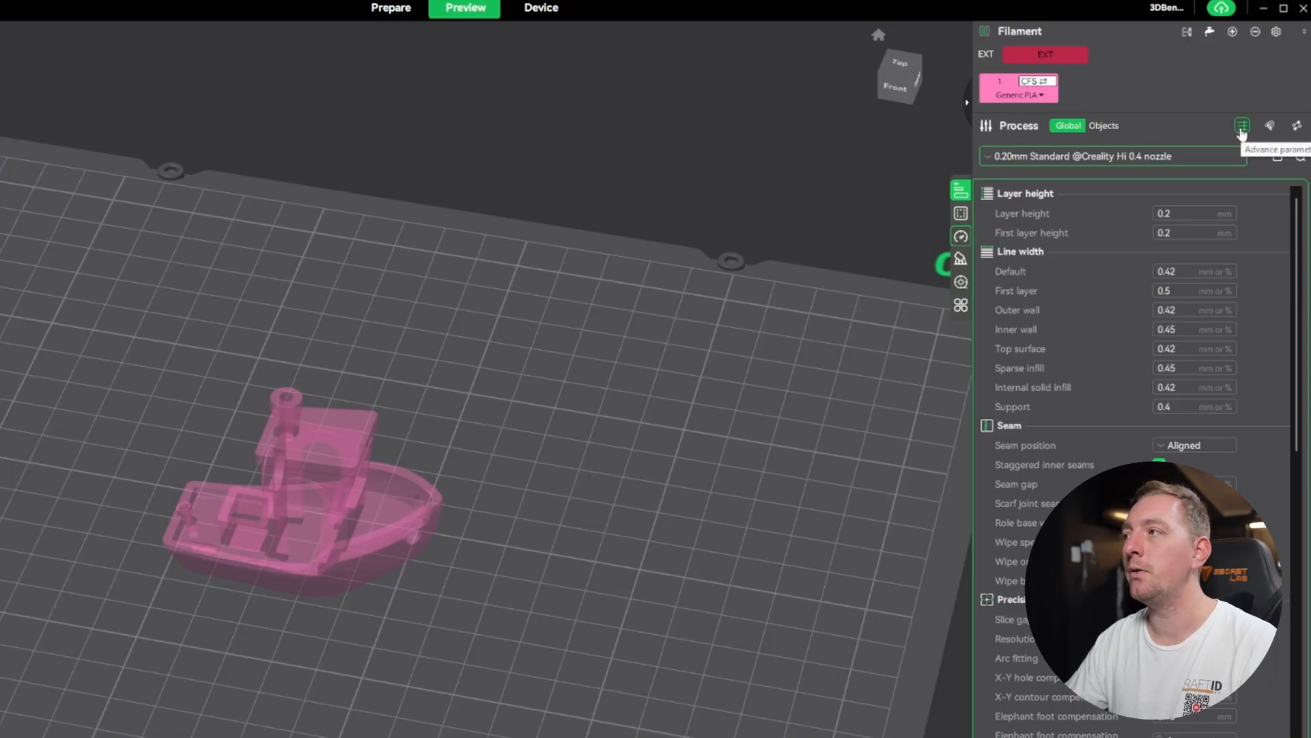
# Enable the Advance toggle to show the advanced process parameters
pyautogui.click(1242, 126)
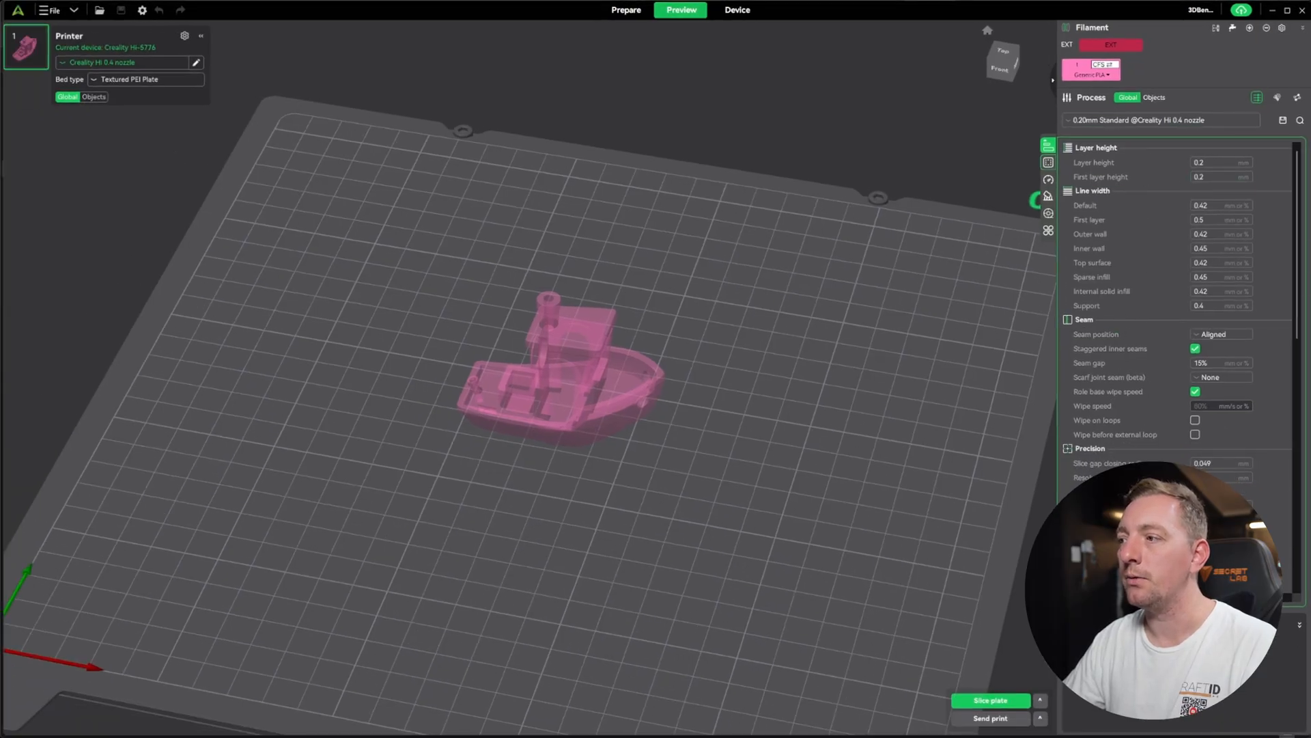
pyautogui.moveTo(1048, 163)
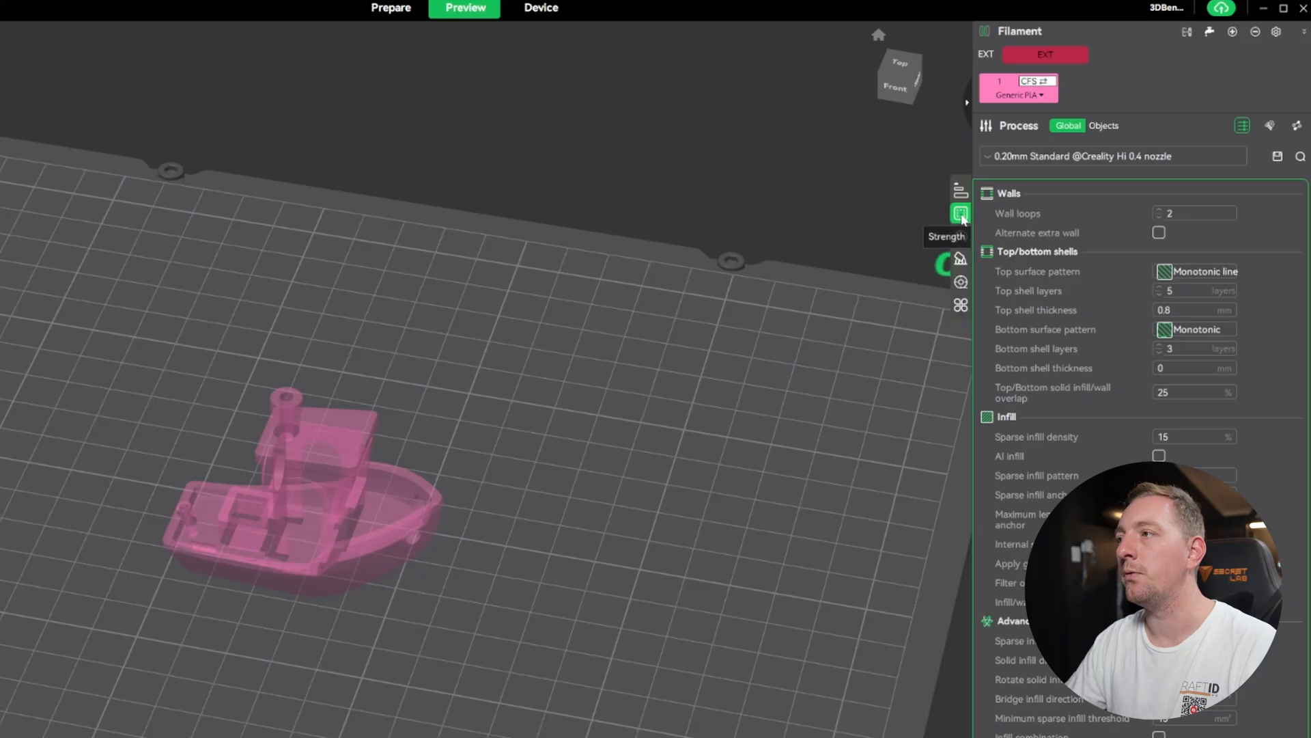
pyautogui.moveTo(1146, 216)
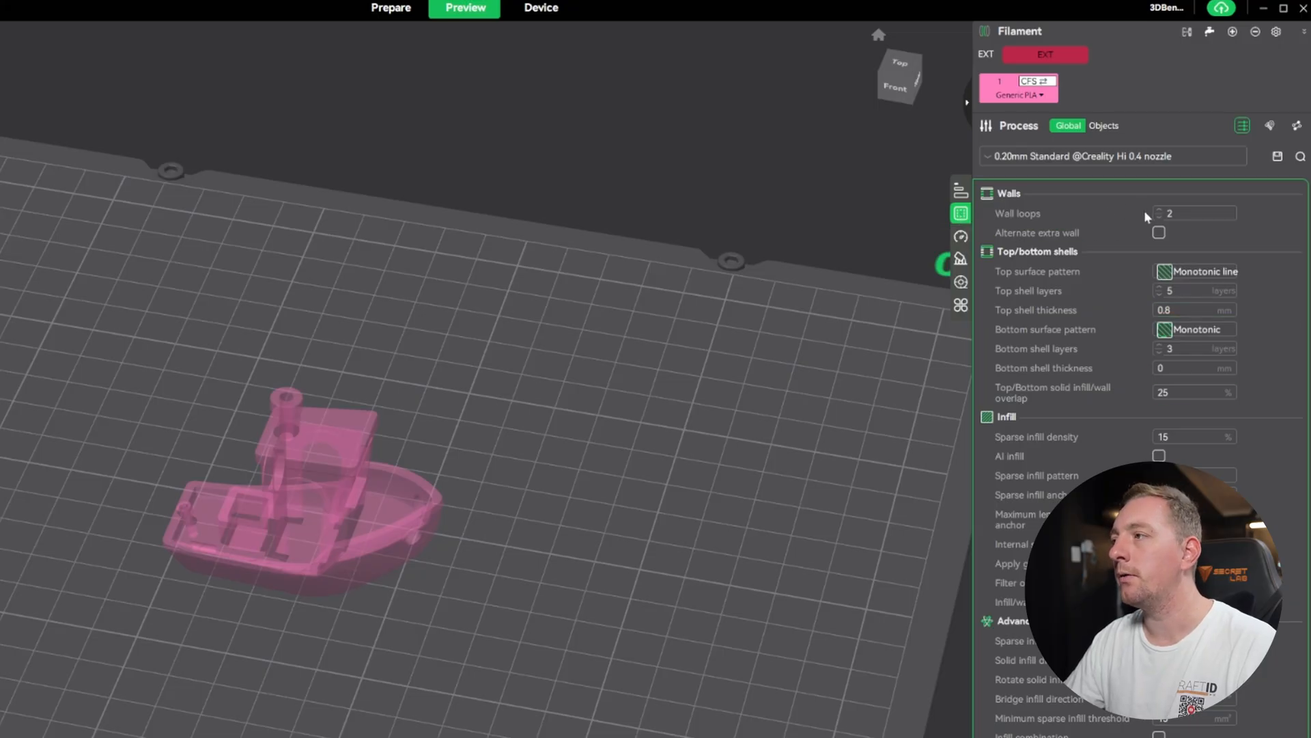
pyautogui.moveTo(1068, 220)
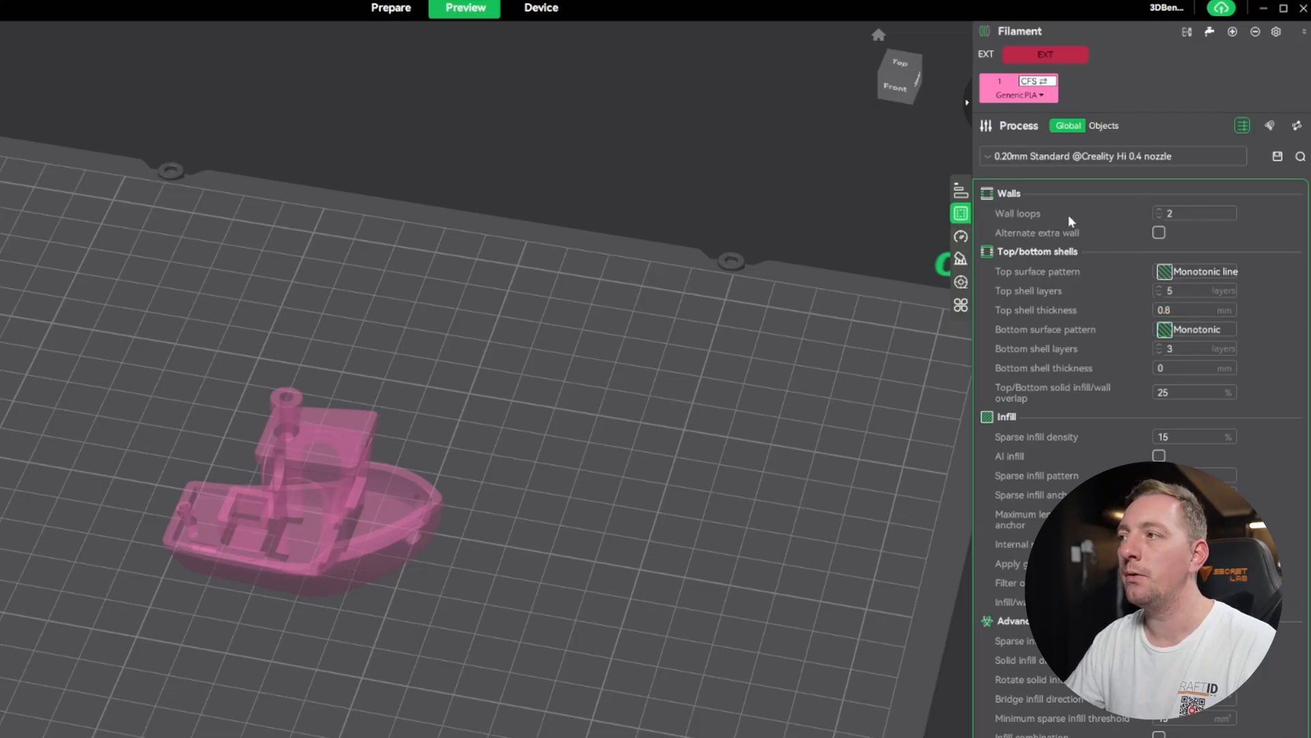
pyautogui.moveTo(1123, 221)
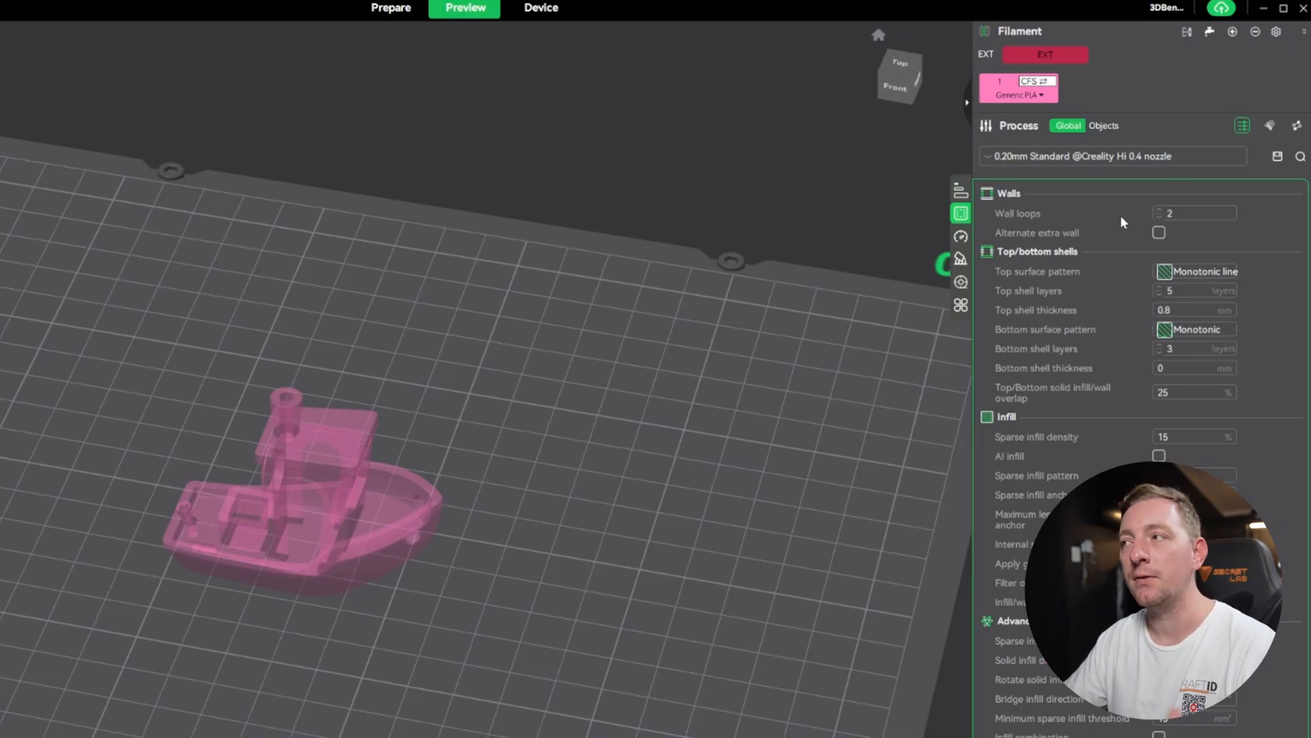
pyautogui.click(1194, 213)
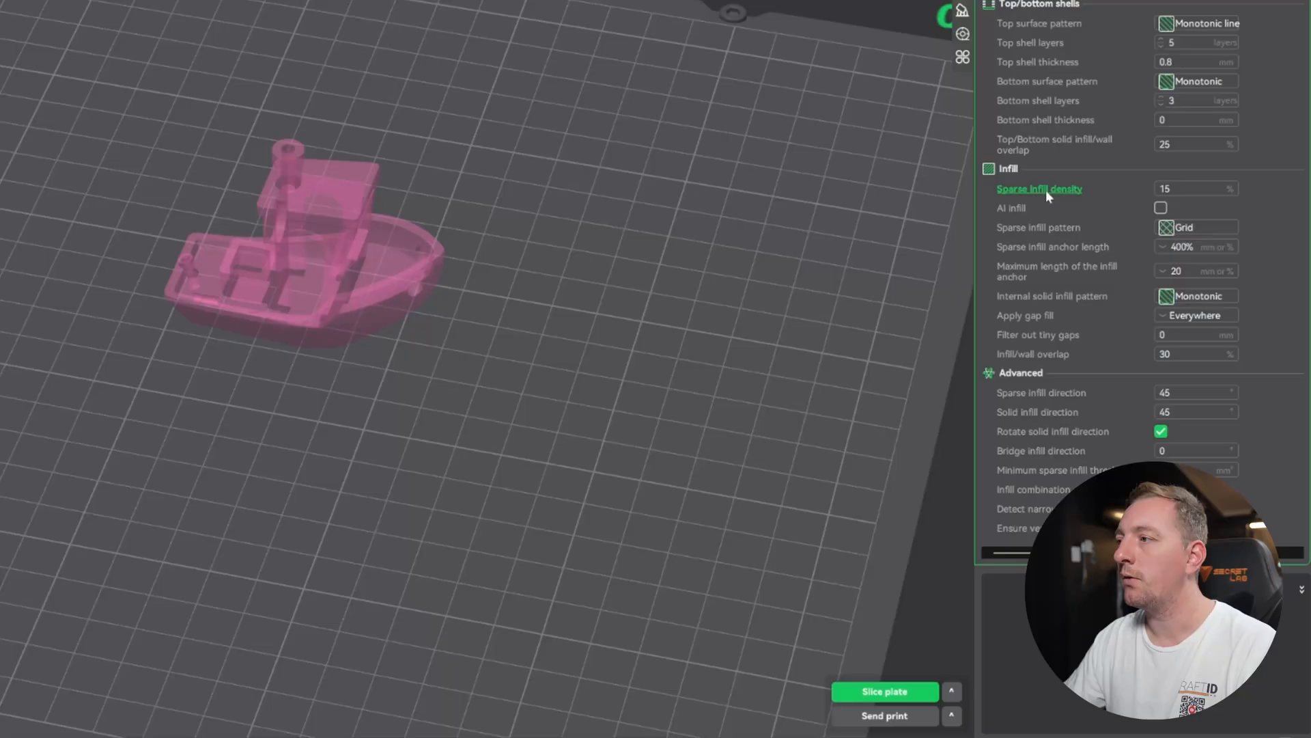
pyautogui.moveTo(1047, 198)
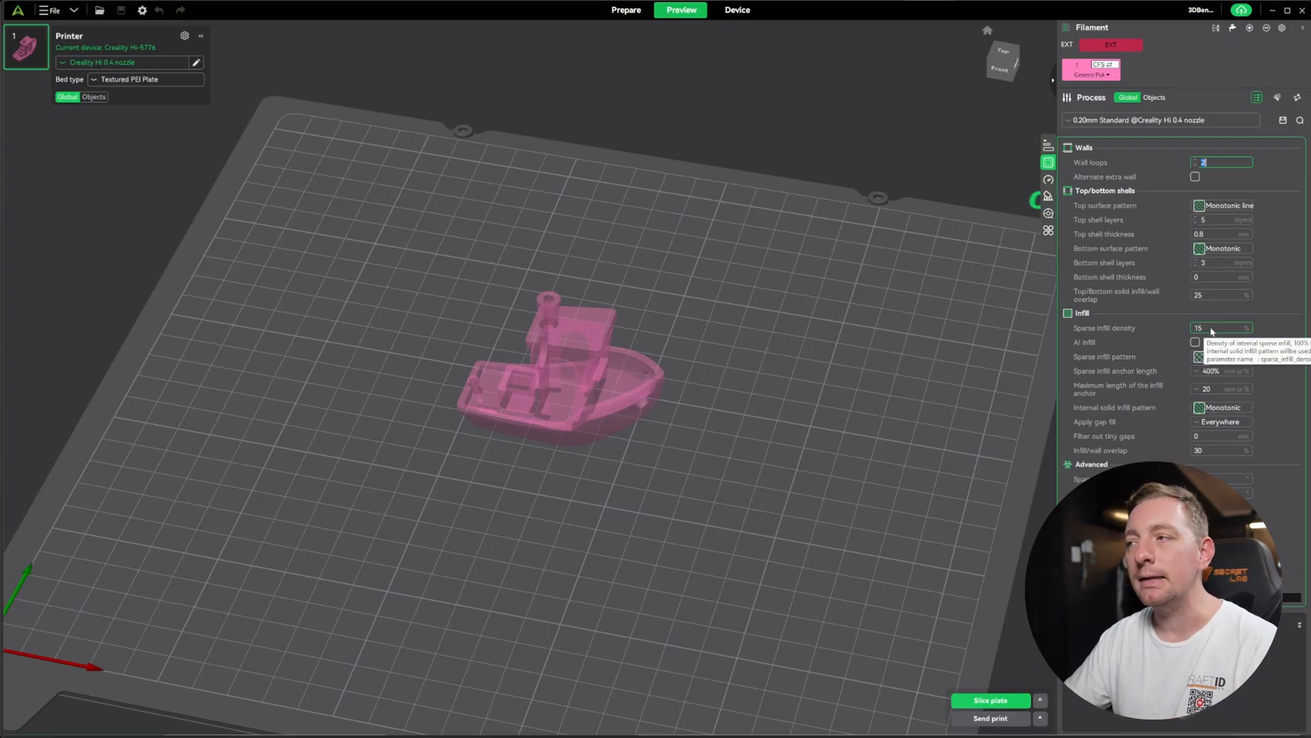
# Select the wall loops value and list the sparse infill patterns, Grid current
pyautogui.click(1221, 356)
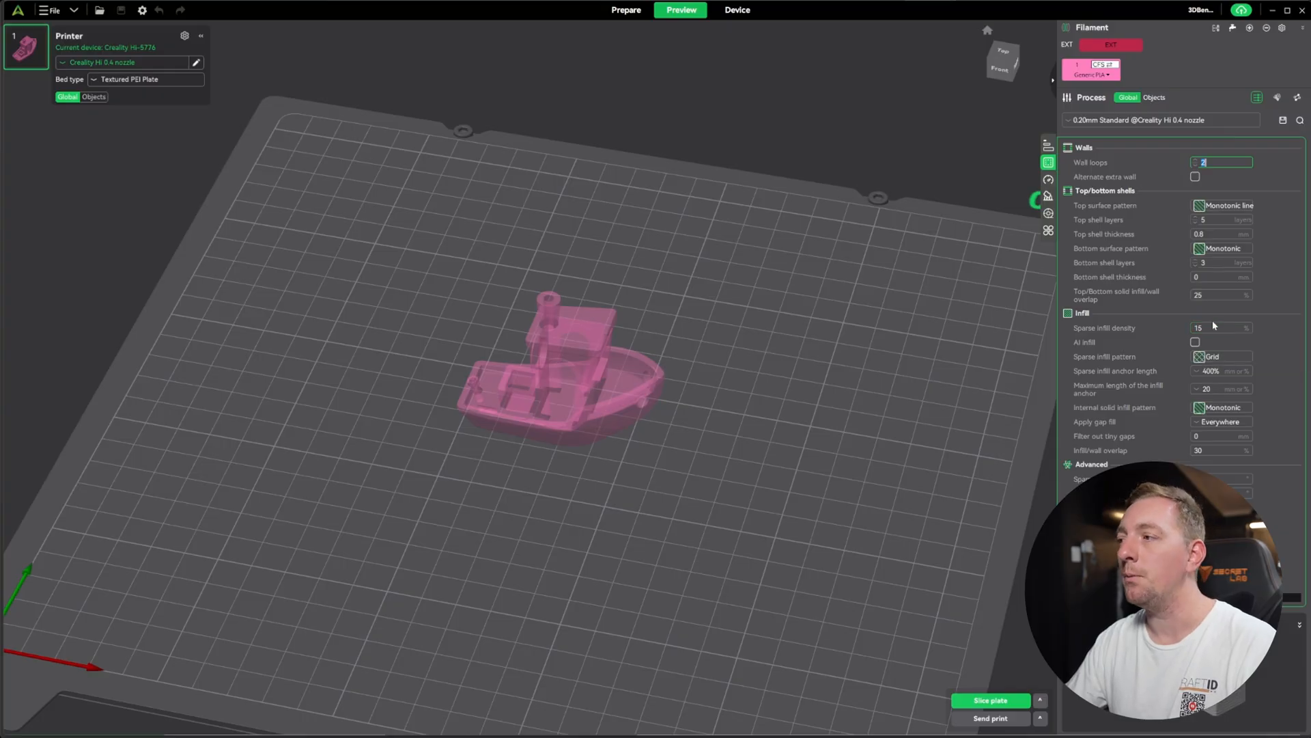
pyautogui.click(1221, 357)
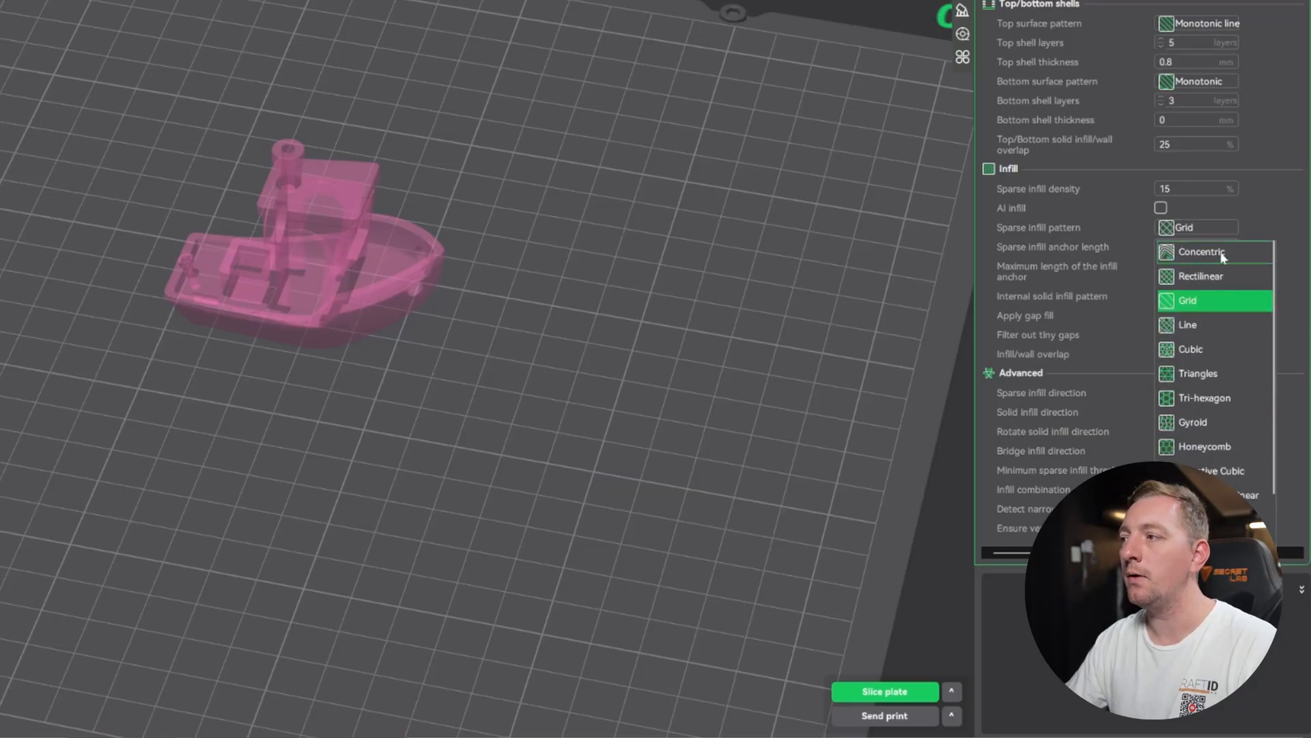
# Dismiss the sparse infill pattern list, keeping Grid at 15% density
pyautogui.click(1186, 301)
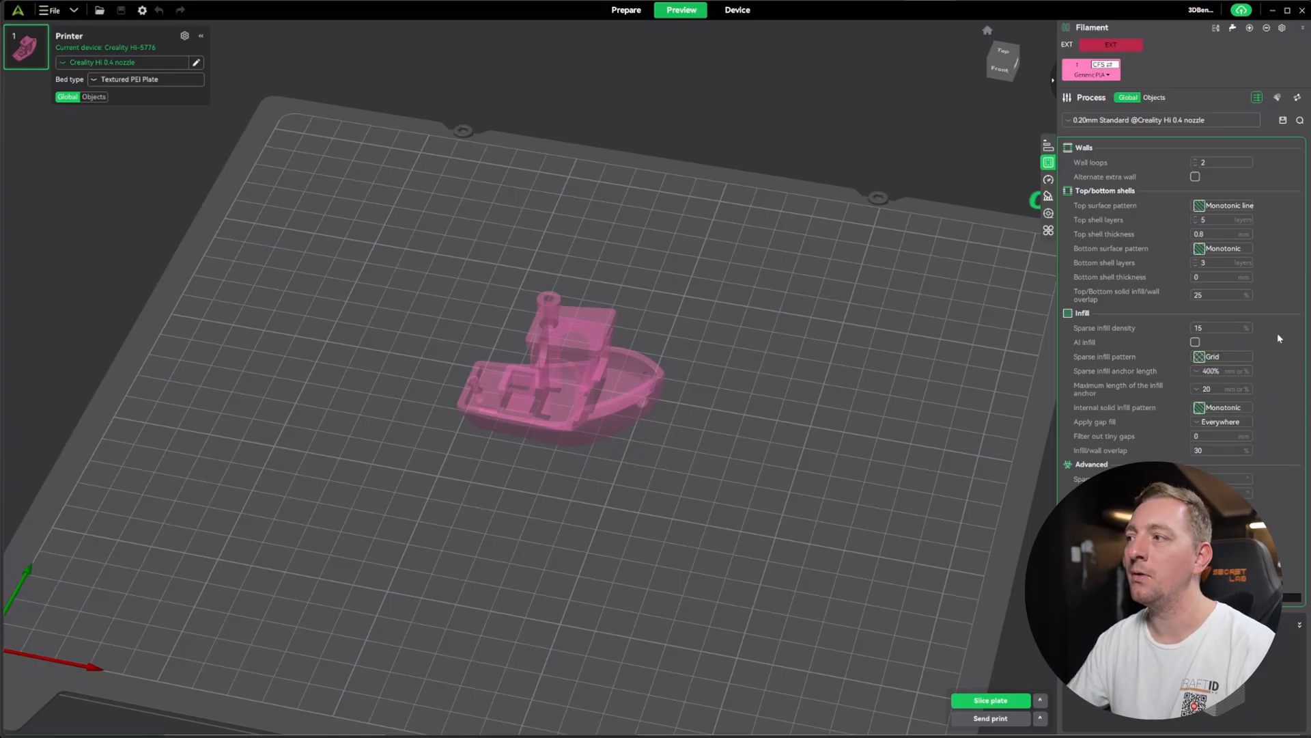
pyautogui.click(1221, 327)
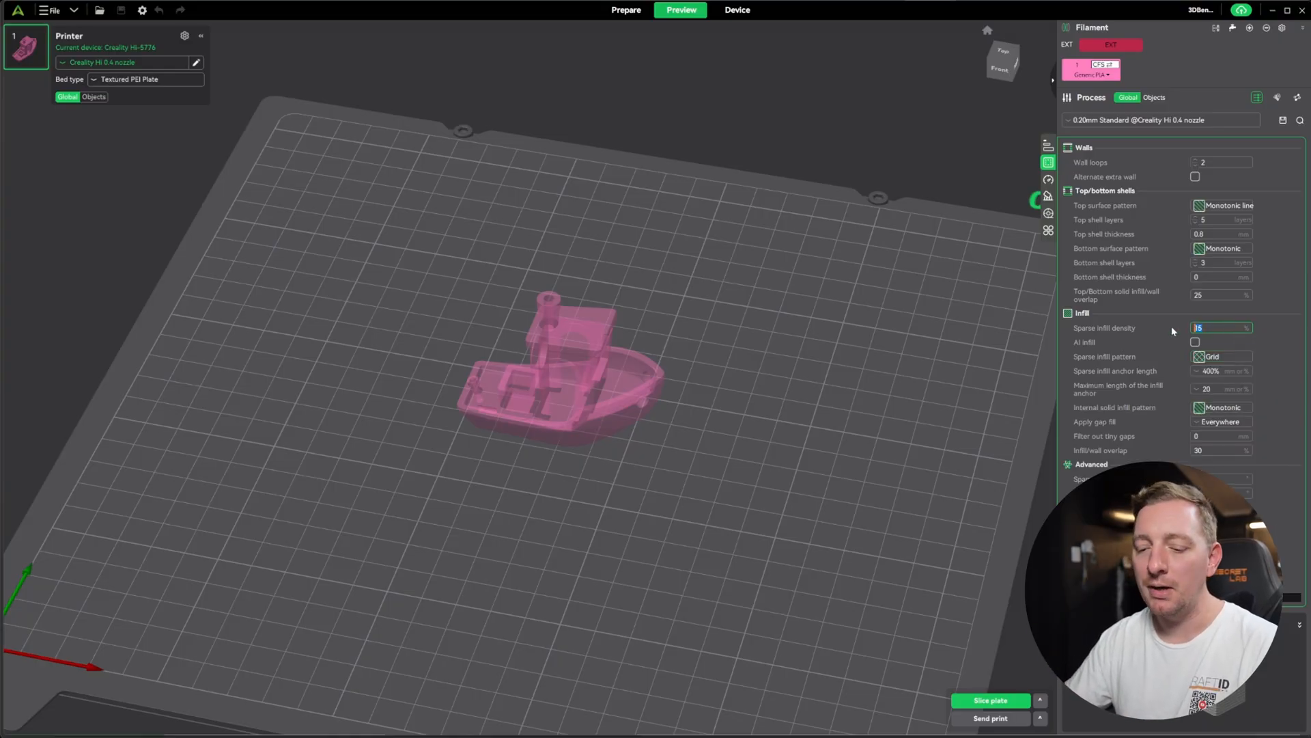
pyautogui.write('25')
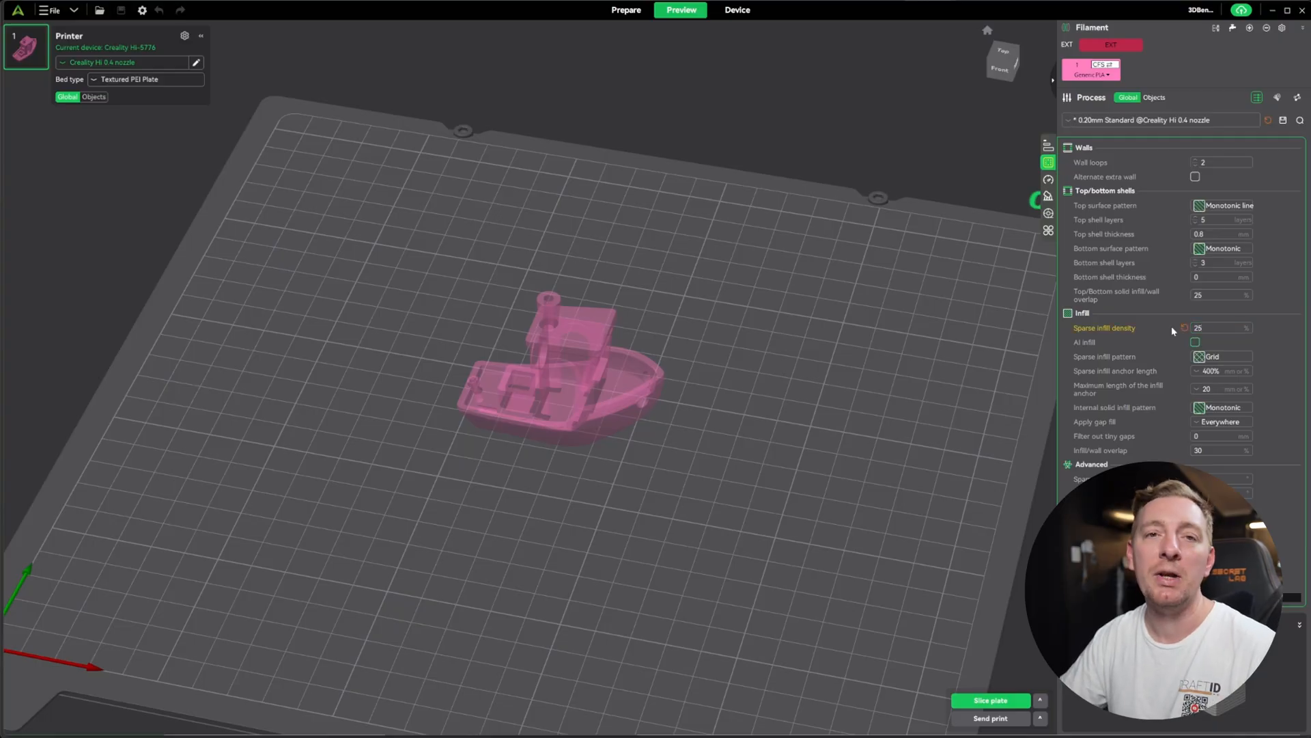
pyautogui.click(1221, 326)
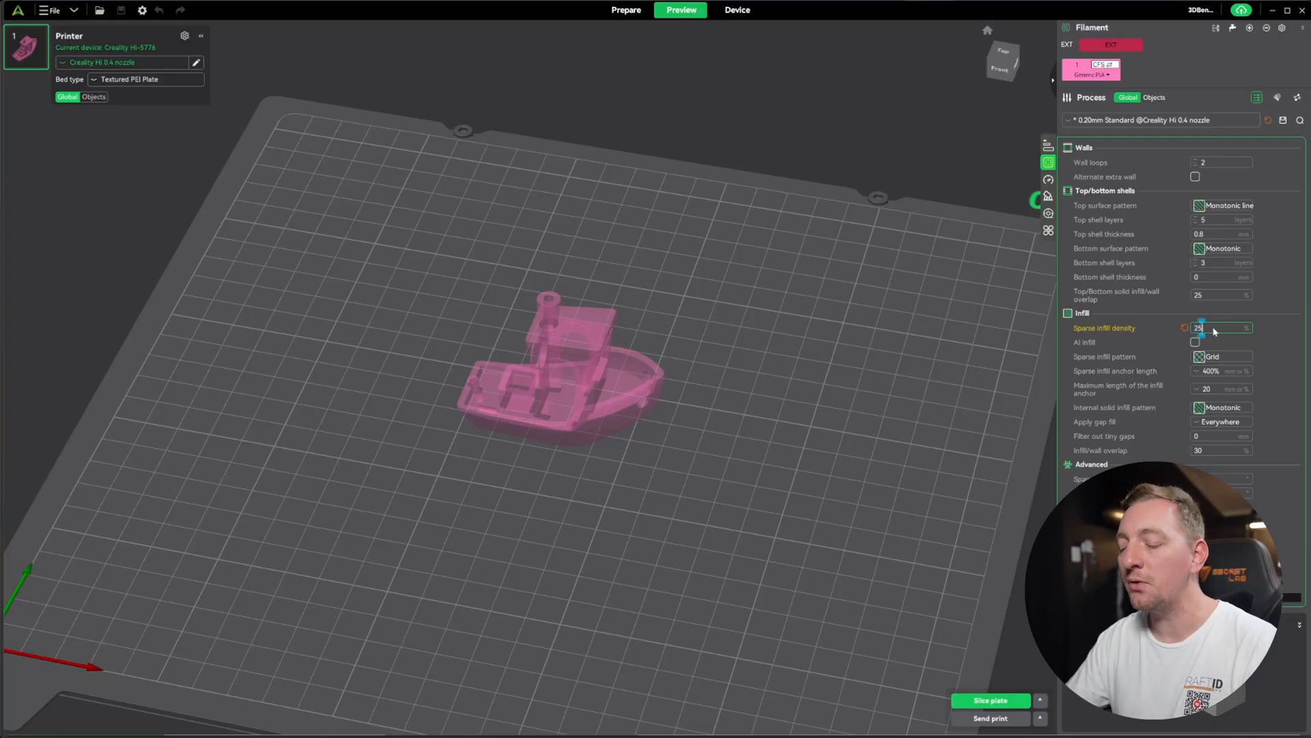
pyautogui.write('10')
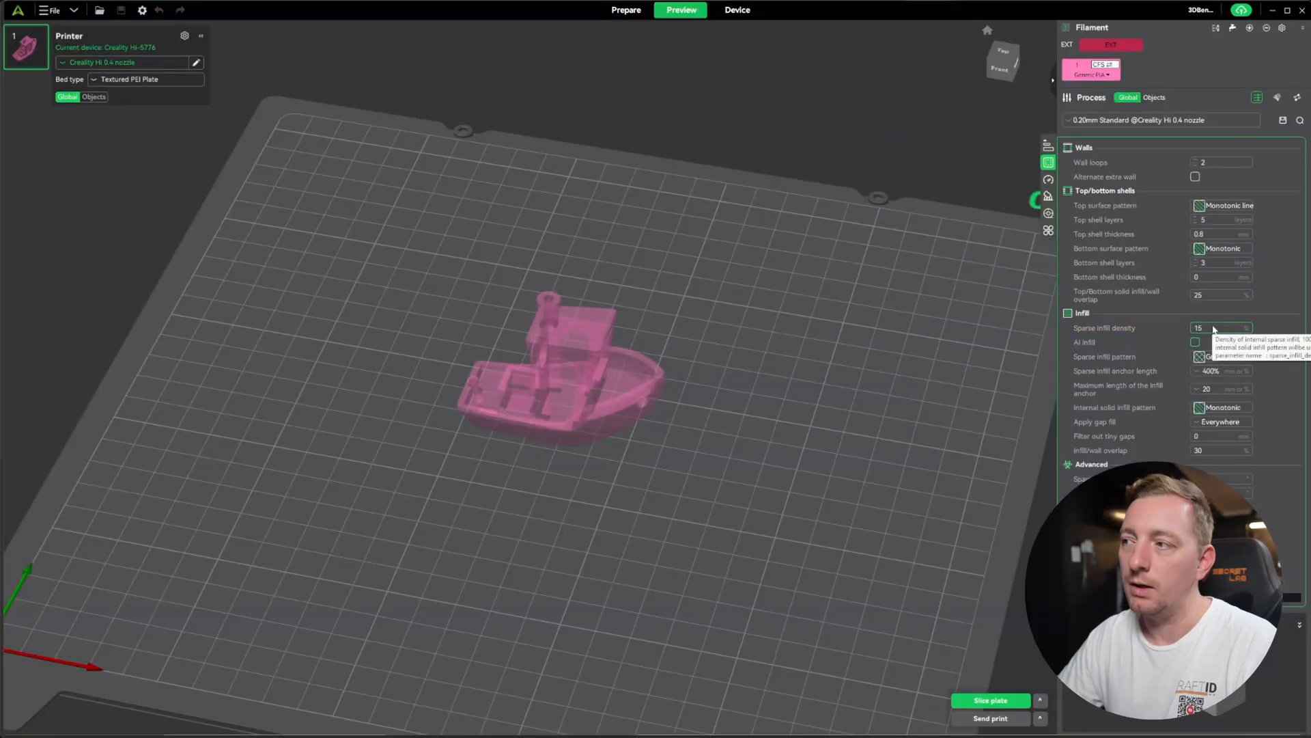
pyautogui.click(1221, 357)
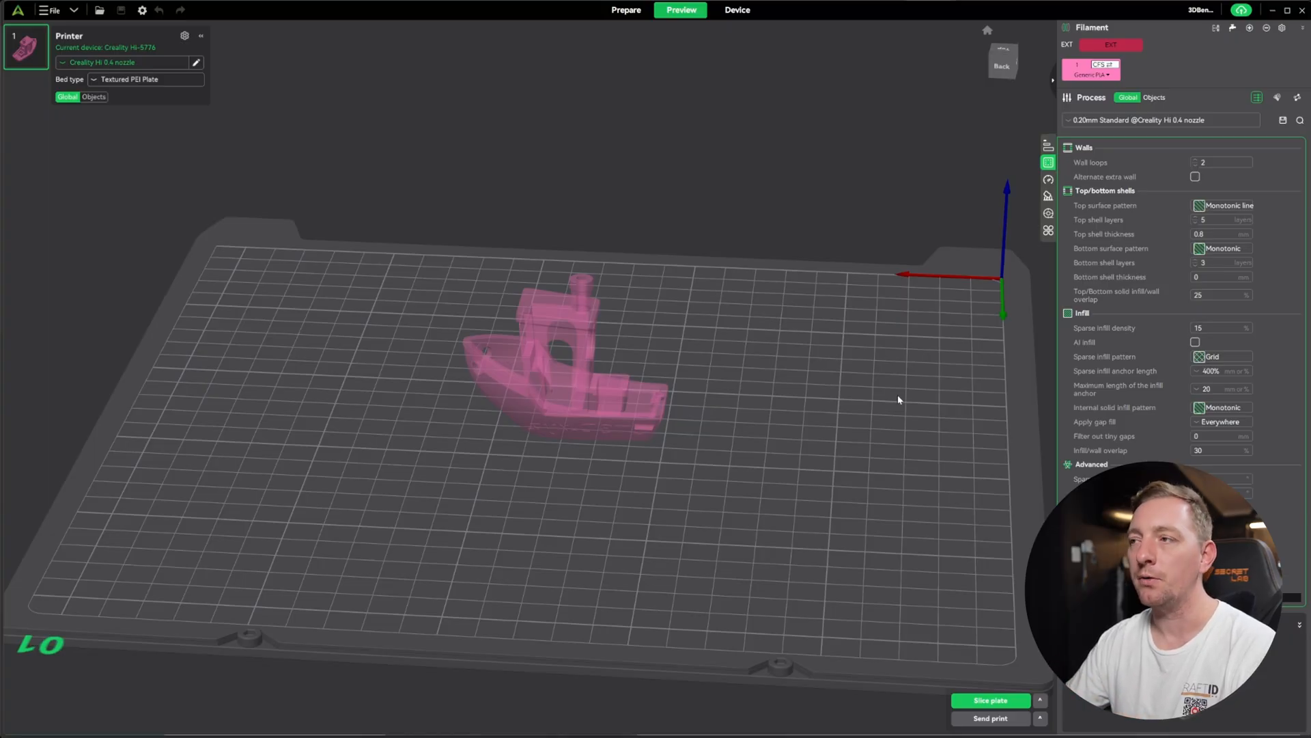
# Review support settings and slice the plate into a 40m40s, 11.21 g preview
pyautogui.click(1048, 195)
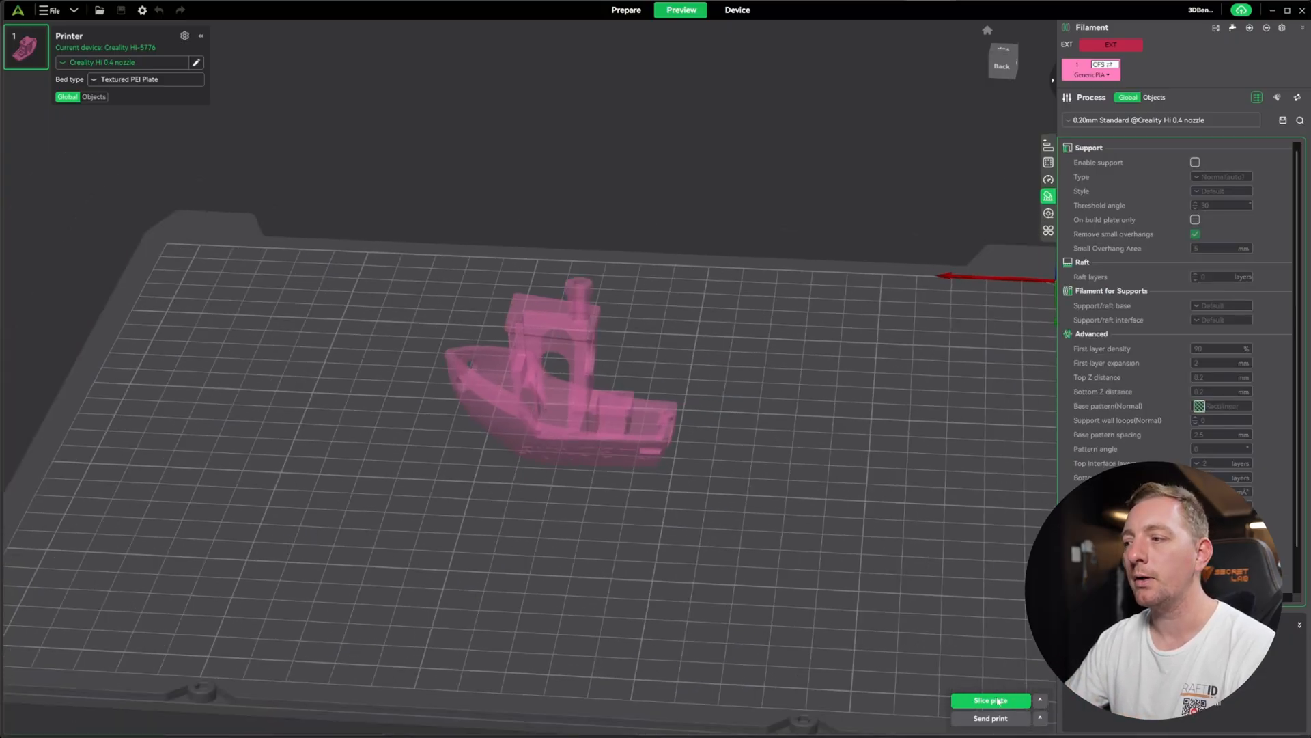
pyautogui.click(992, 700)
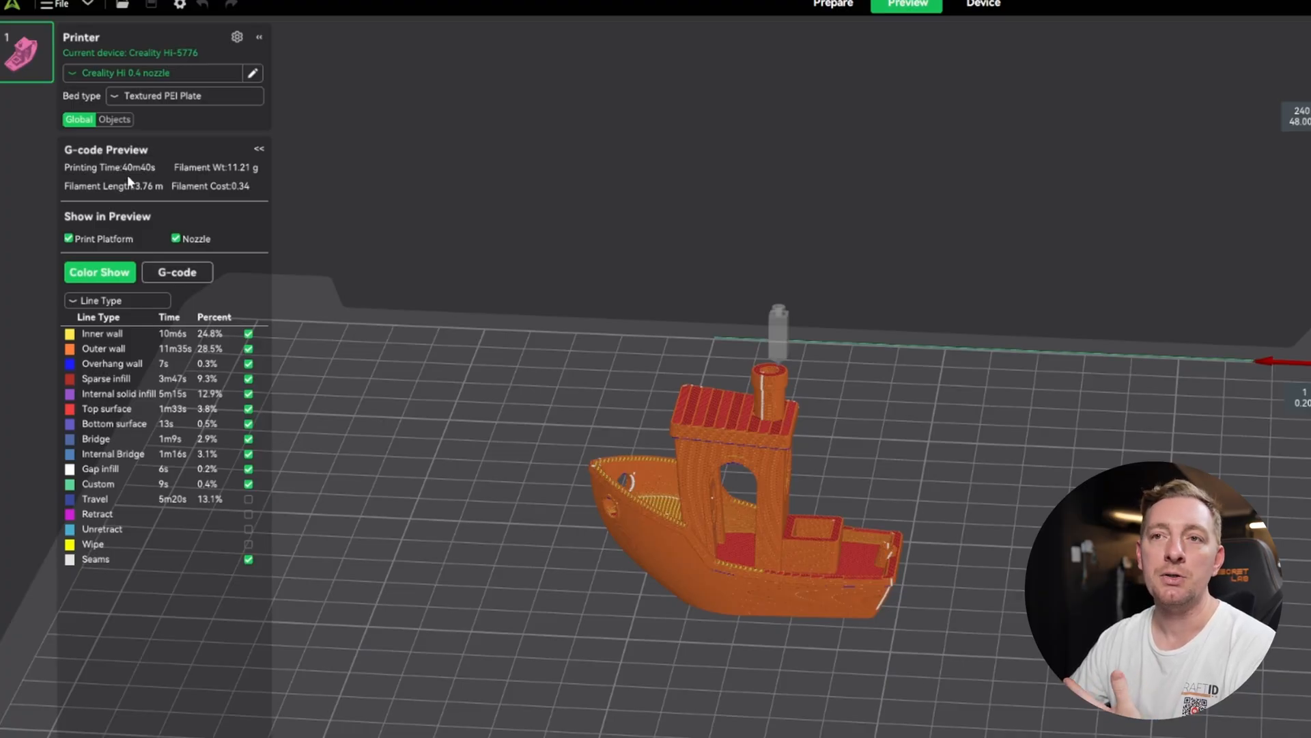
pyautogui.moveTo(201, 172)
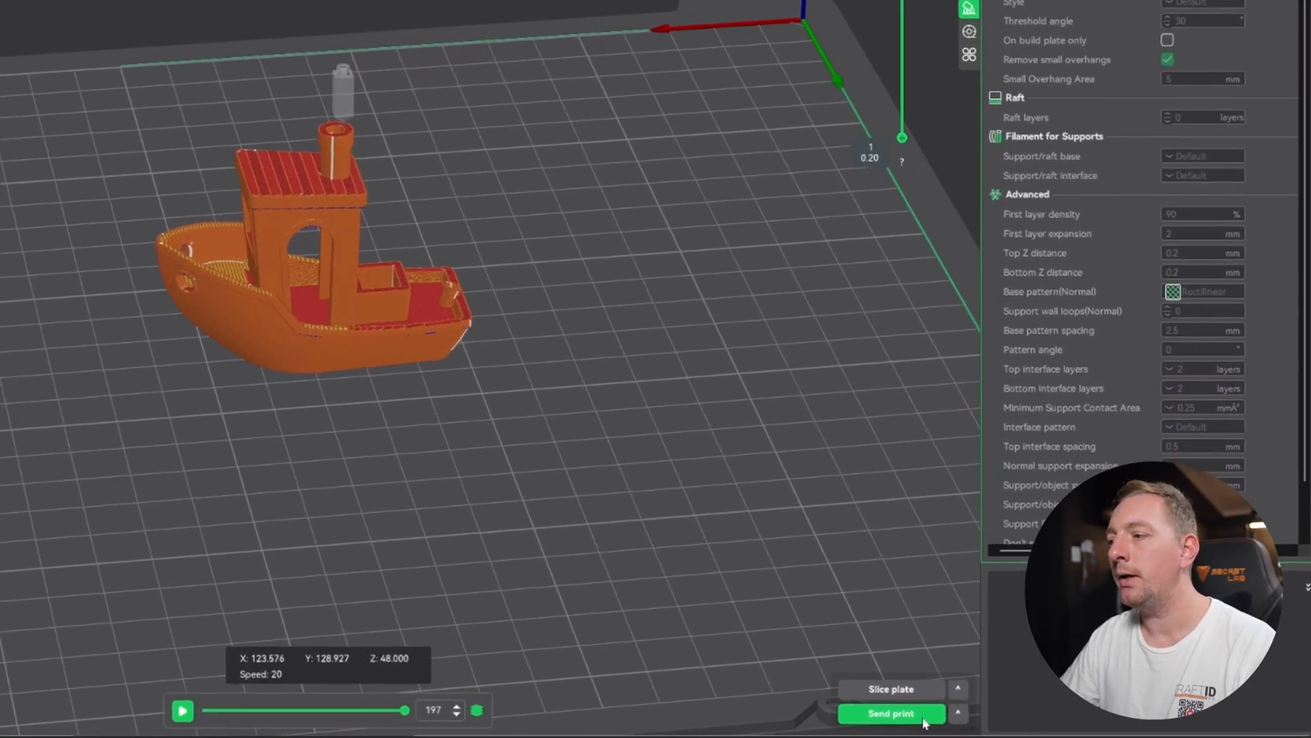
# Send the print to the LAN Creality Hi with Print Calibration switched on
pyautogui.click(892, 713)
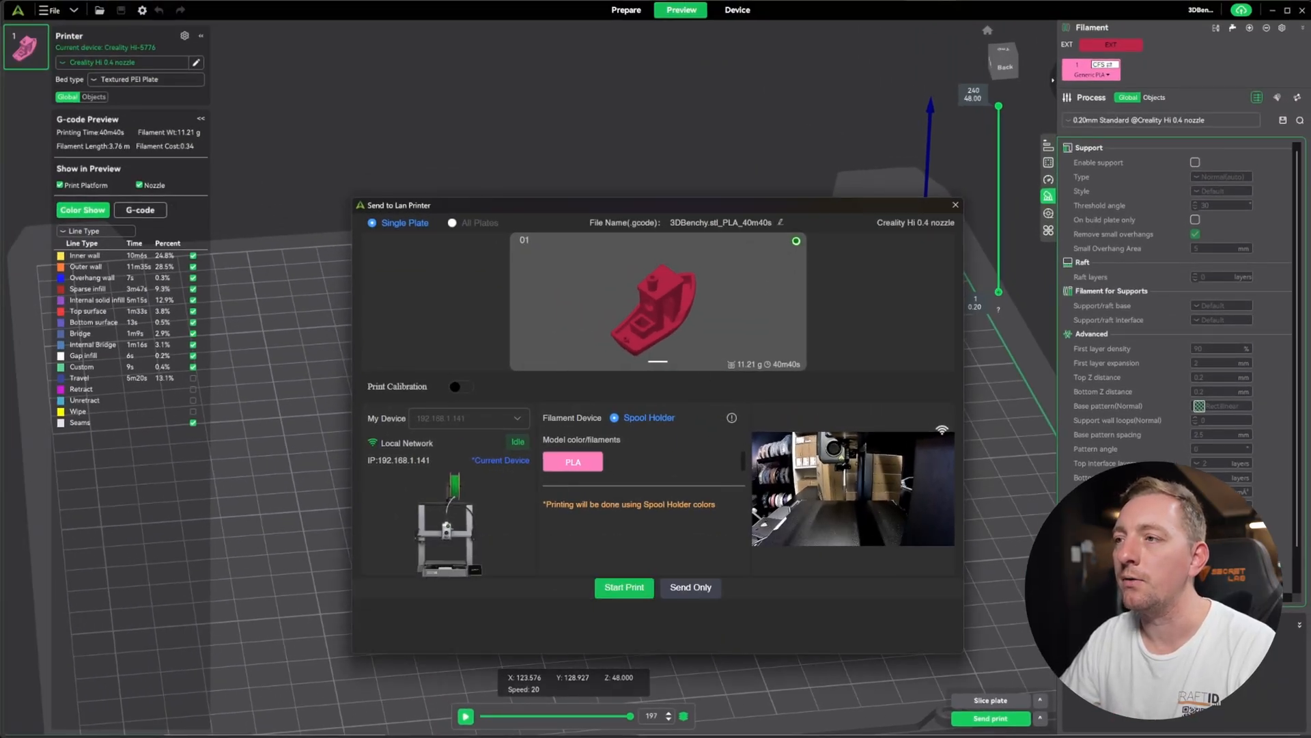
pyautogui.moveTo(626, 558)
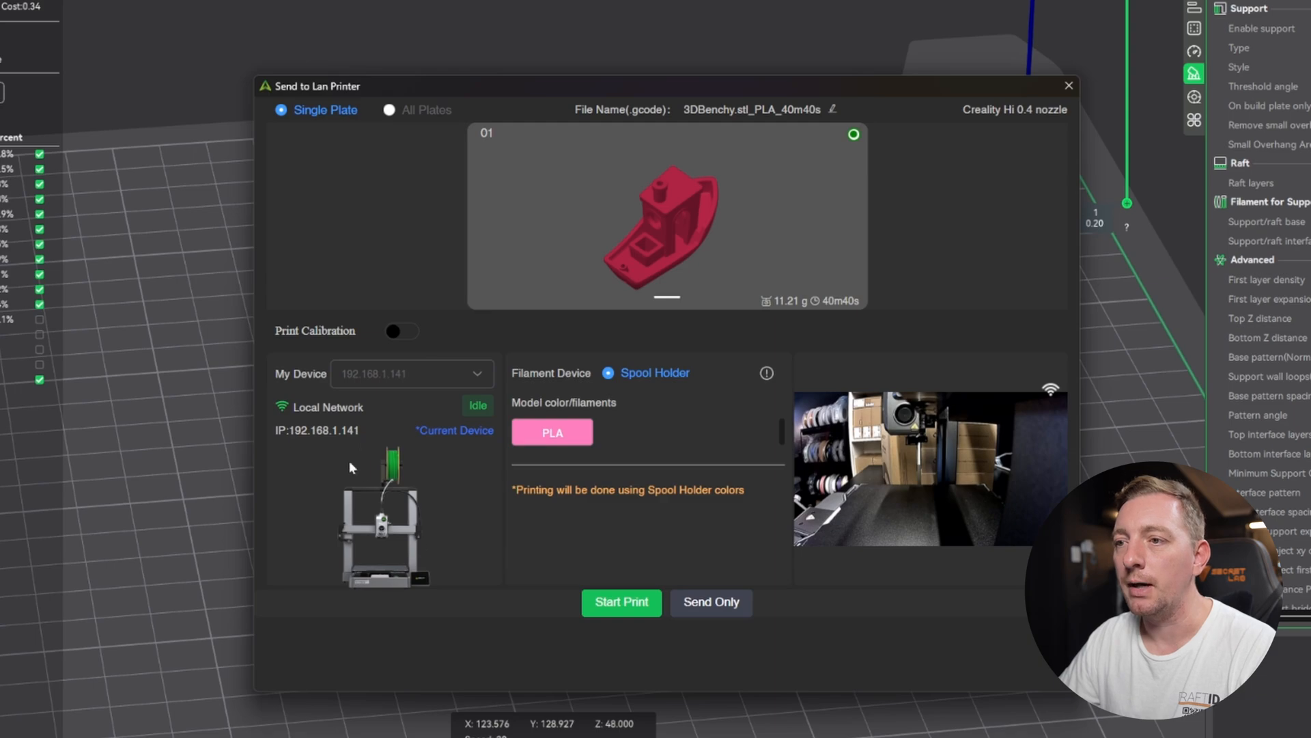
pyautogui.moveTo(327, 467)
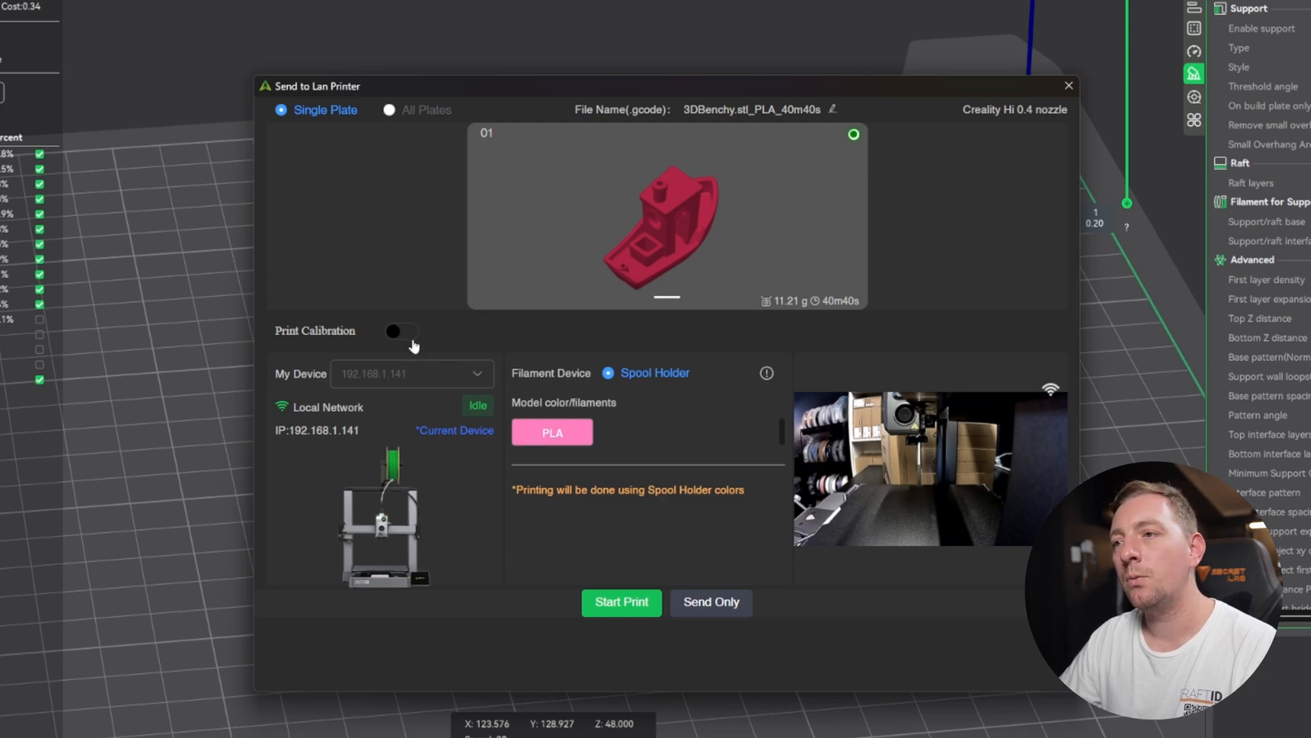
pyautogui.click(402, 330)
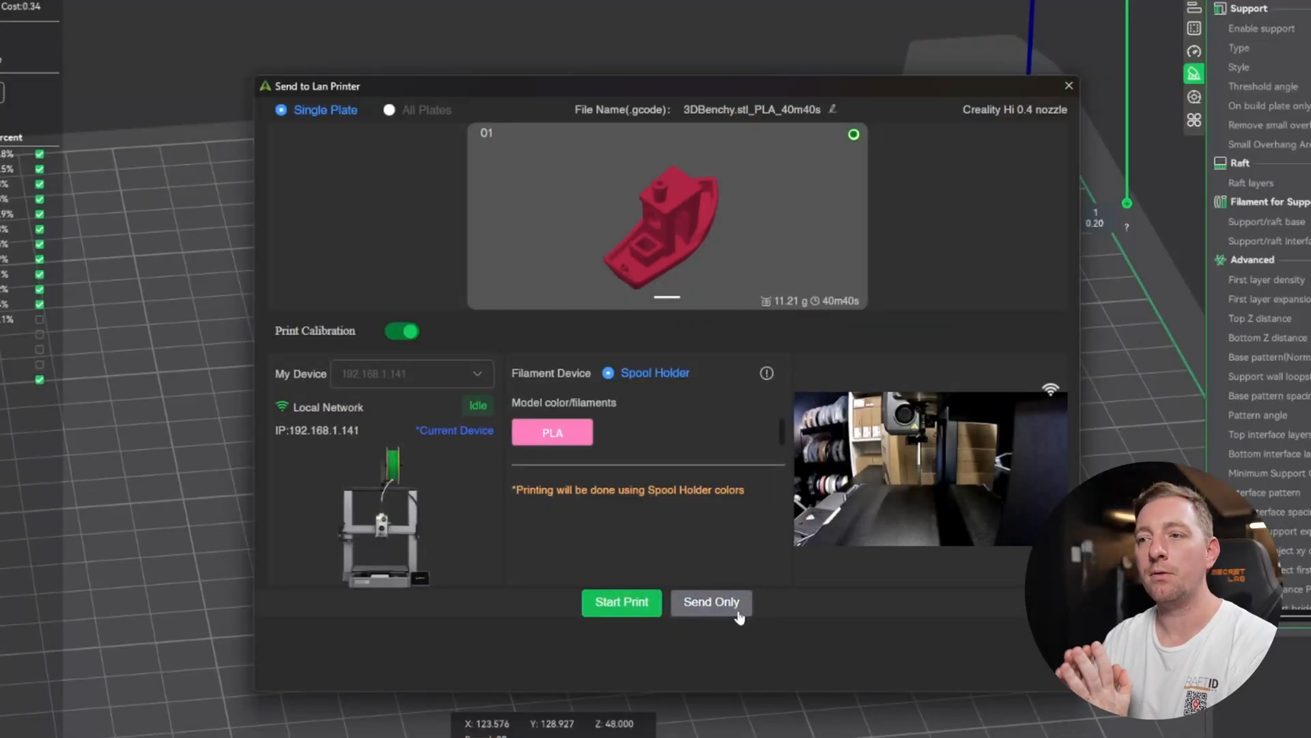
pyautogui.moveTo(621, 601)
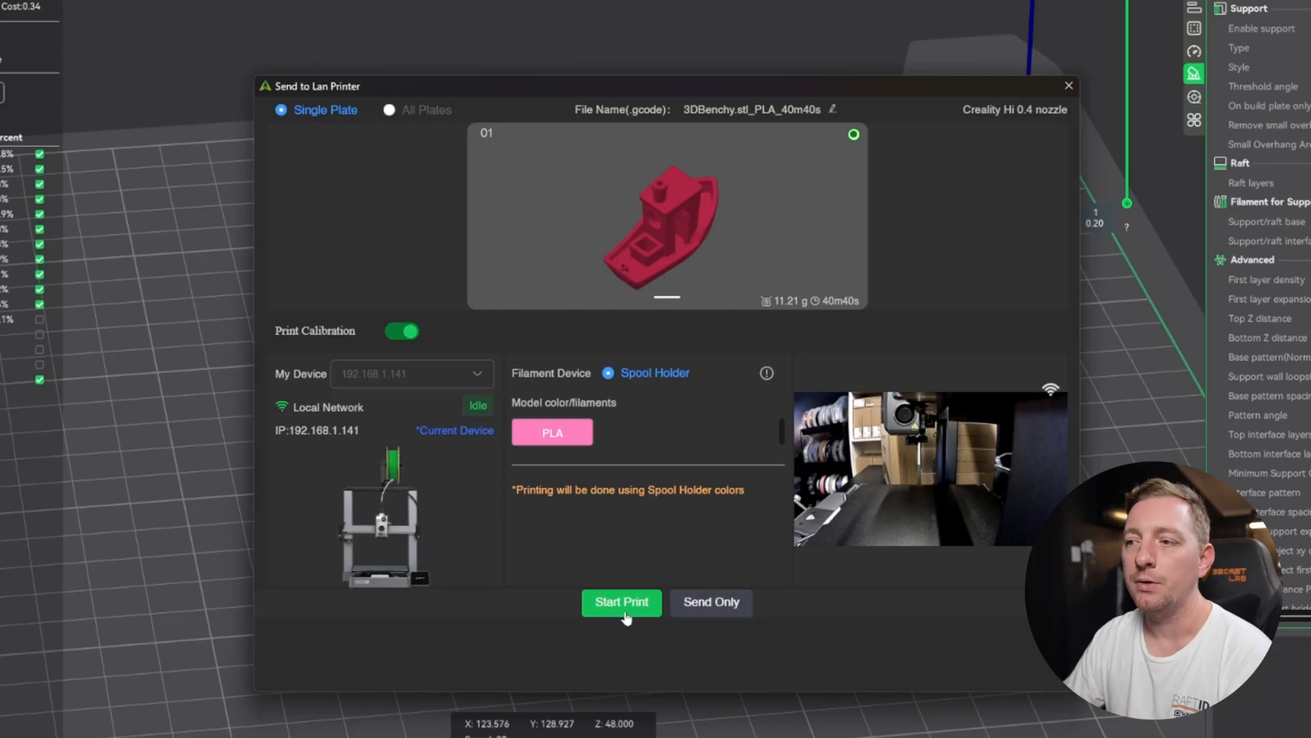
# Start the Benchy print, confirming the bed-clear warning, now at 0% on the Hi
pyautogui.click(620, 601)
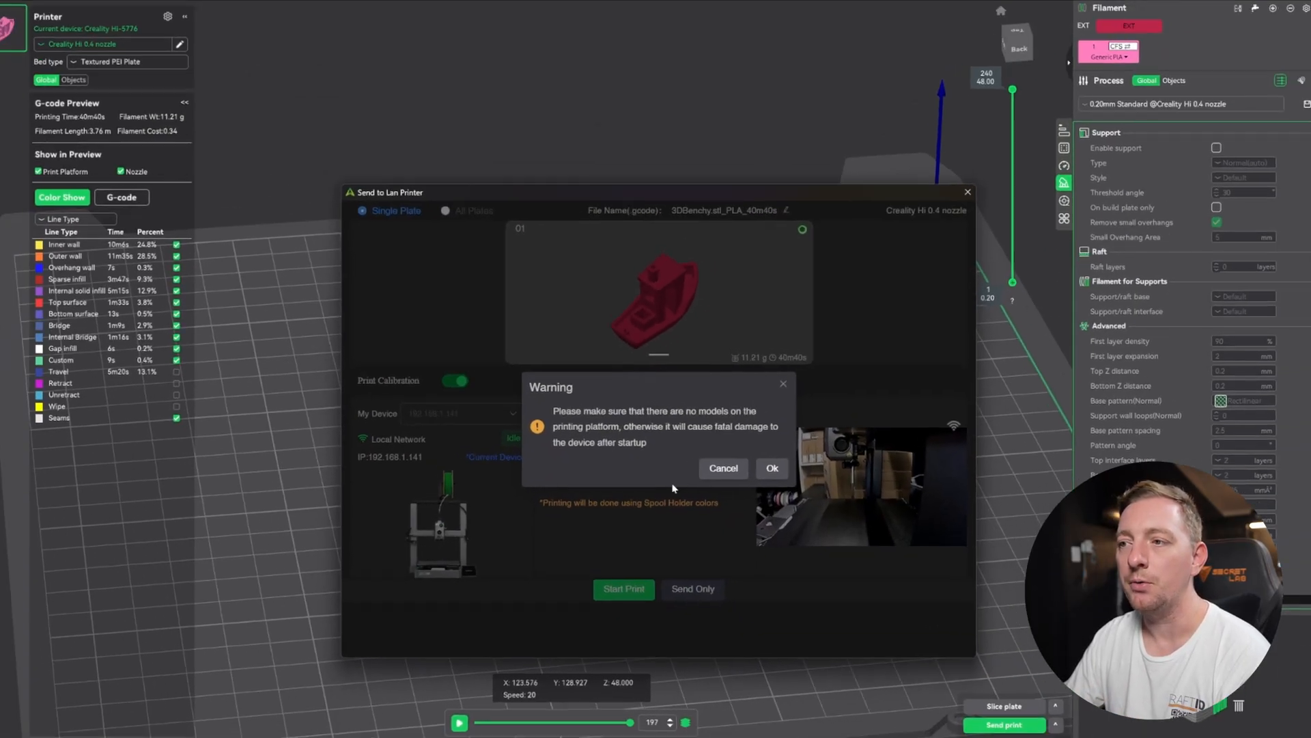
pyautogui.click(771, 467)
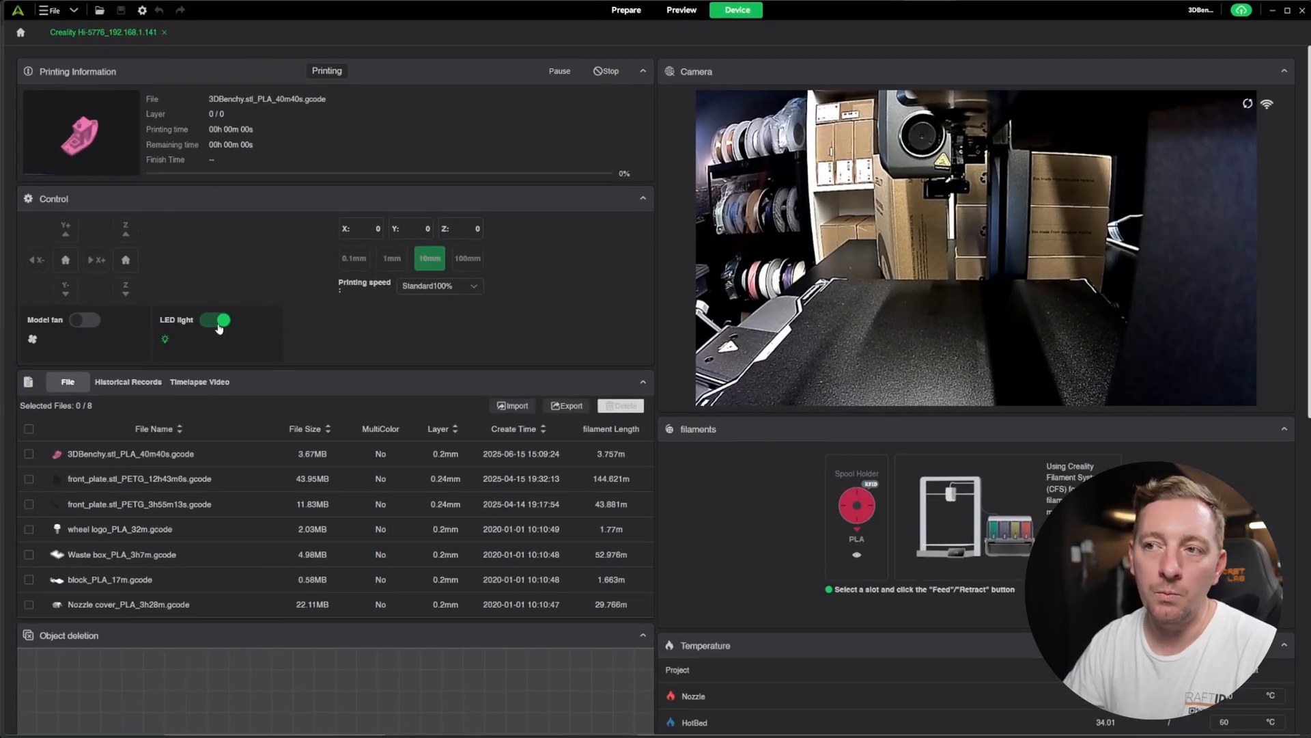
pyautogui.click(438, 286)
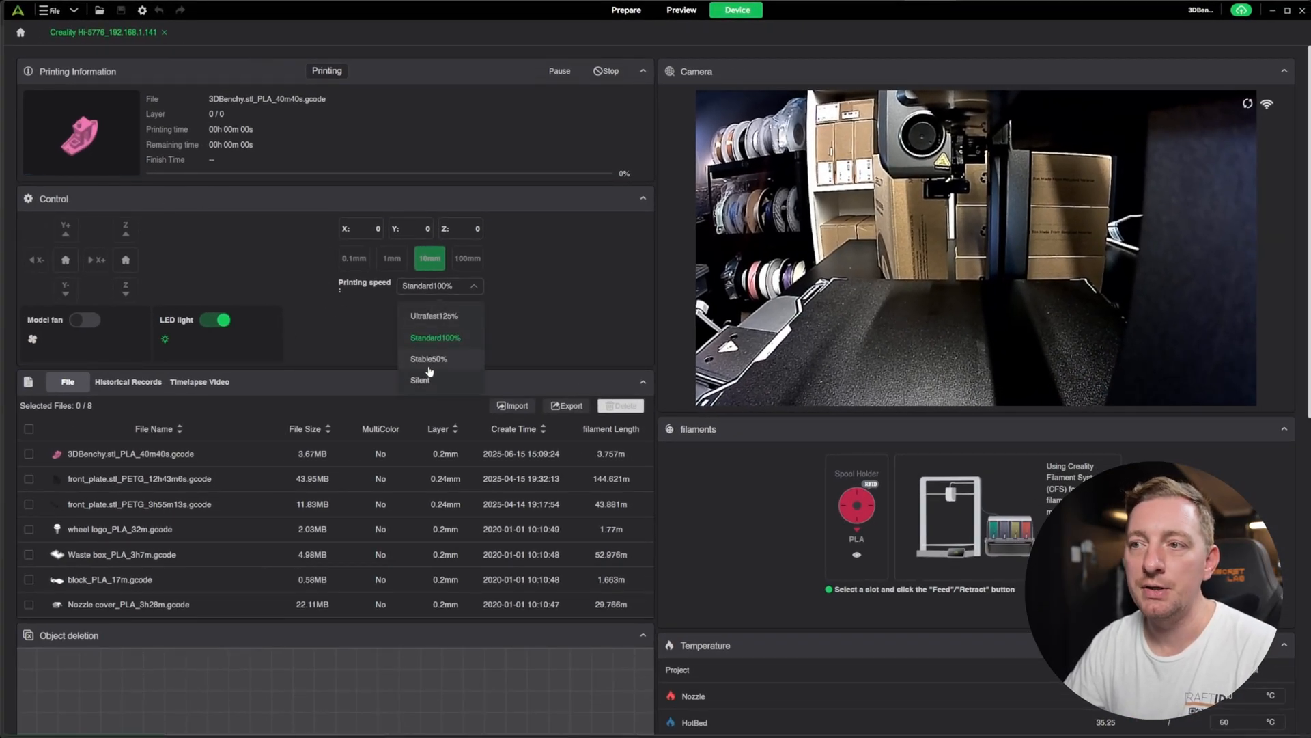
pyautogui.moveTo(514, 338)
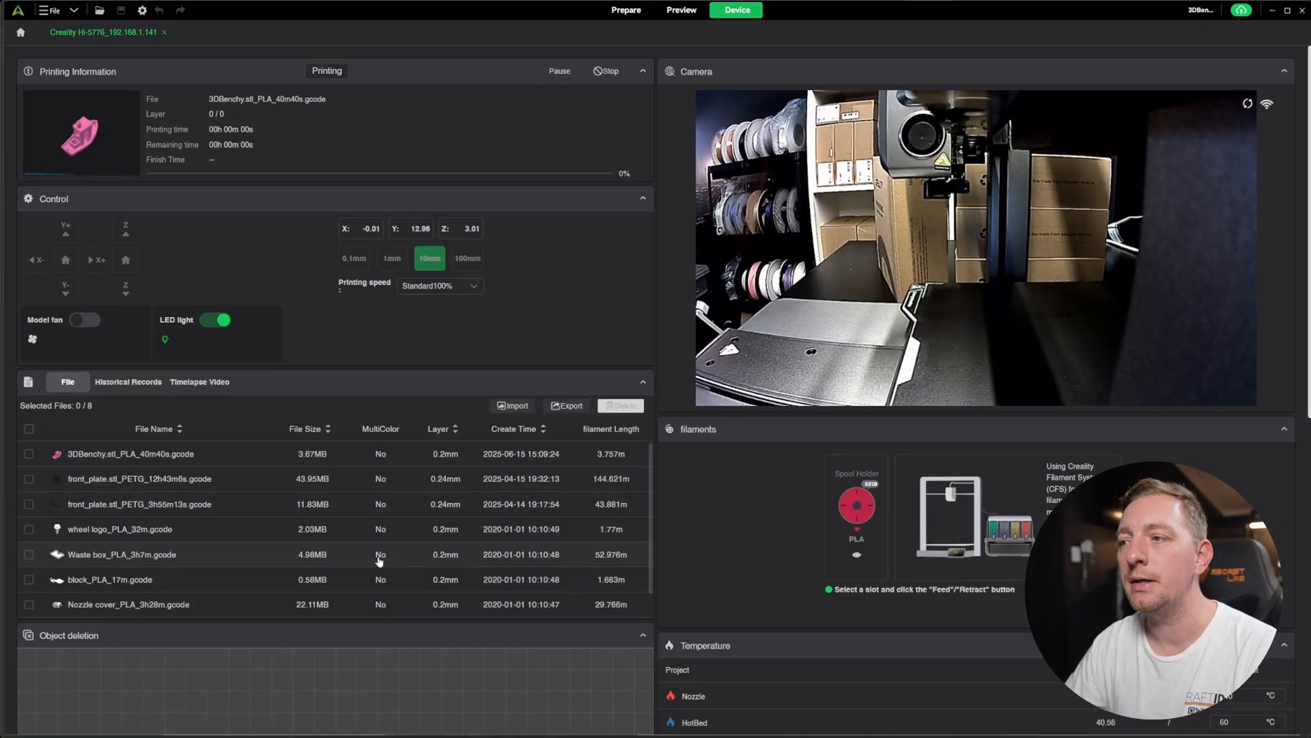
pyautogui.scroll(-3)
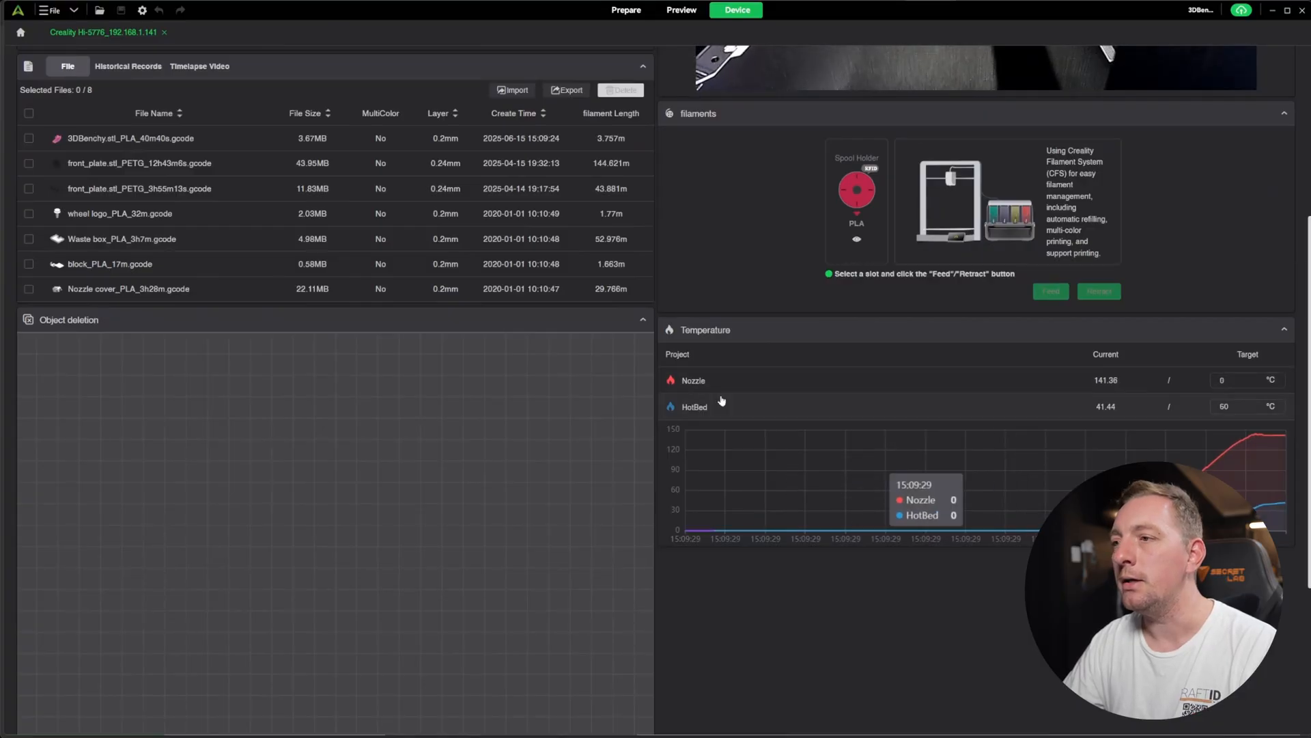